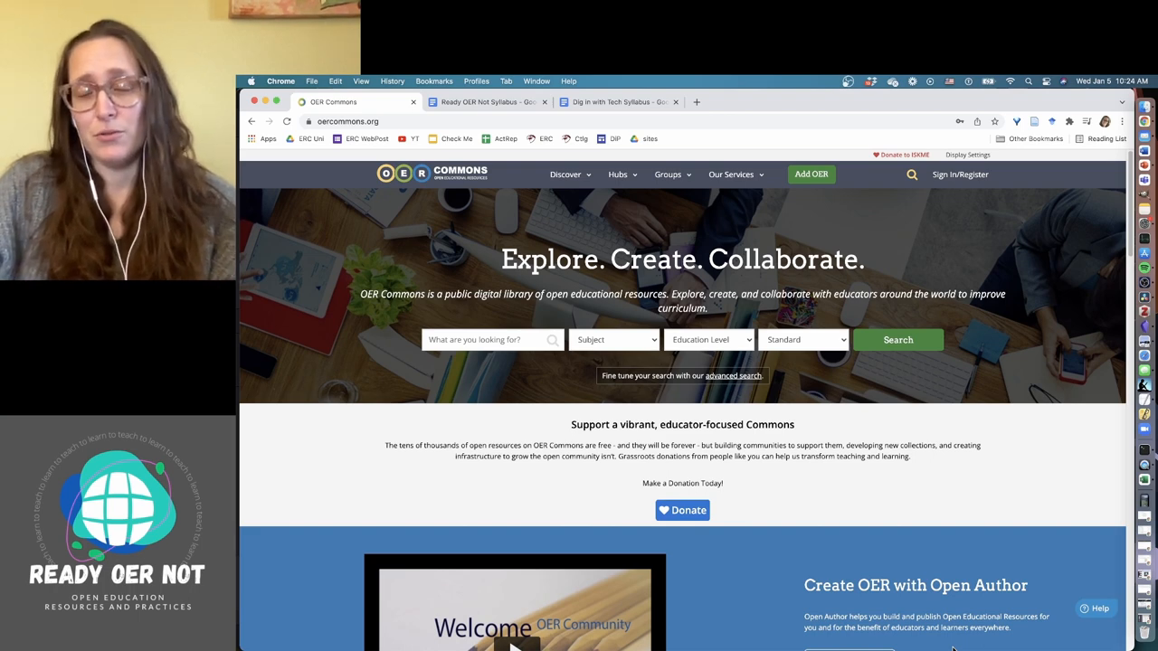
mouse_move(1029, 572)
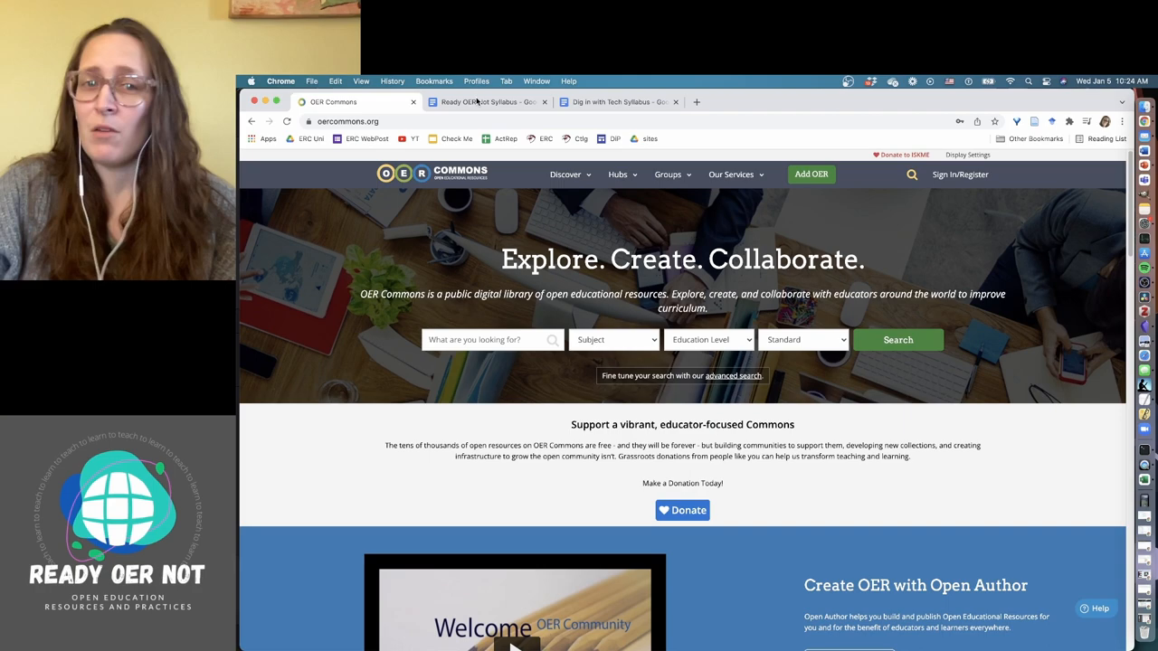
Step: Switch to the Ready OER Not syllabus document, then start a fresh browser tab
left_click(483, 101)
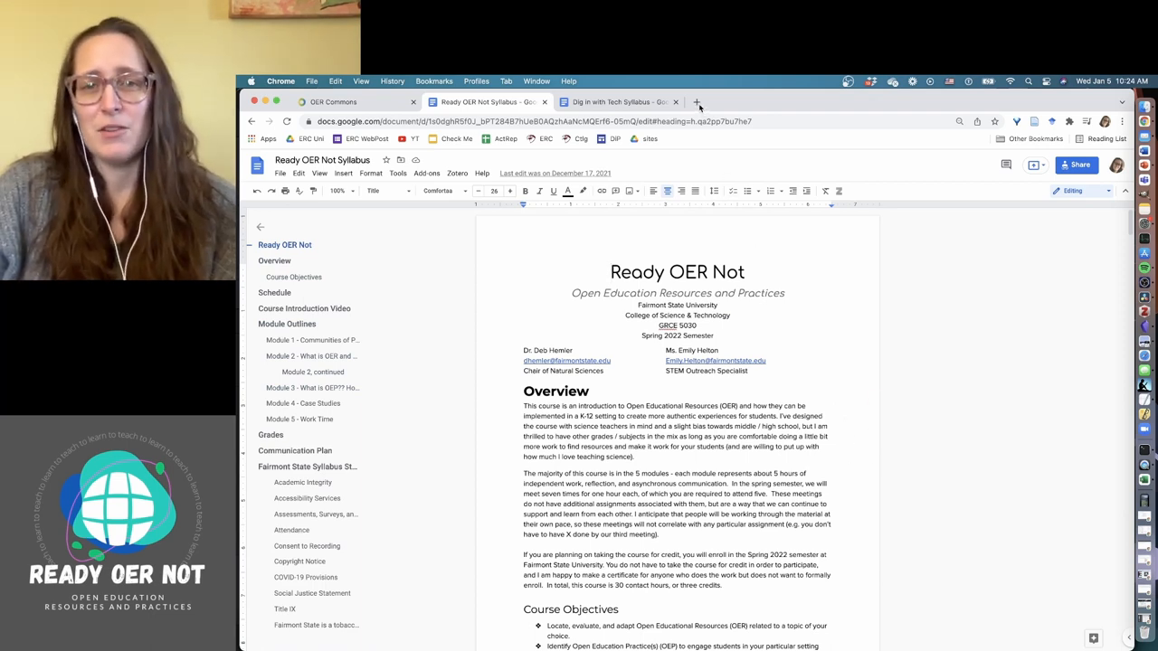
left_click(703, 102)
type("wikimeida commons")
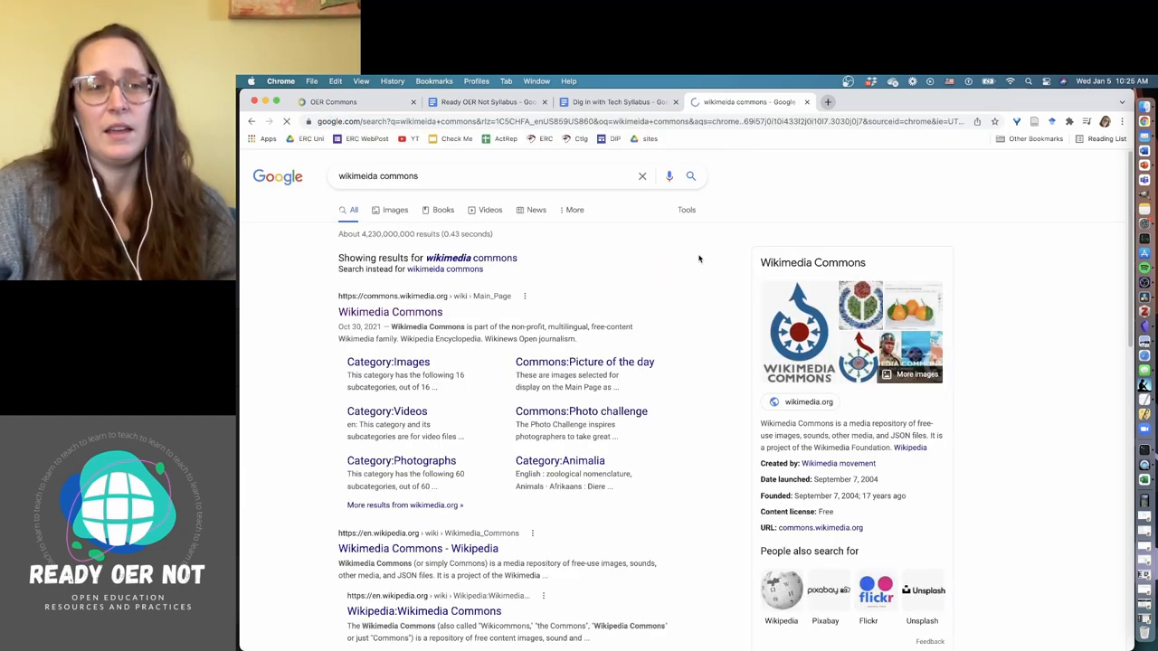
Step: Go to the Wikimedia Commons site from the Google search result
left_click(391, 311)
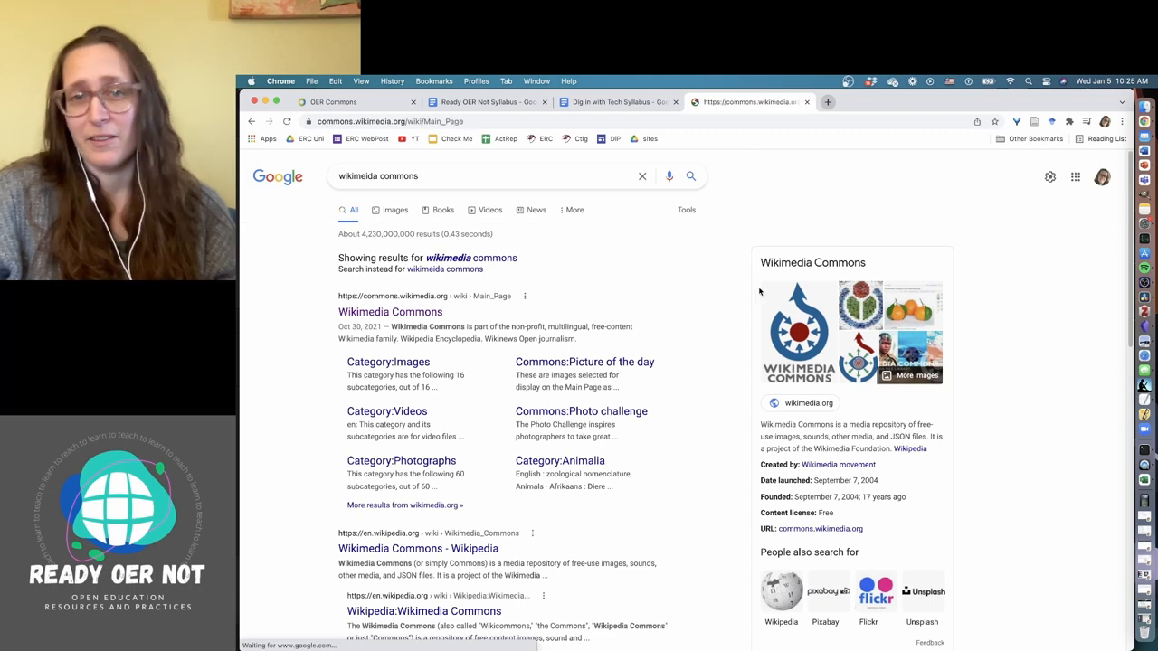
left_click(391, 312)
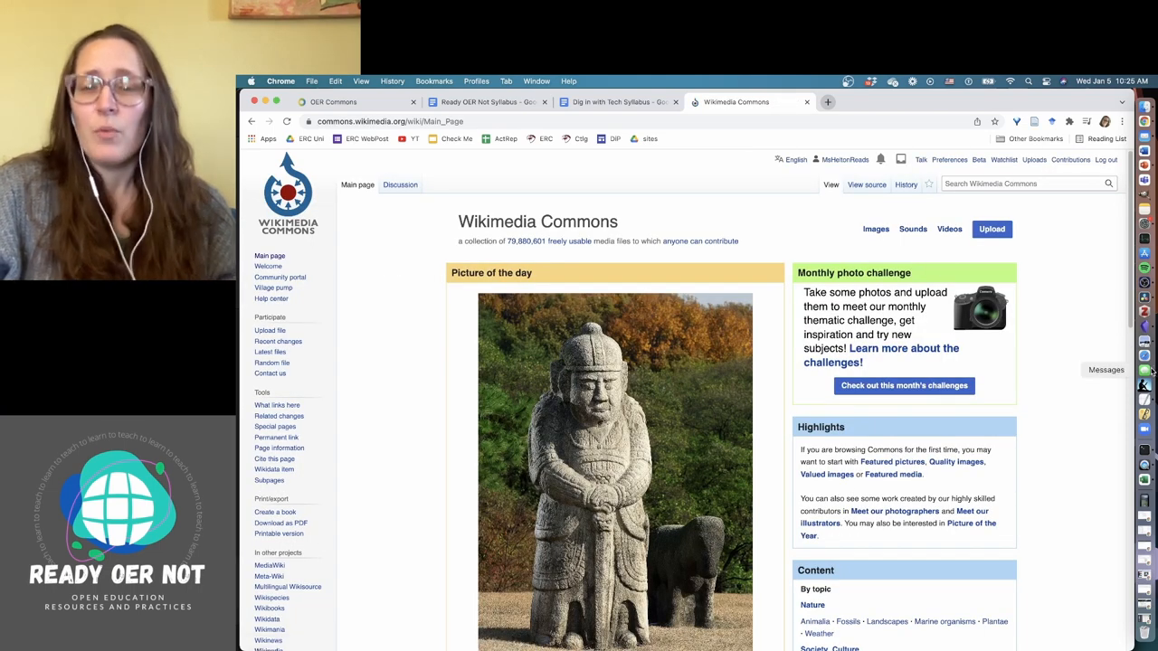
mouse_move(1068, 432)
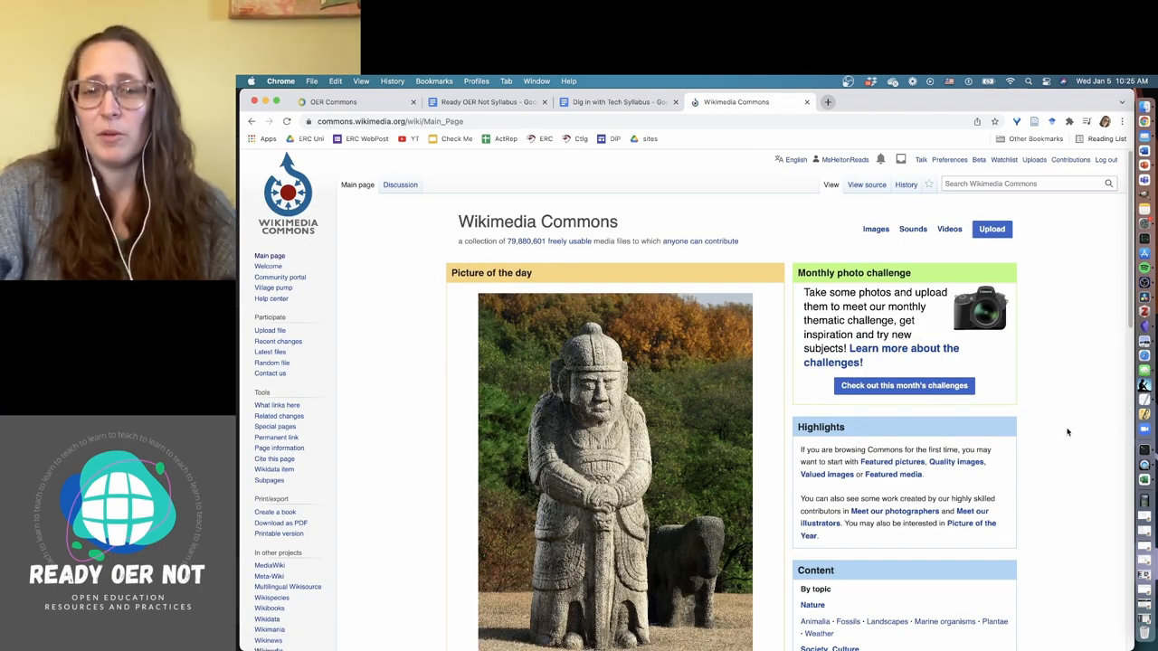
scroll("down", 3)
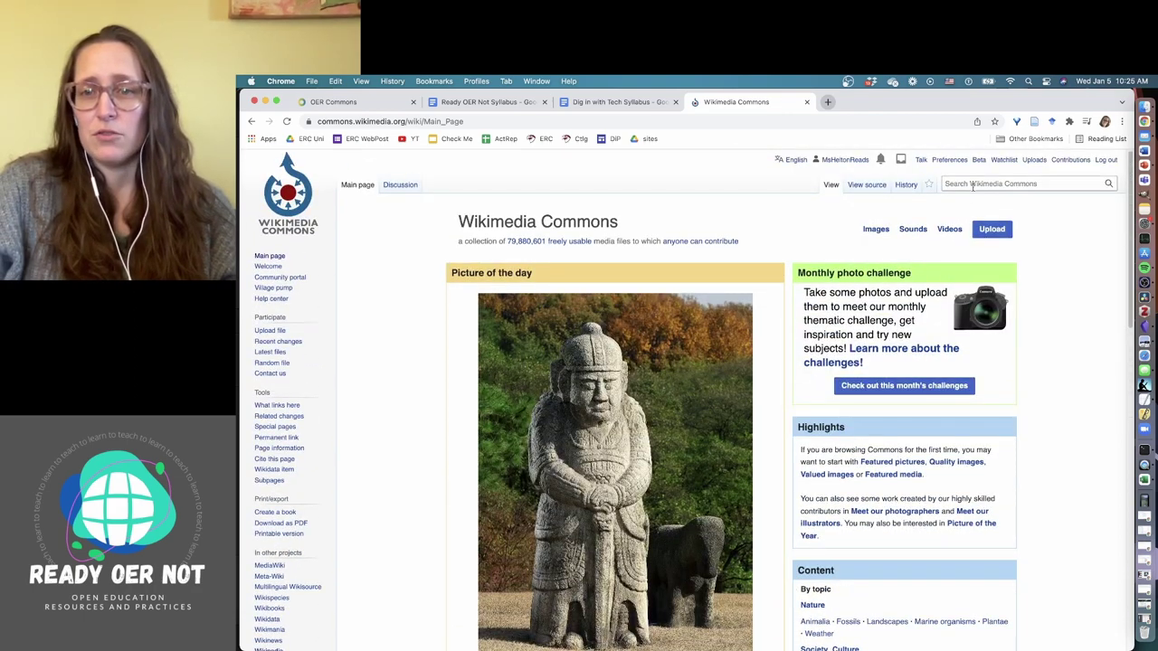
Step: Search Wikimedia Commons media for 'leaf' and browse the image result grid
type("leaf")
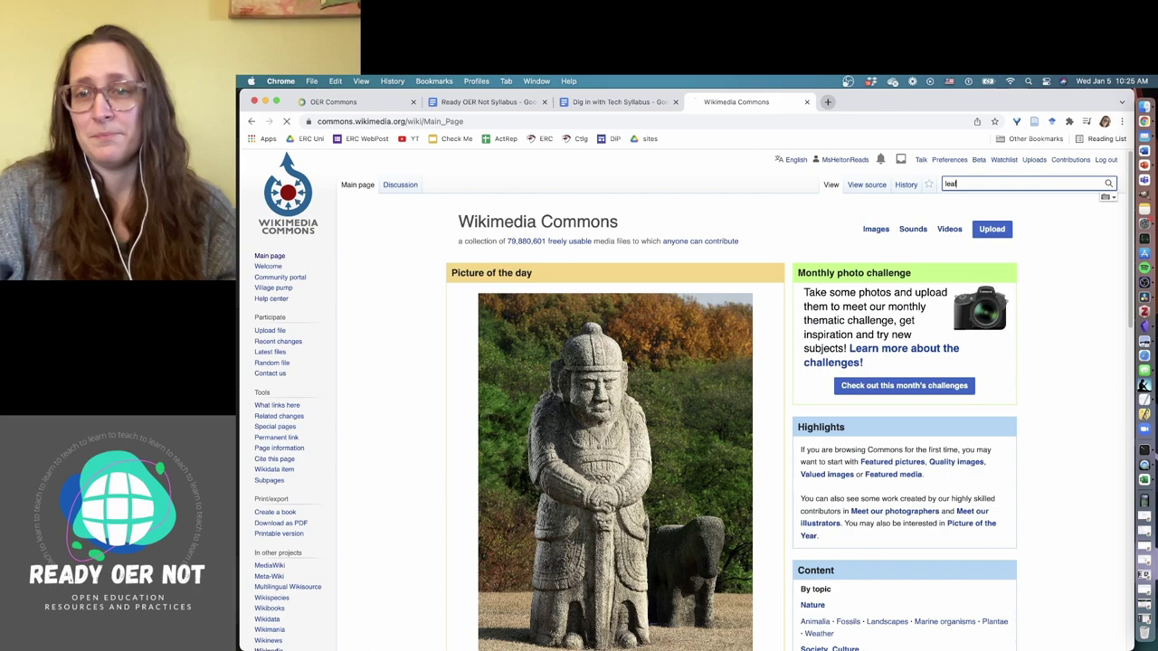
key("Enter")
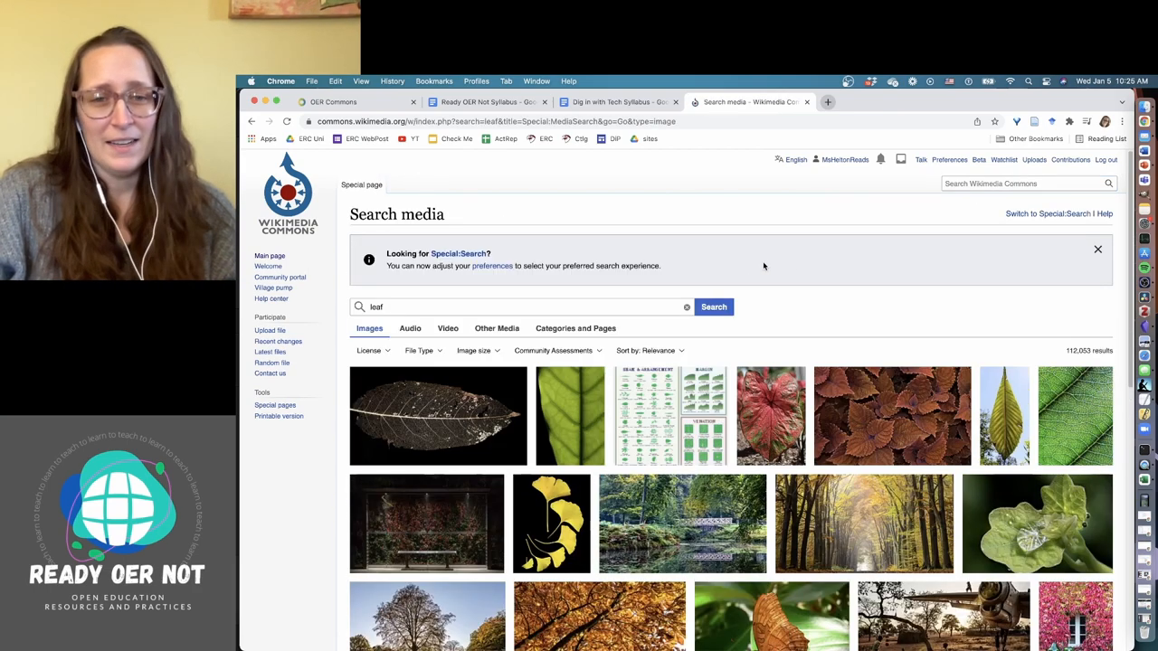
scroll("down", 3)
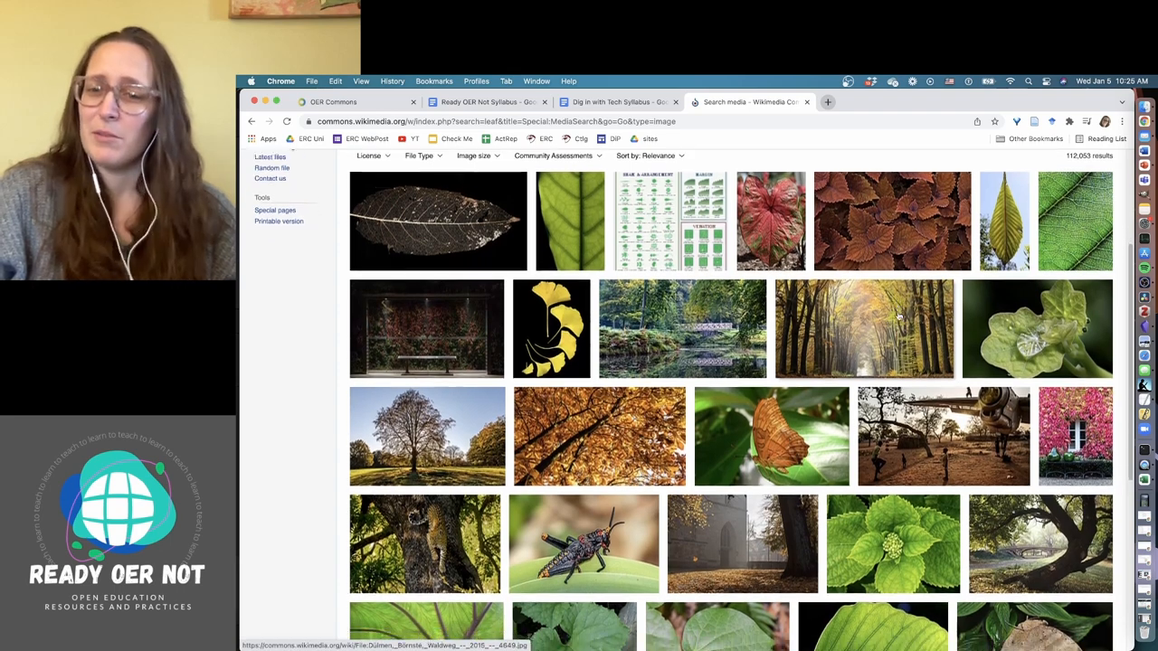
scroll("down", 3)
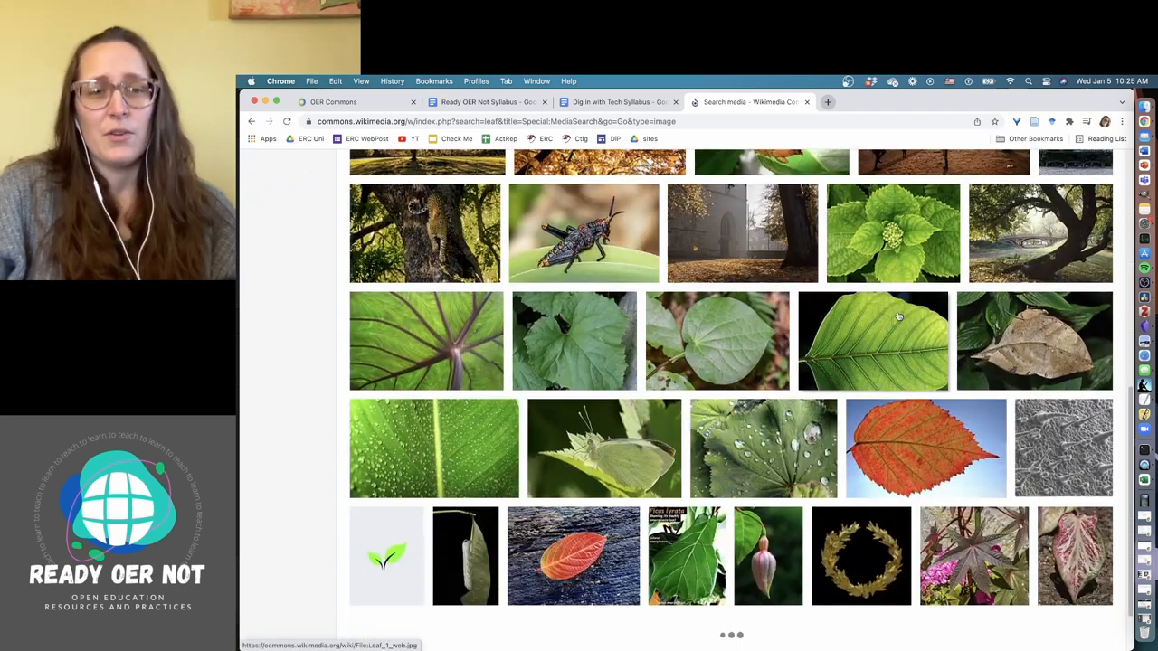
scroll("down", 3)
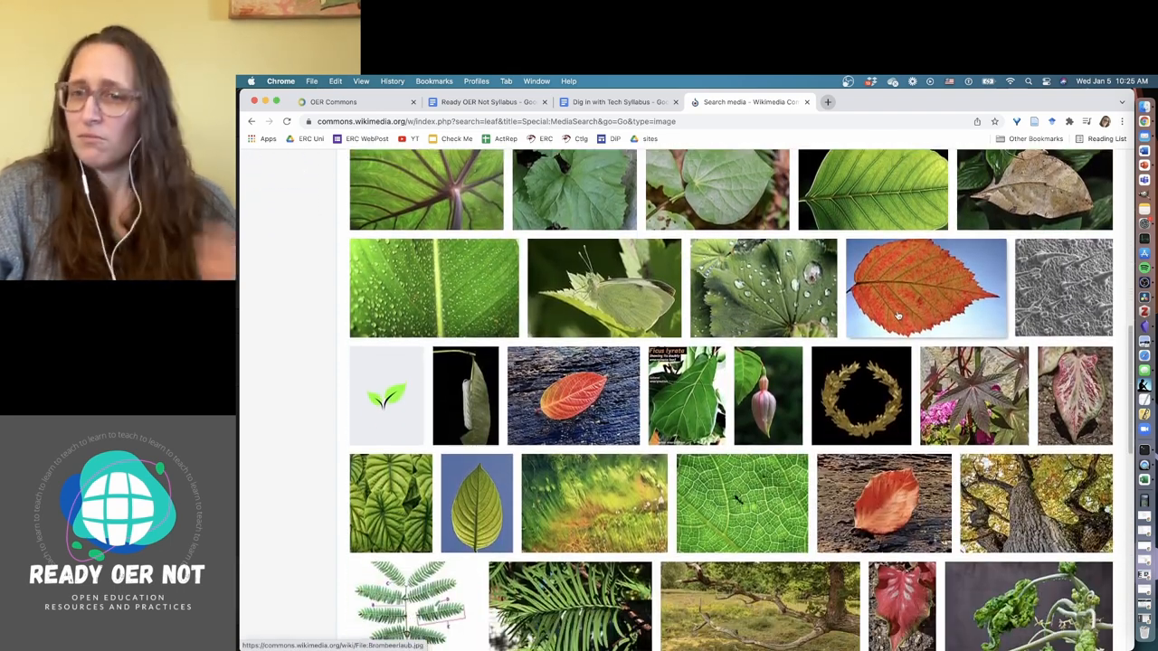
mouse_move(896, 312)
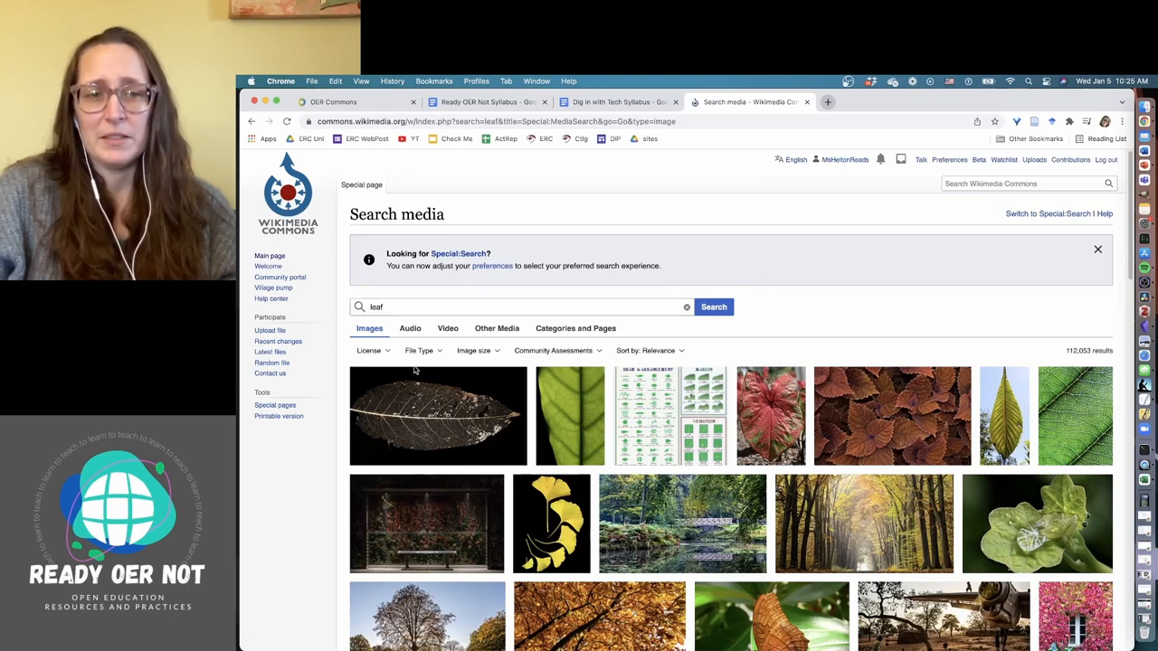
Step: Filter the leaf results to images licensed for use with attribution
left_click(371, 351)
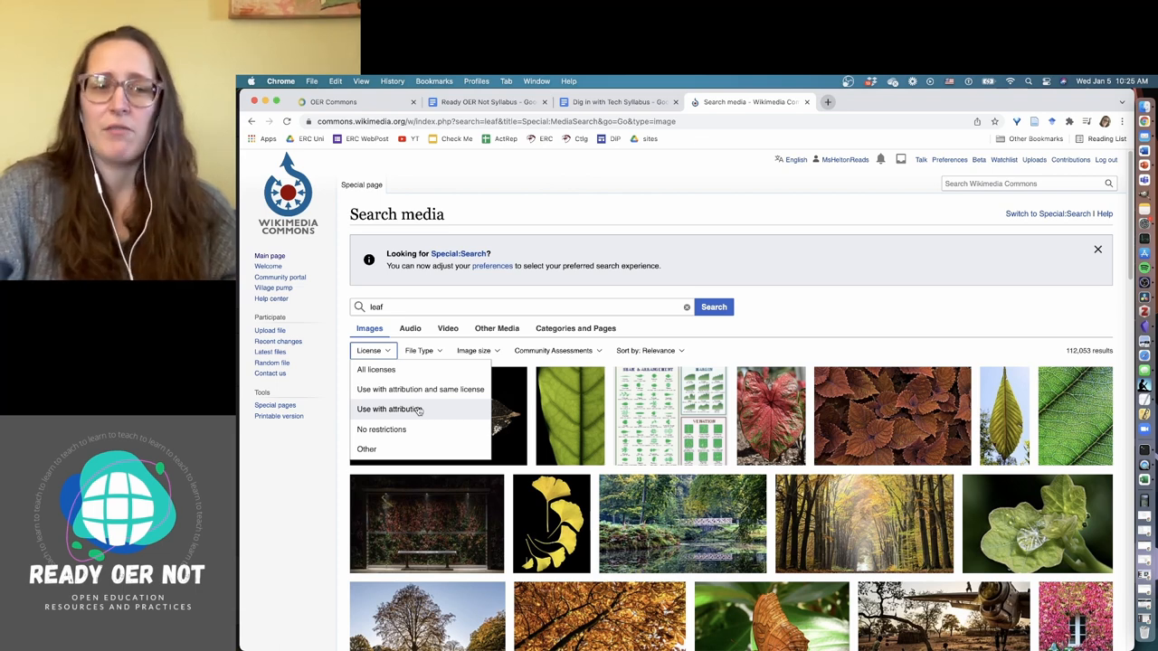
mouse_move(365, 391)
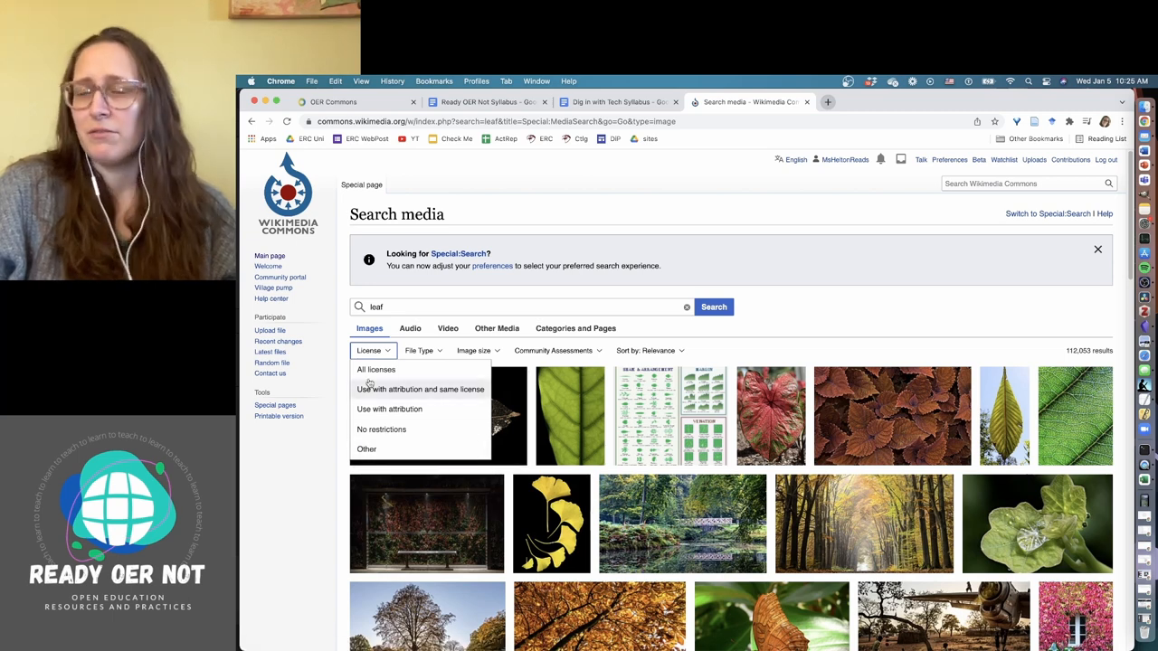
mouse_move(389, 409)
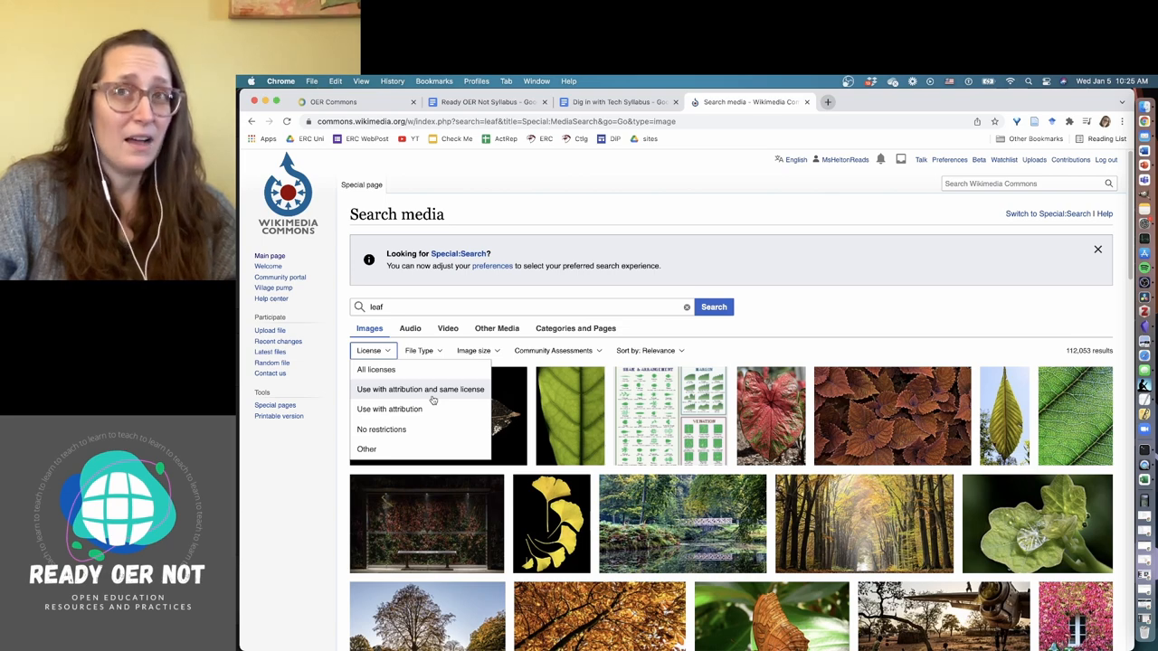
left_click(420, 389)
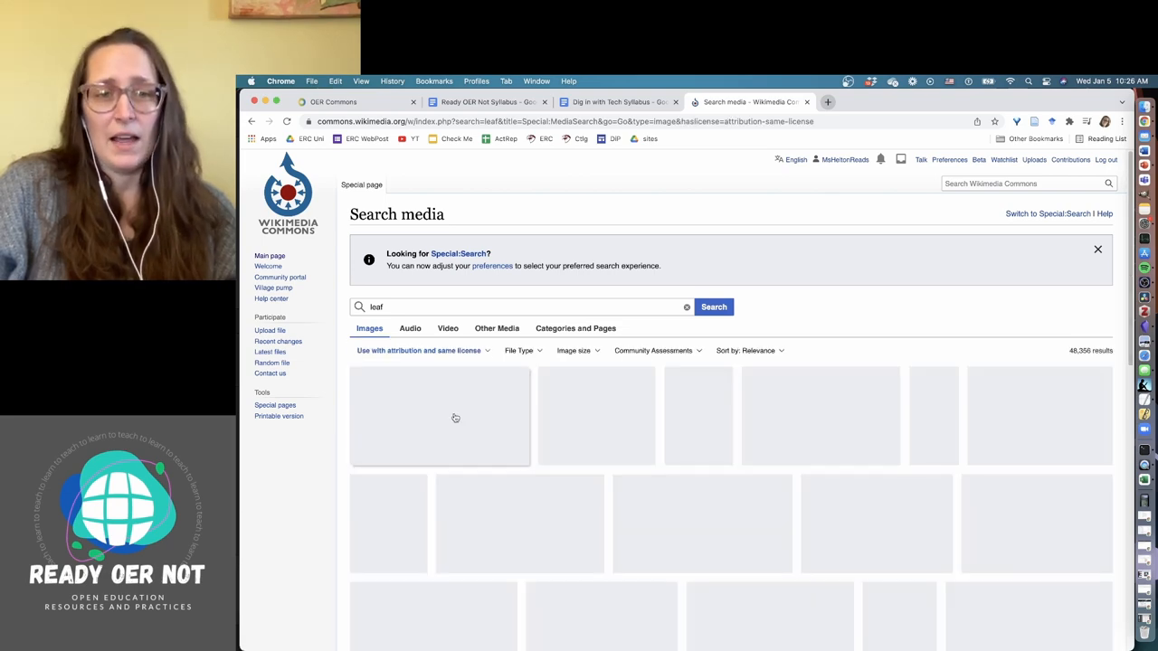
left_click(713, 307)
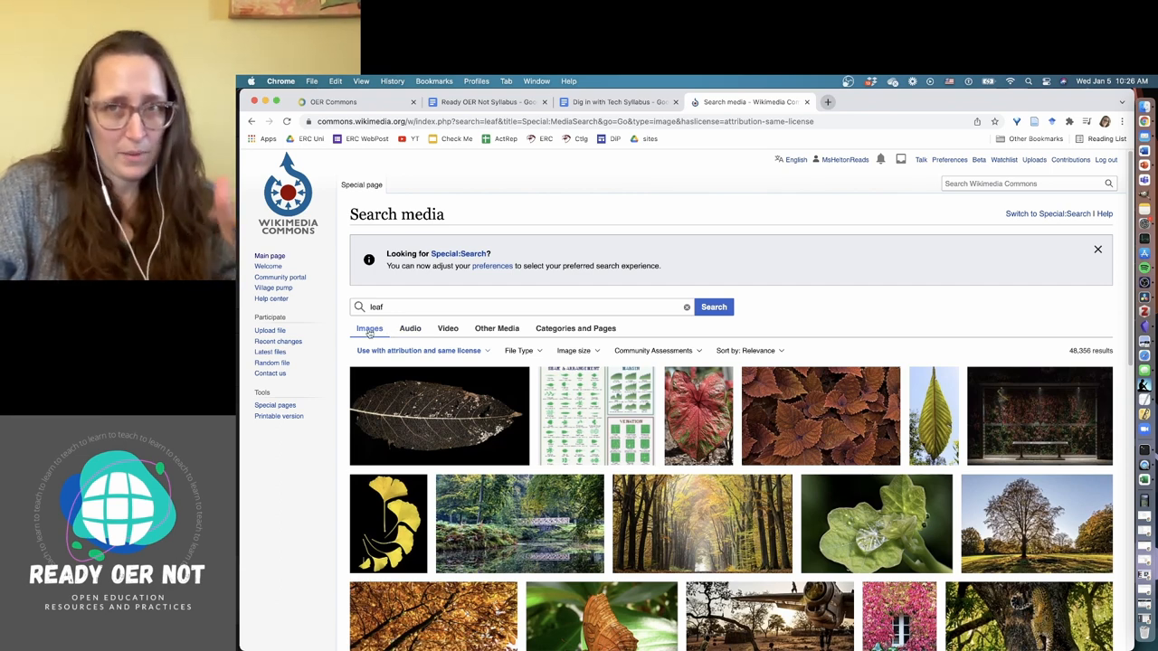
mouse_move(434, 365)
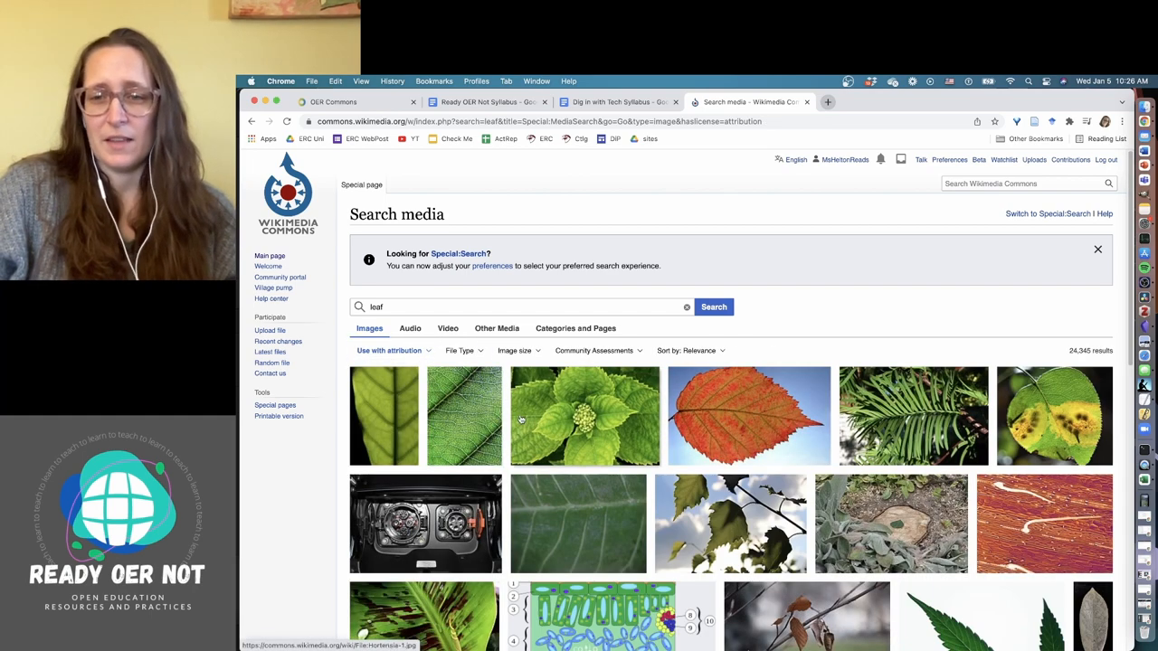
Step: View the details of the red leaf photo Brombeerlaub.jpg, then move to the blank presentation
left_click(749, 416)
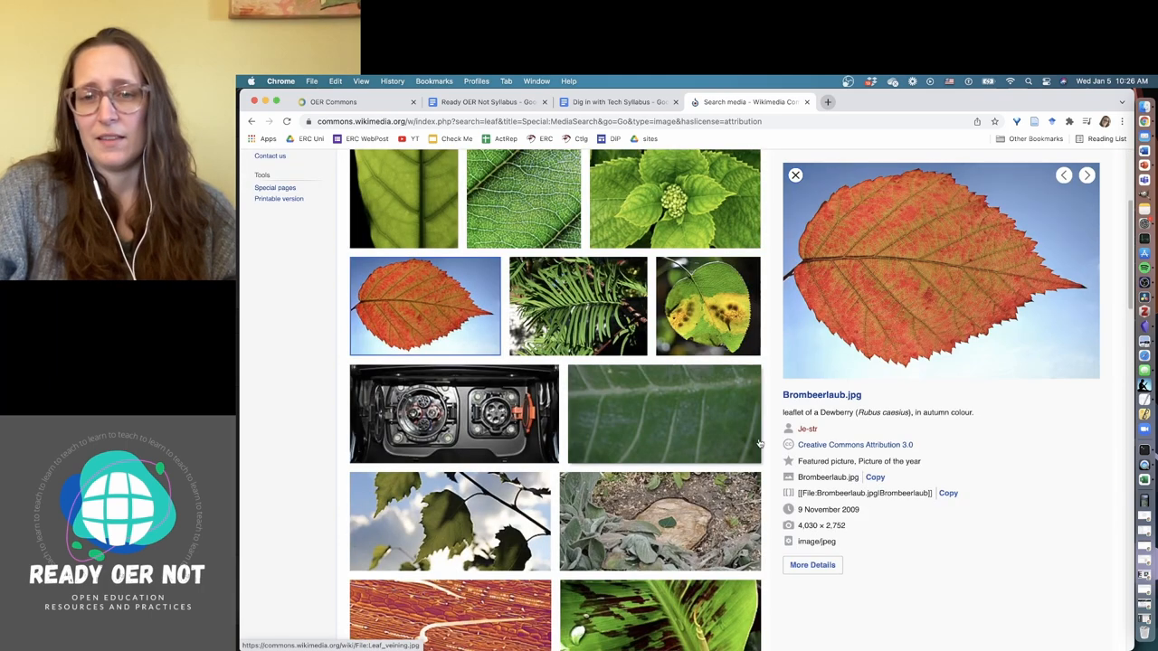
mouse_move(832, 395)
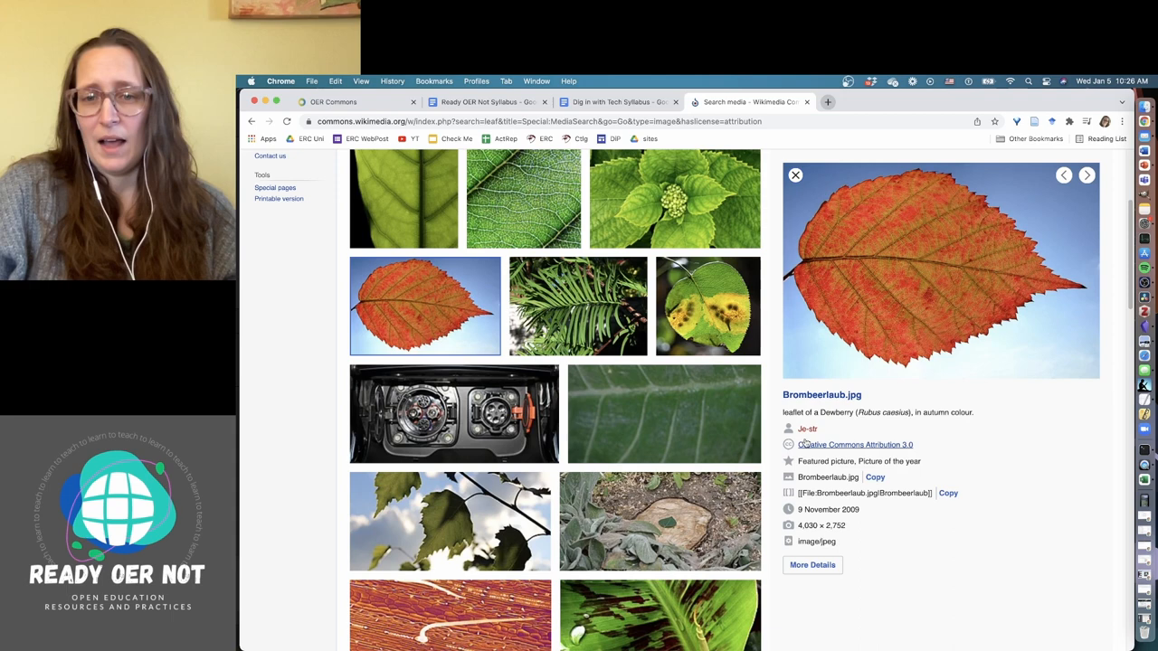
mouse_move(807, 434)
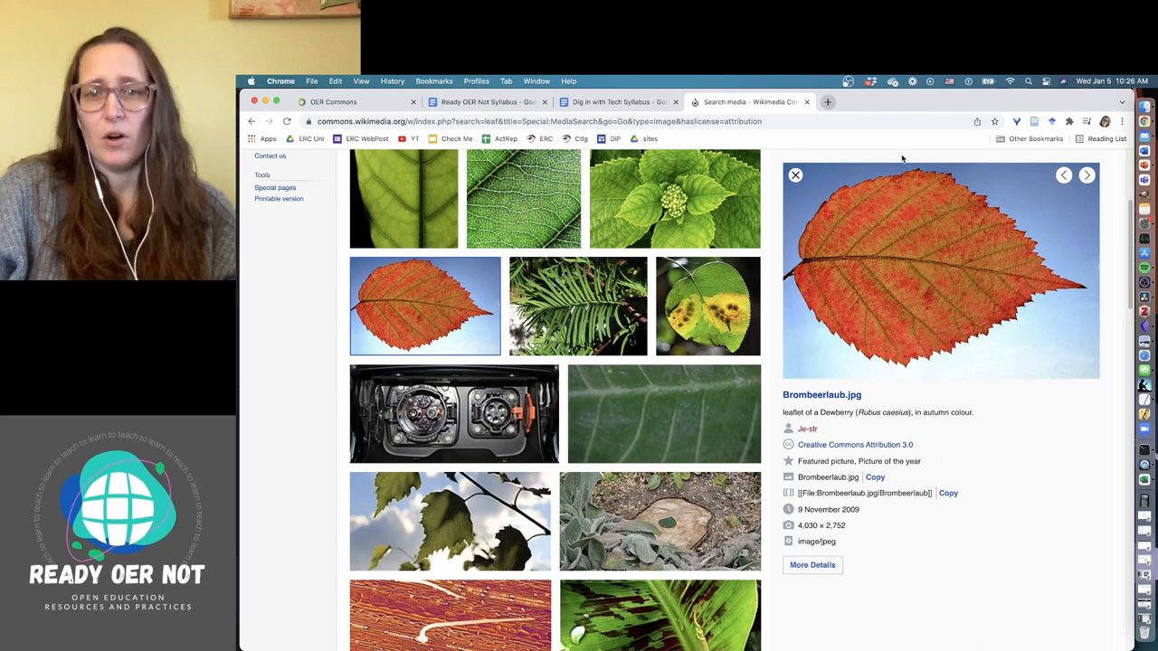
left_click(827, 102)
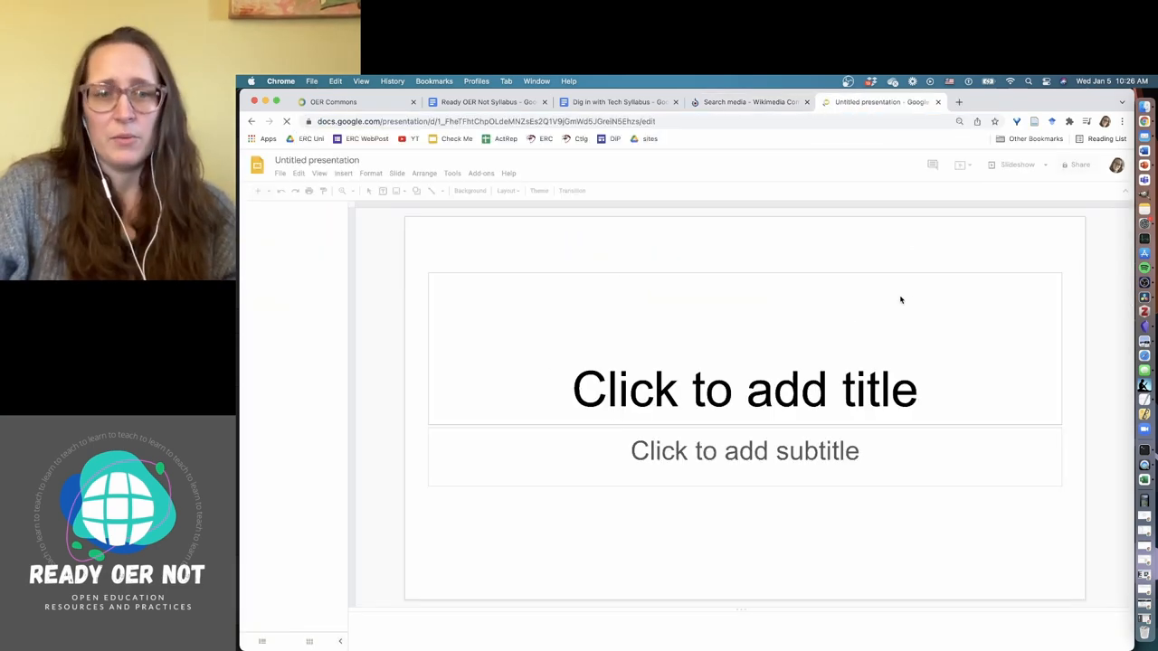
Step: Start the speaker-notes image credit in Google Slides, beginning 'Leaf imag'
left_click(757, 101)
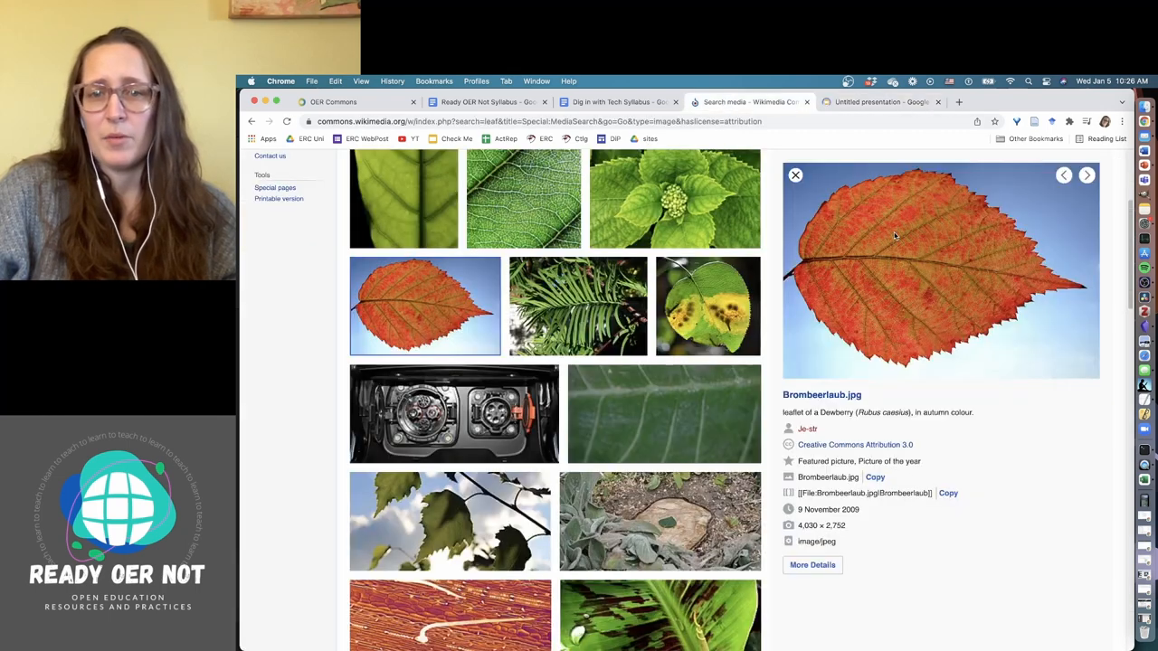
left_click(878, 101)
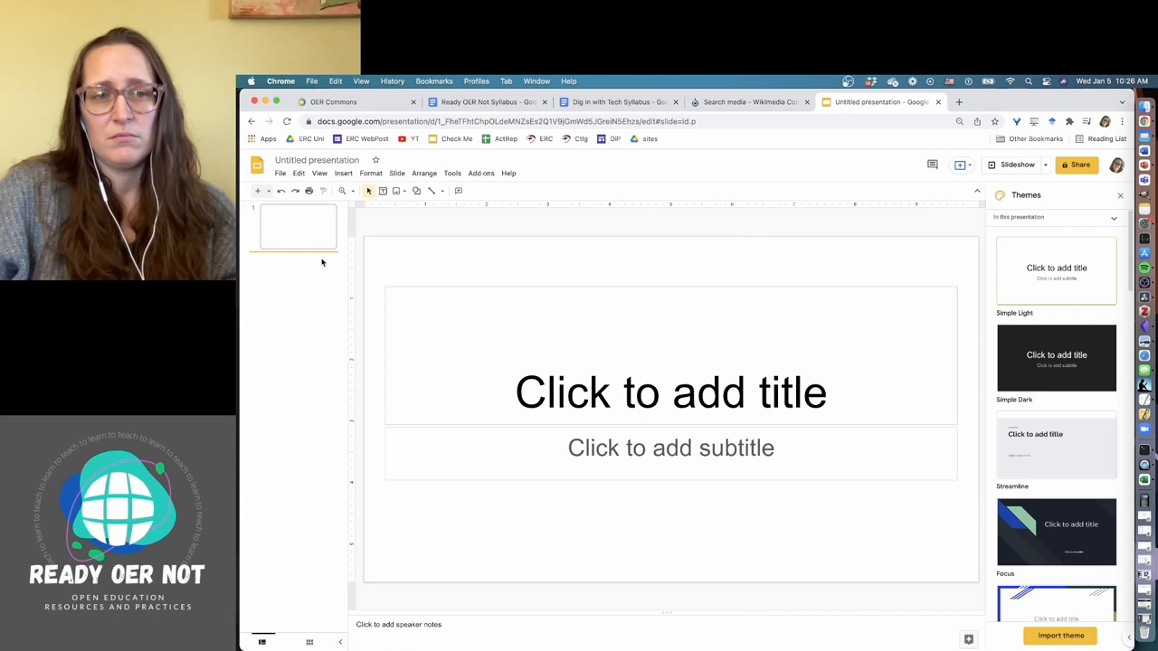
left_click(258, 192)
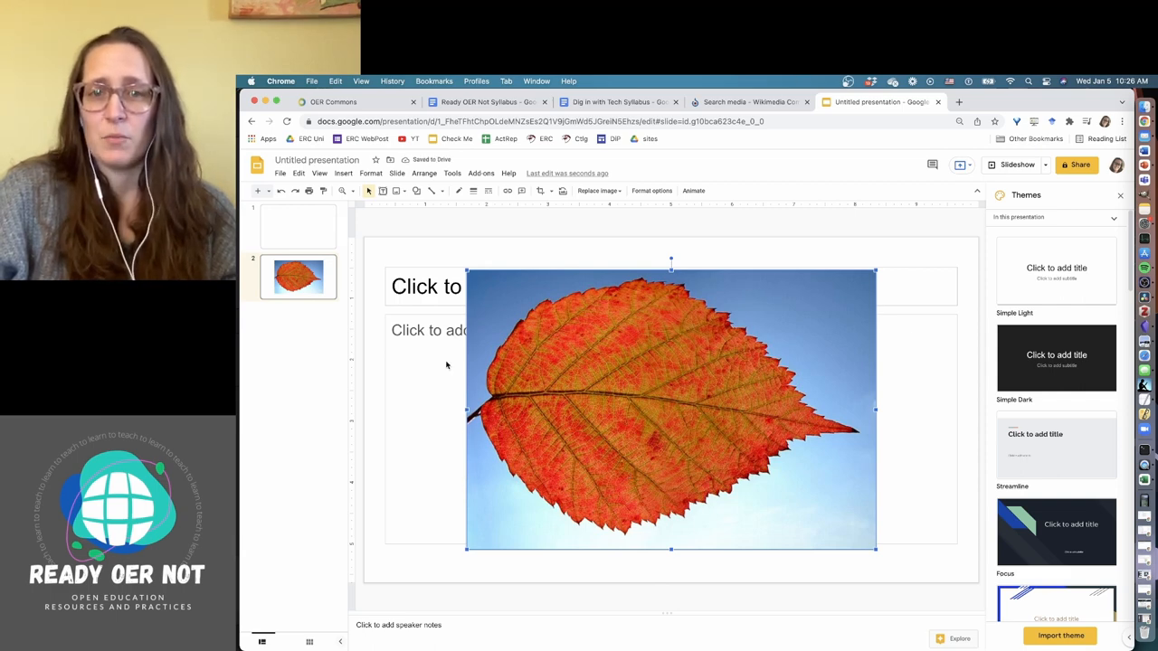
left_click(745, 101)
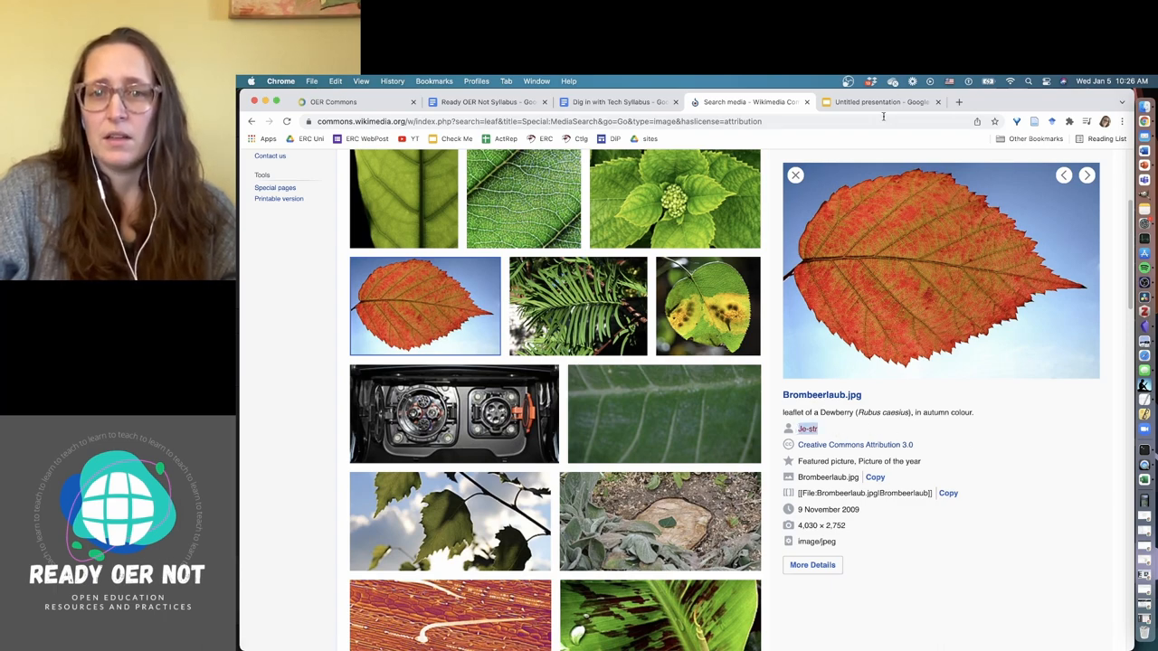
left_click(881, 102)
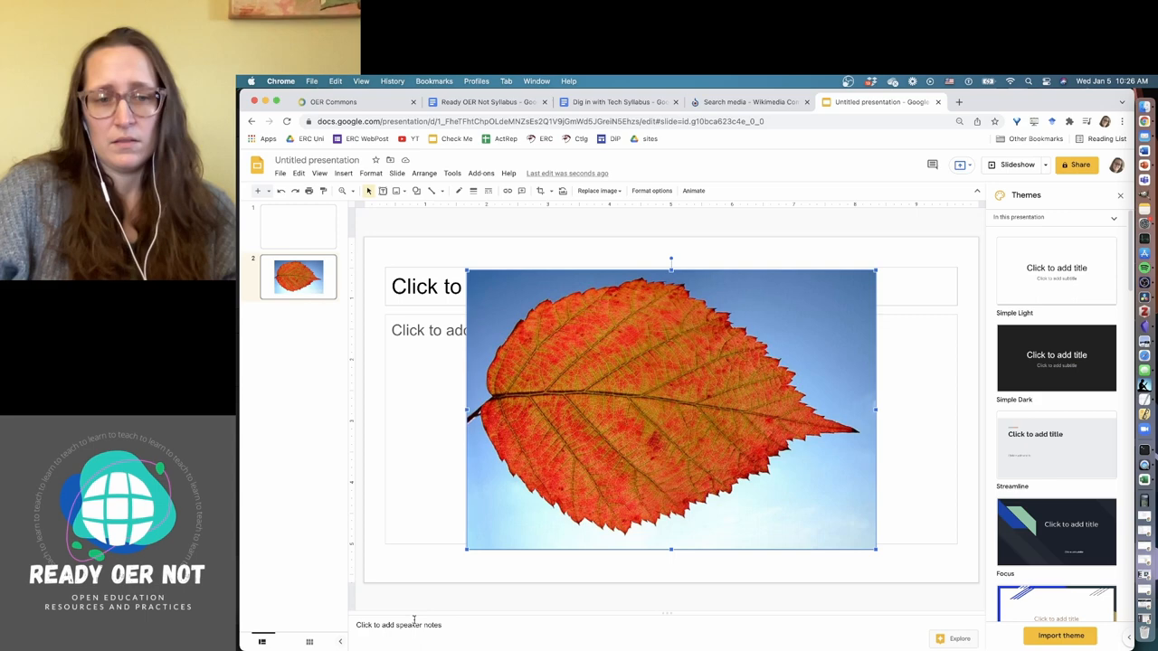
type("Leaf image by Je-str, CC BY 3.0")
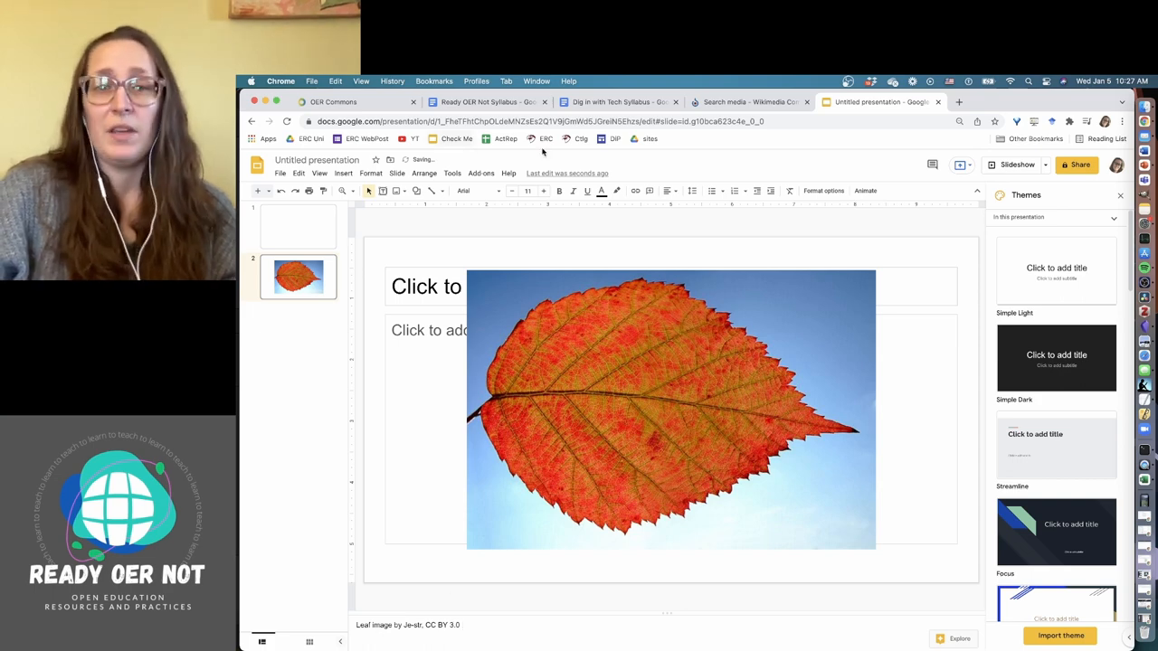
Step: Copy the link address of the leaf photo's Commons file page to paste into the notes
left_click(746, 101)
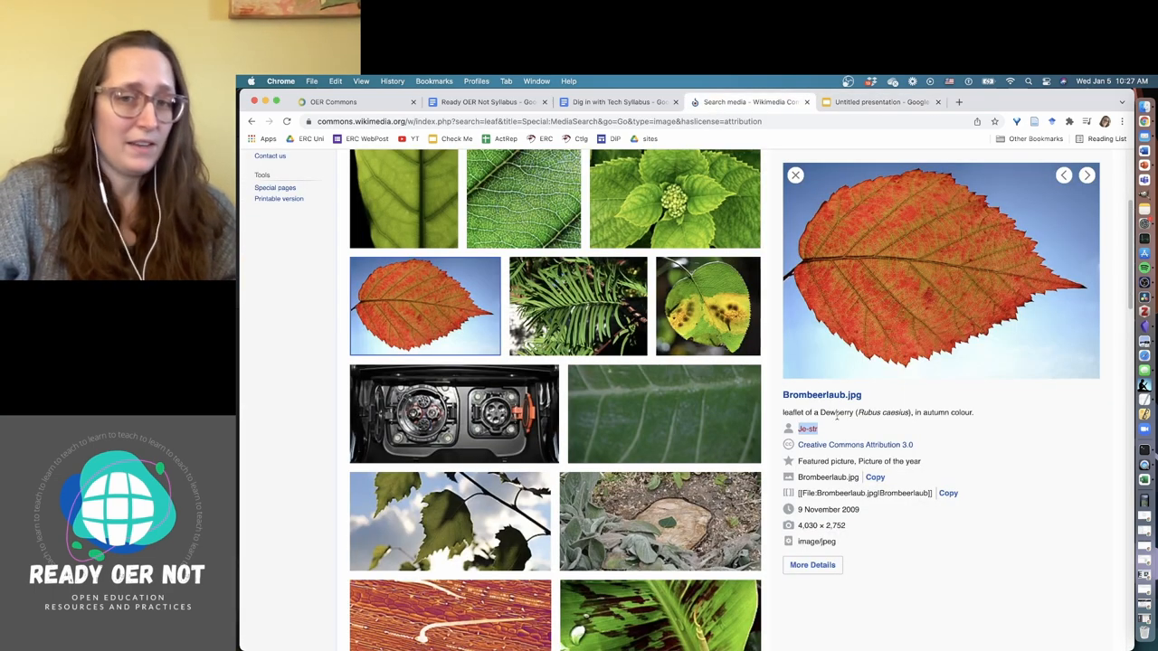
right_click(821, 394)
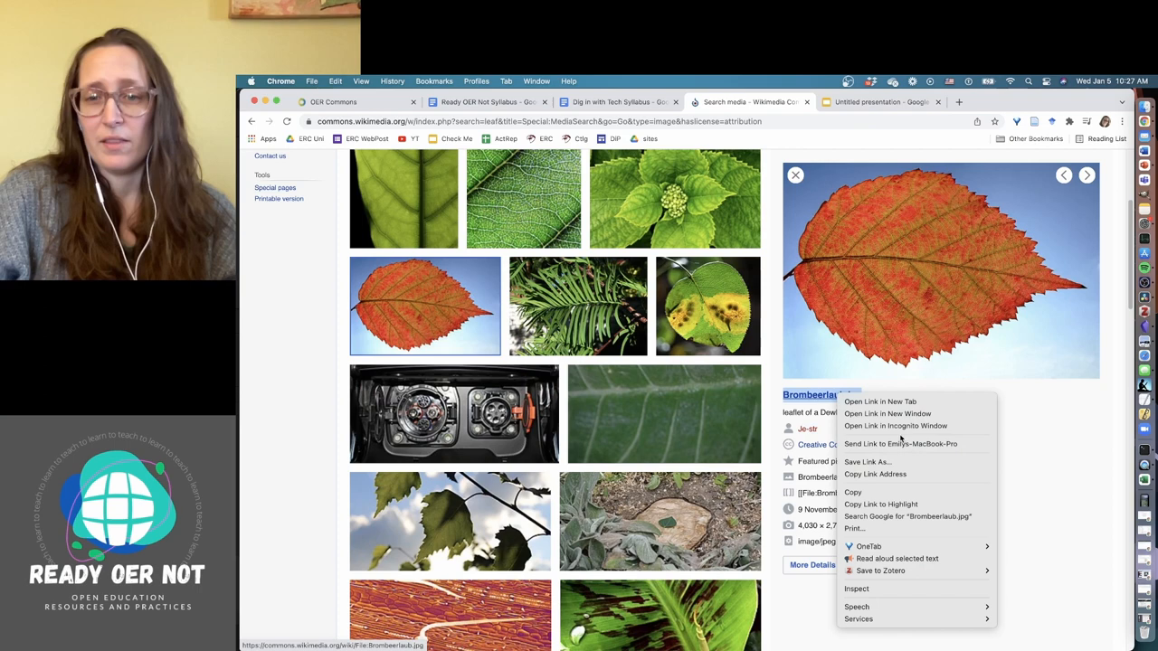
mouse_move(1028, 496)
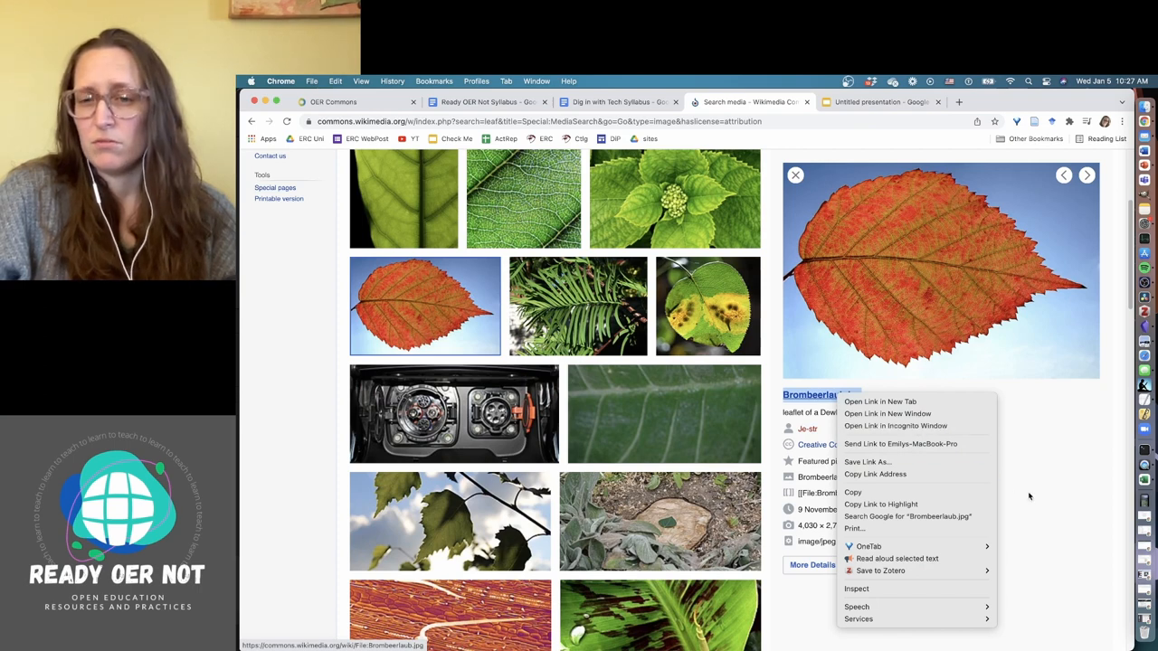
left_click(1030, 496)
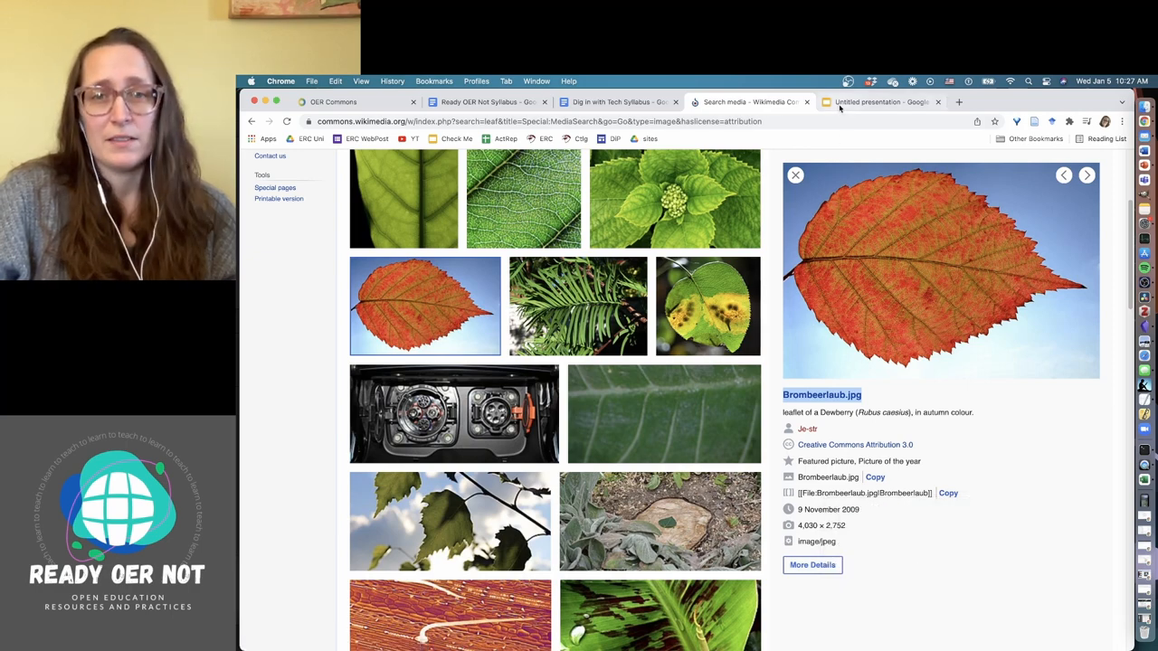
left_click(883, 101)
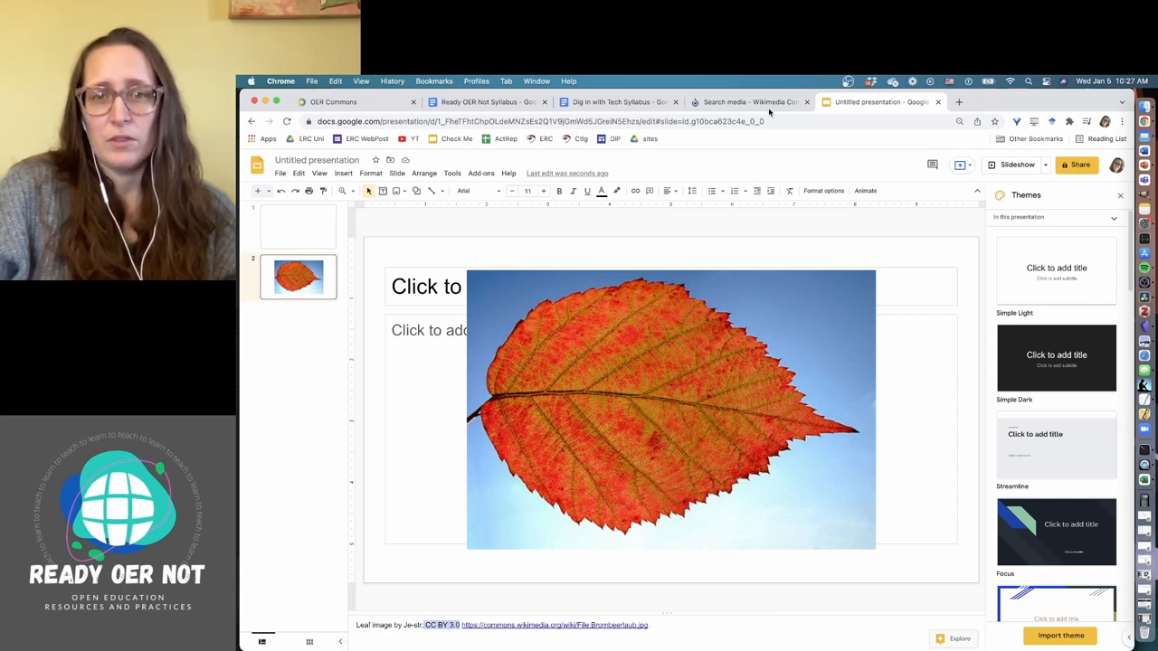
Step: Open the full Commons file page for Brombeerlaub.jpg and check the credit in the notes
left_click(738, 102)
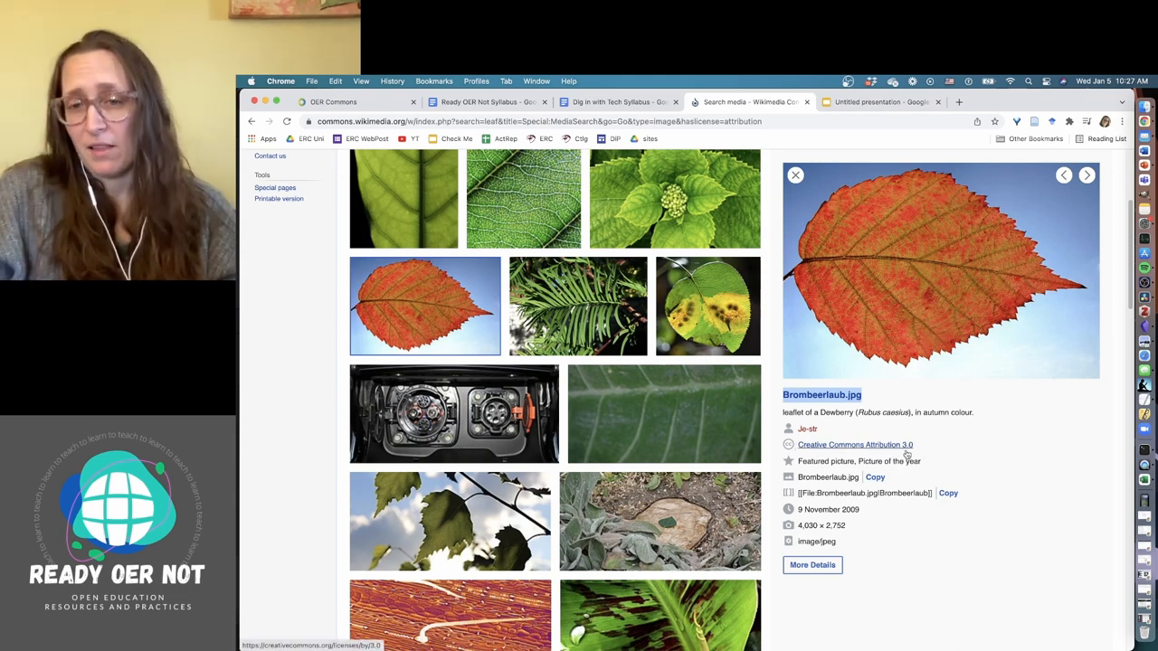
left_click(812, 565)
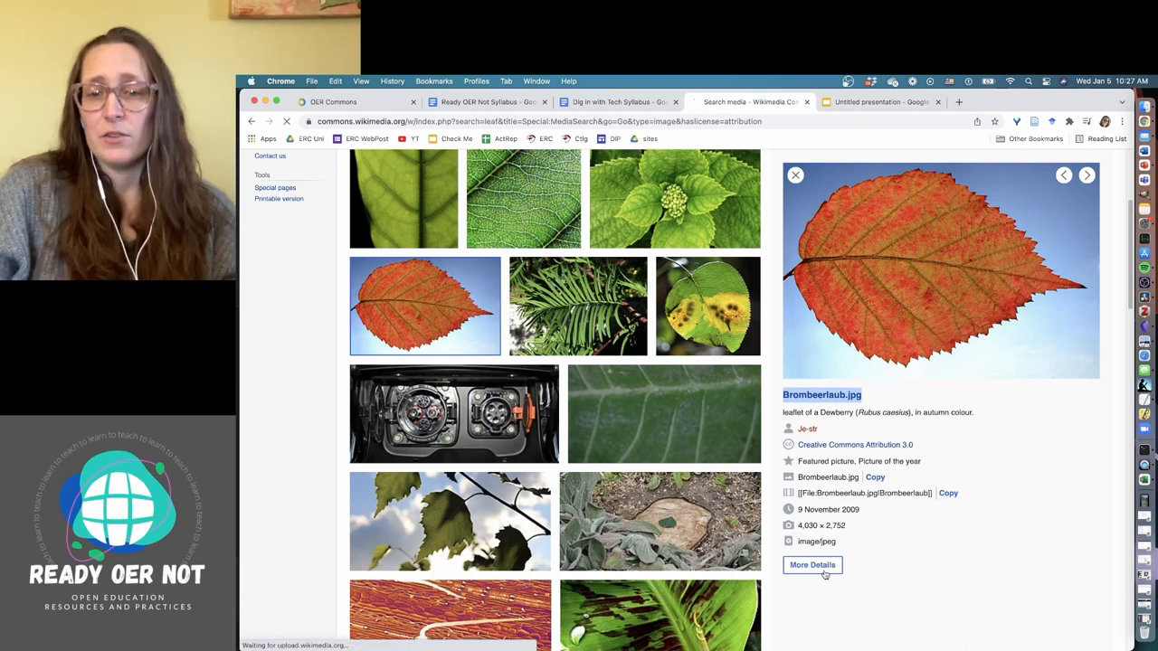
left_click(812, 565)
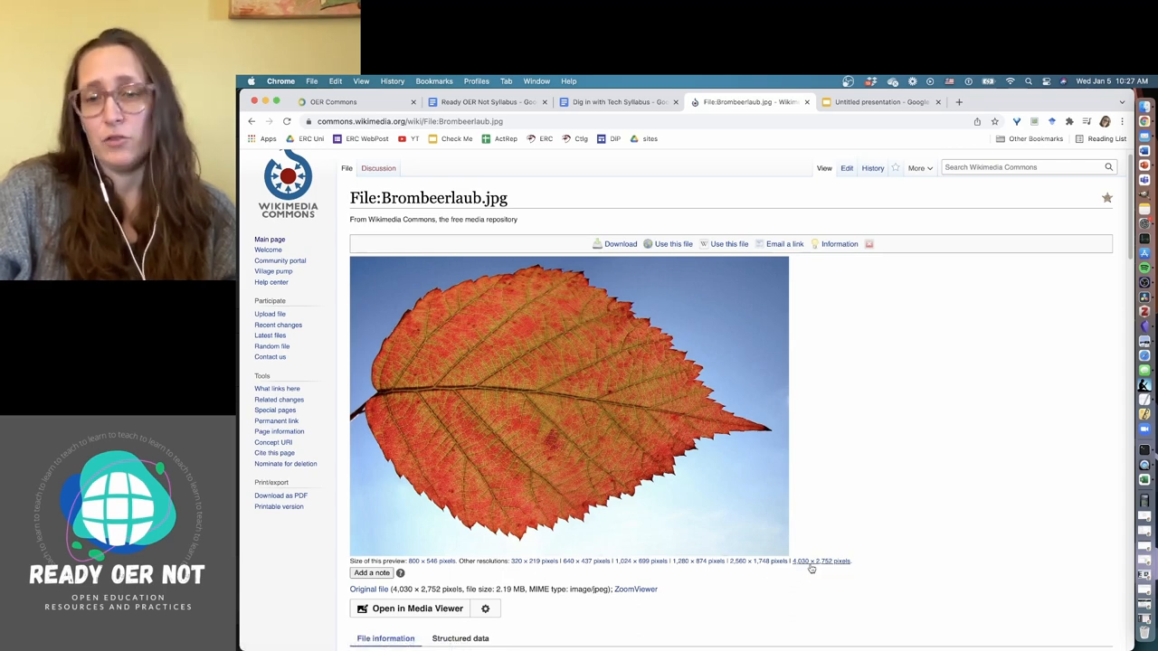
left_click(818, 563)
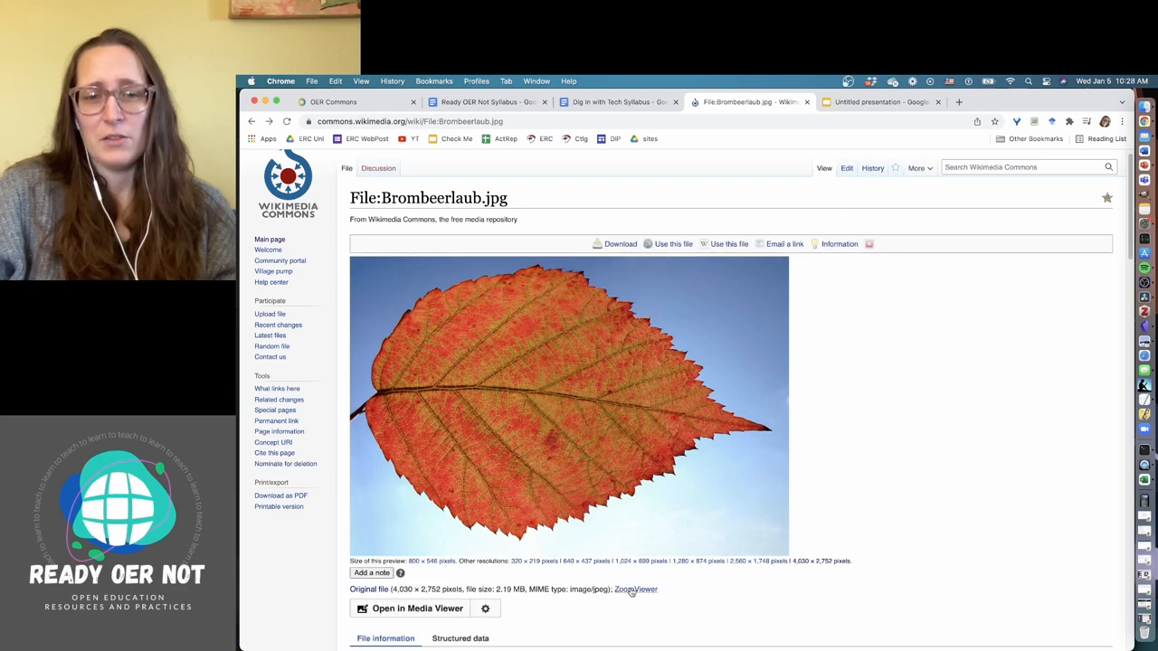
mouse_move(807, 572)
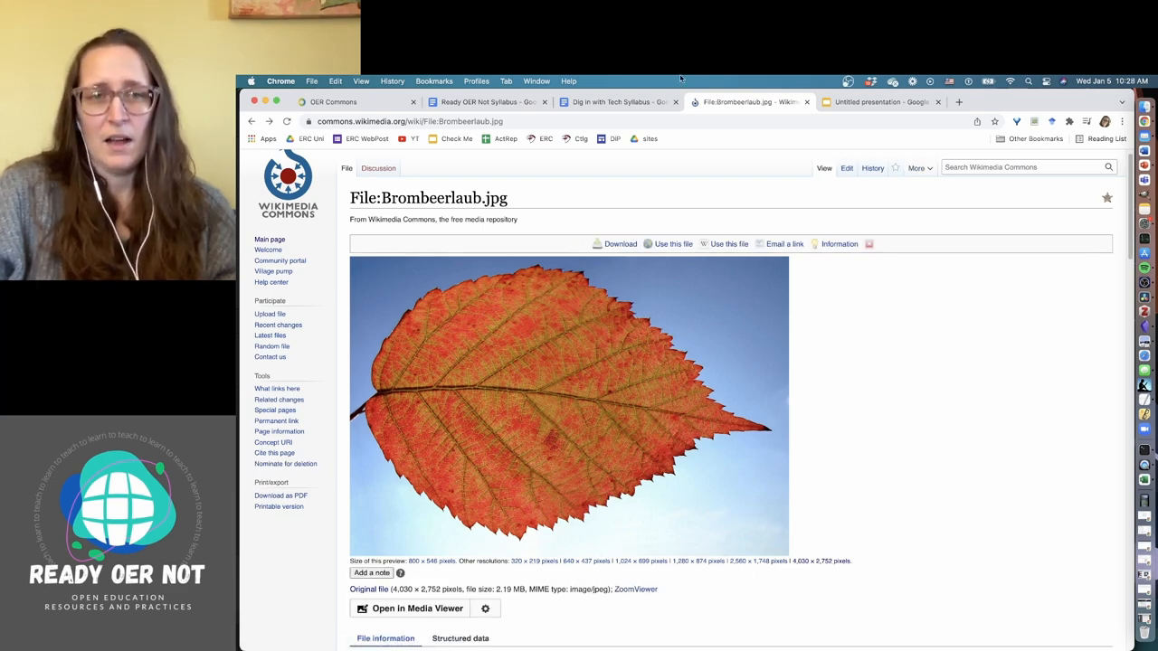
left_click(879, 102)
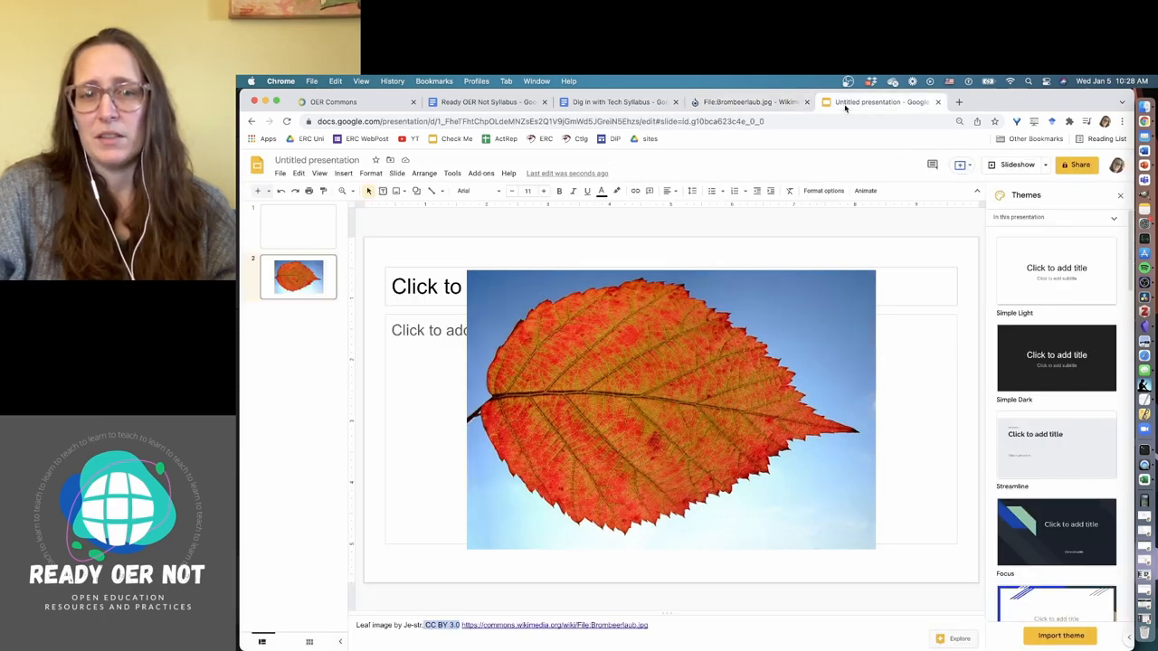
mouse_move(751, 101)
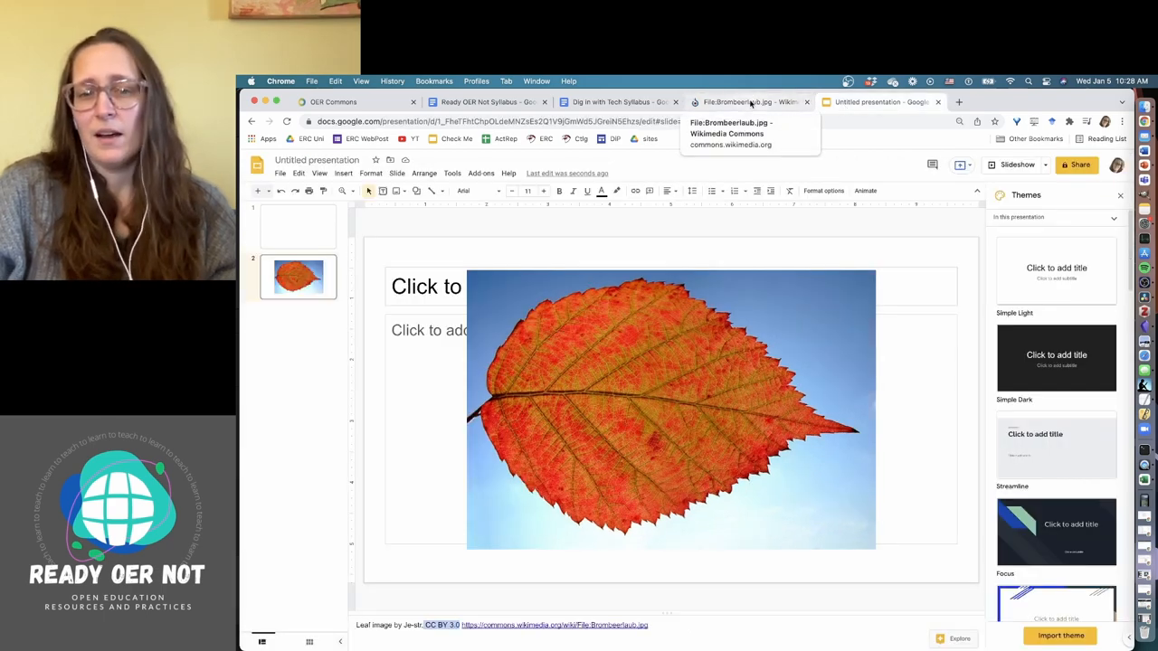
left_click(746, 101)
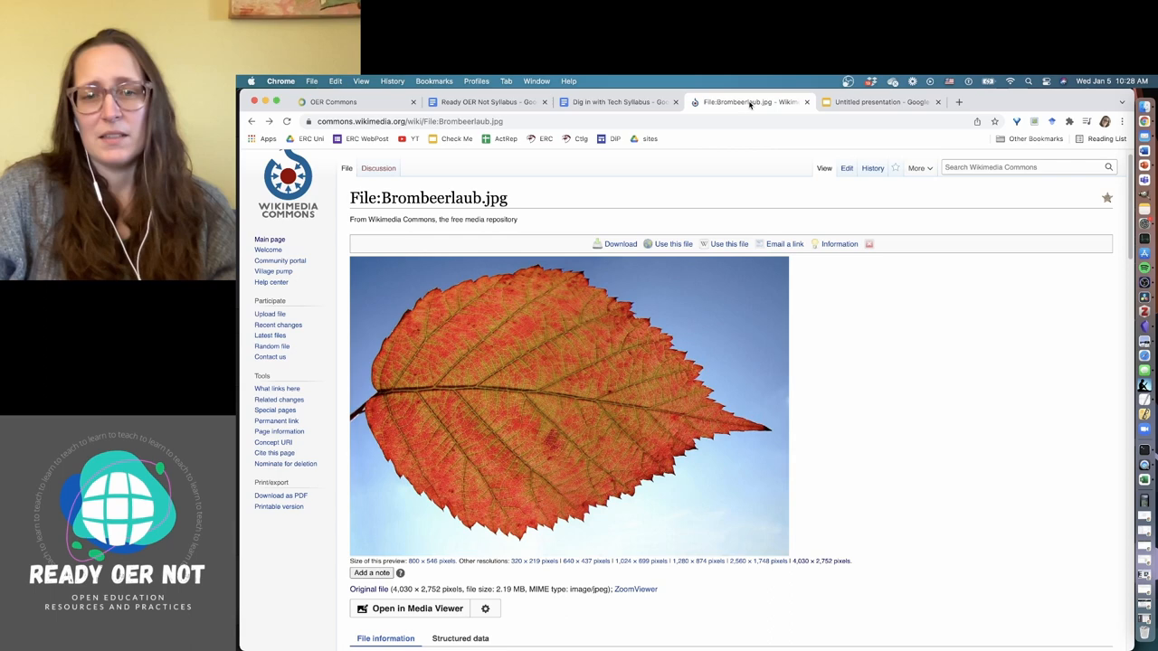
Step: Read down the file page through its summary, licensing and file history sections
scroll("down", 3)
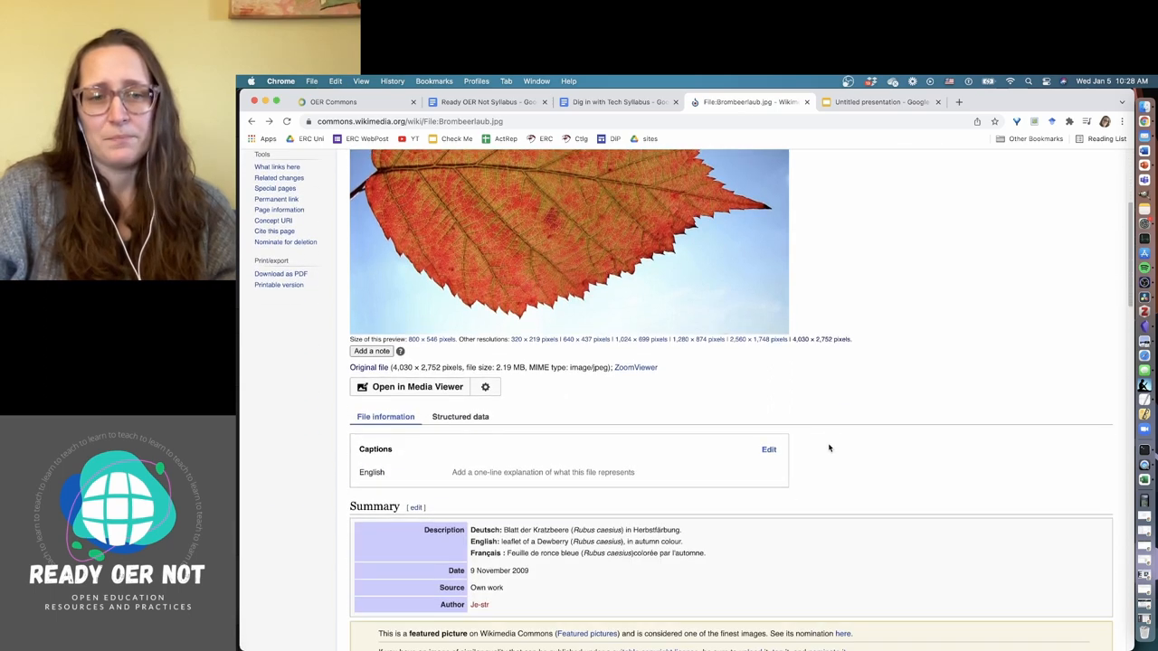
scroll("down", 3)
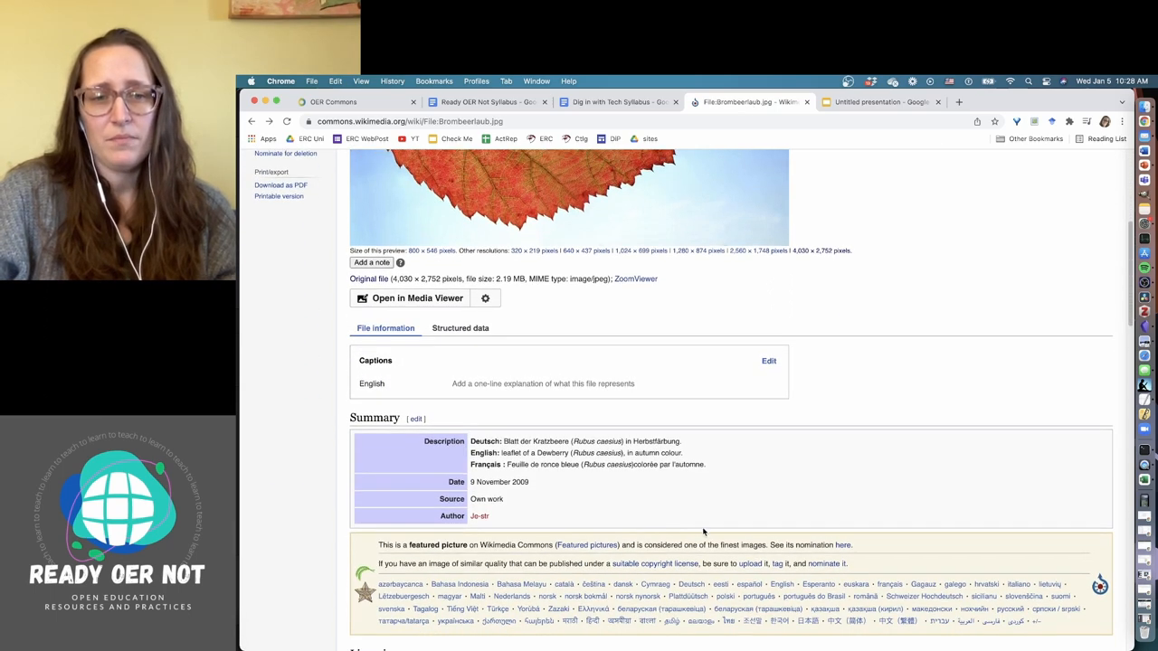
mouse_move(705, 514)
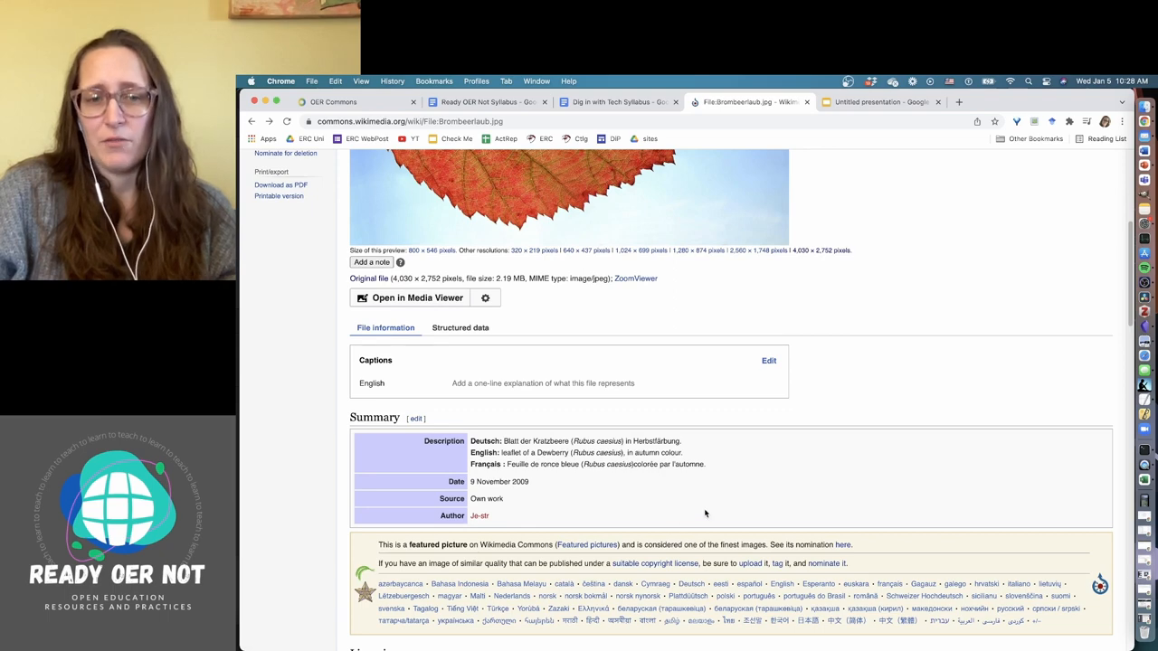
scroll("down", 3)
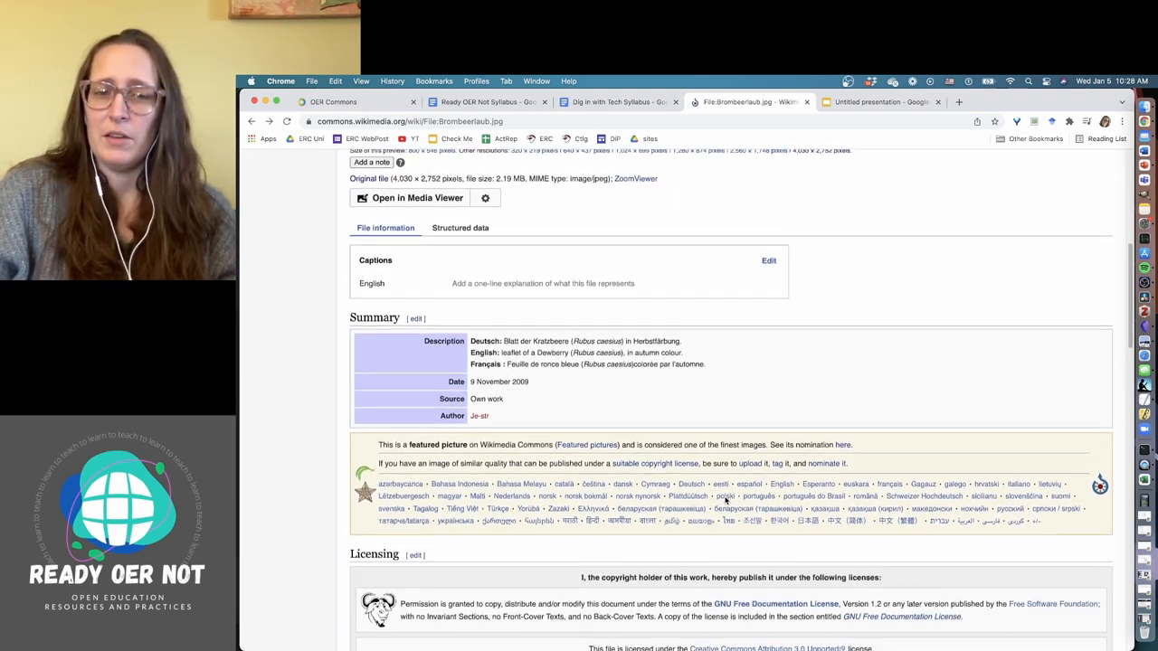
scroll("down", 3)
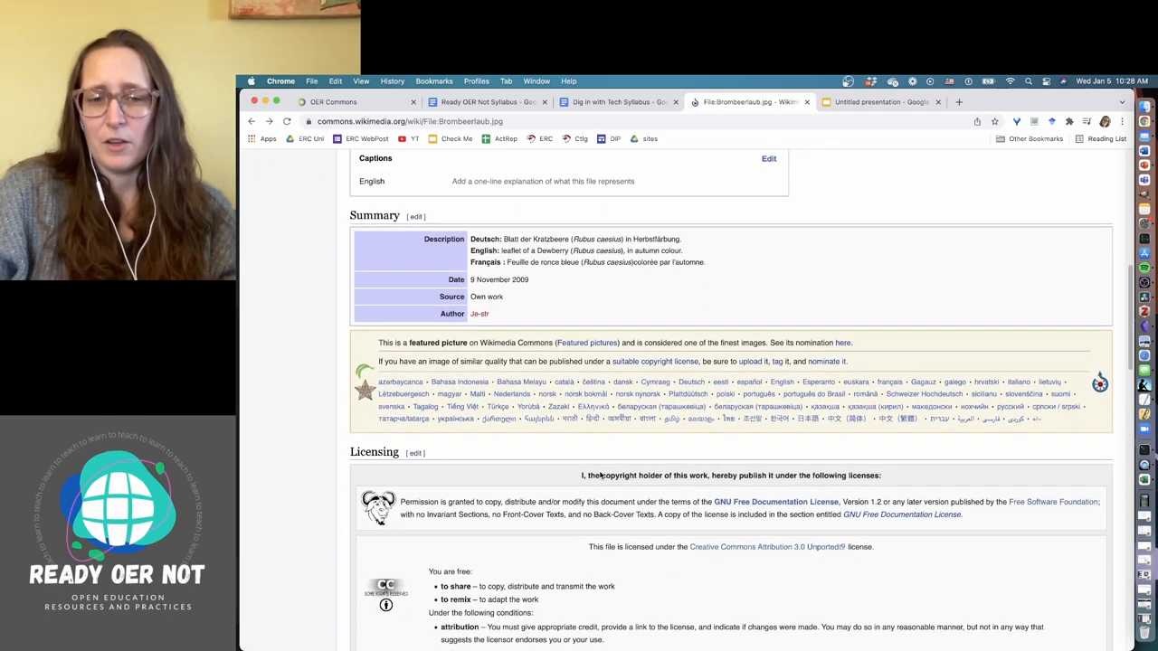
scroll("down", 3)
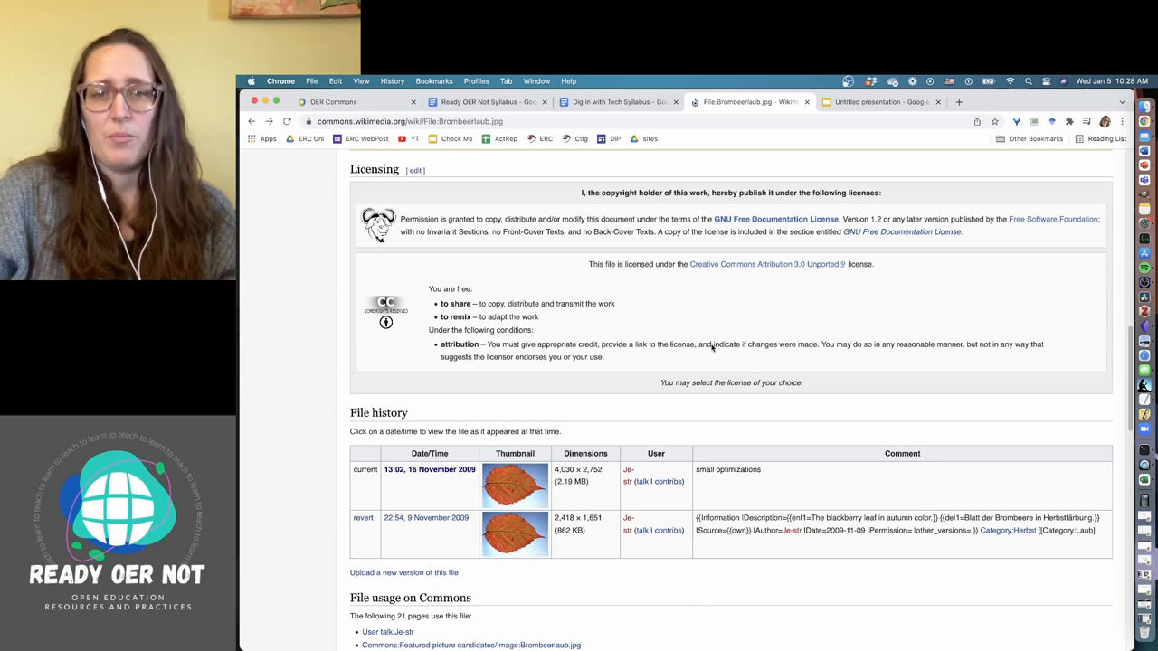
mouse_move(656, 441)
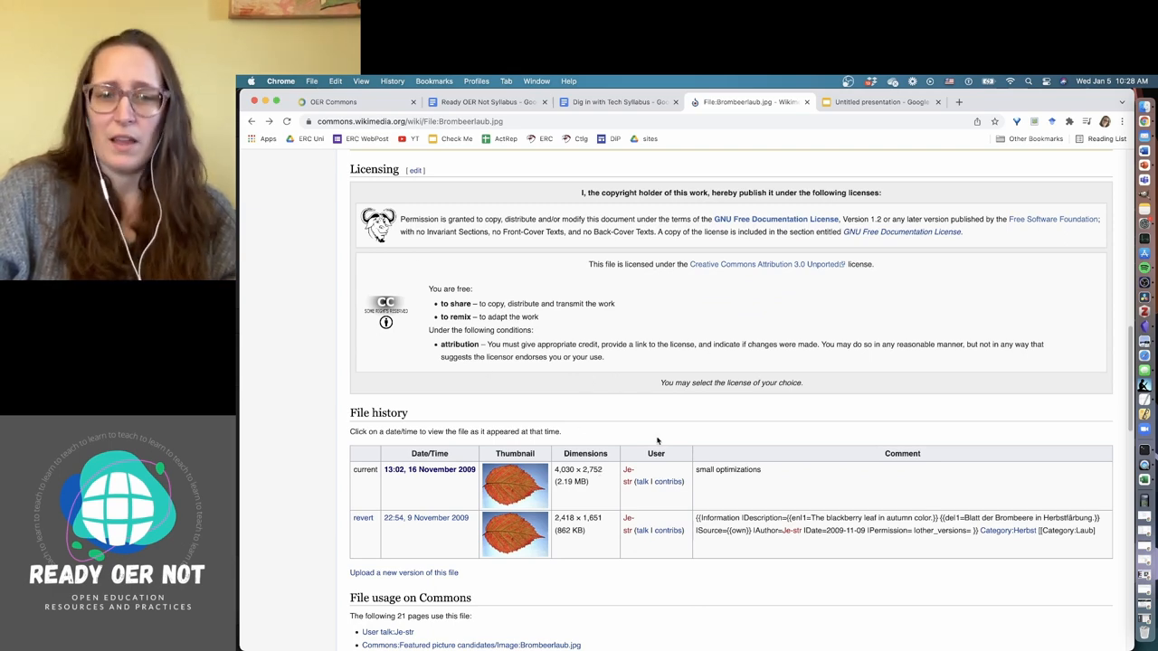
scroll("down", 3)
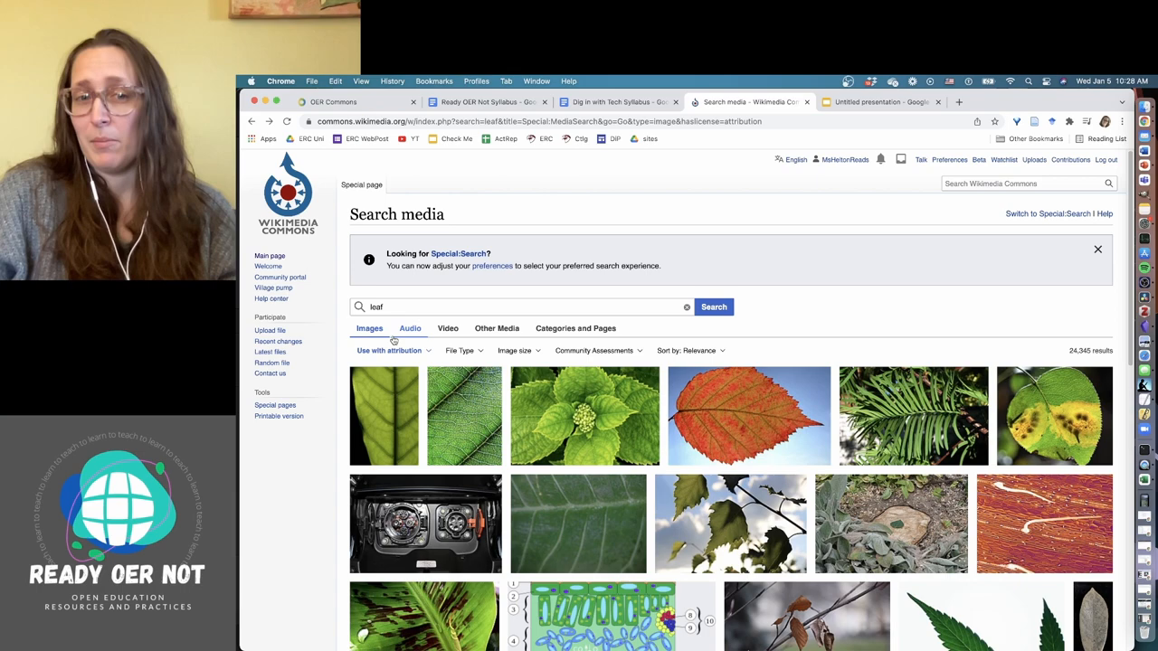
Step: Filter the leaf results to no license restrictions and view the green Leaf 1 web.jpg details
left_click(389, 351)
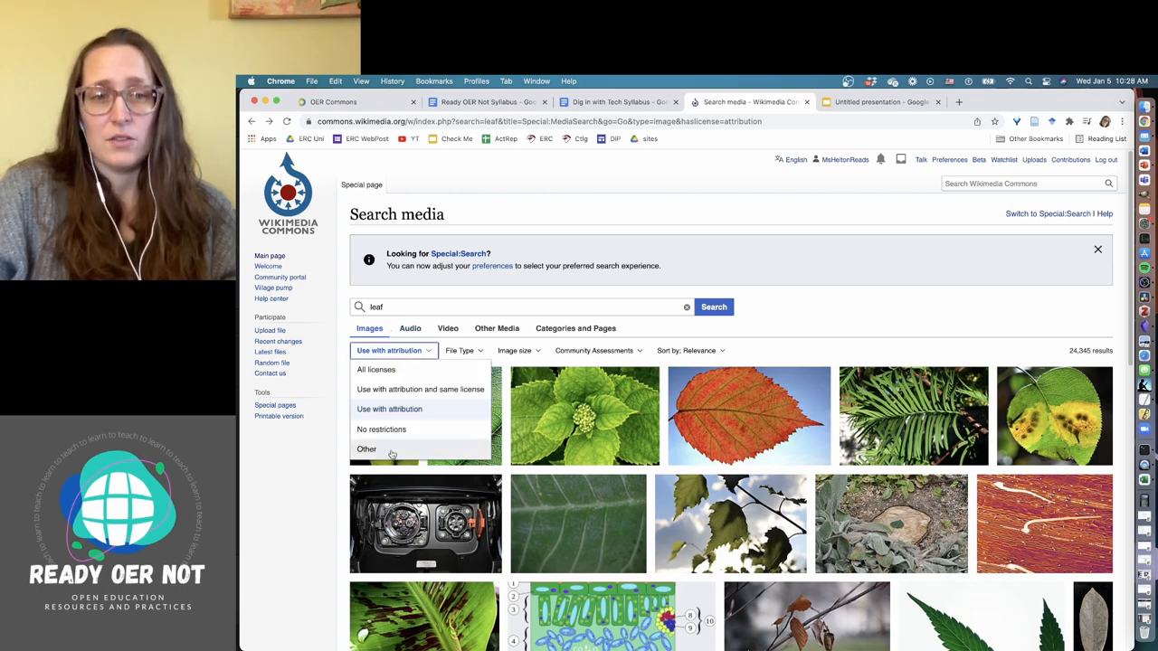
left_click(380, 429)
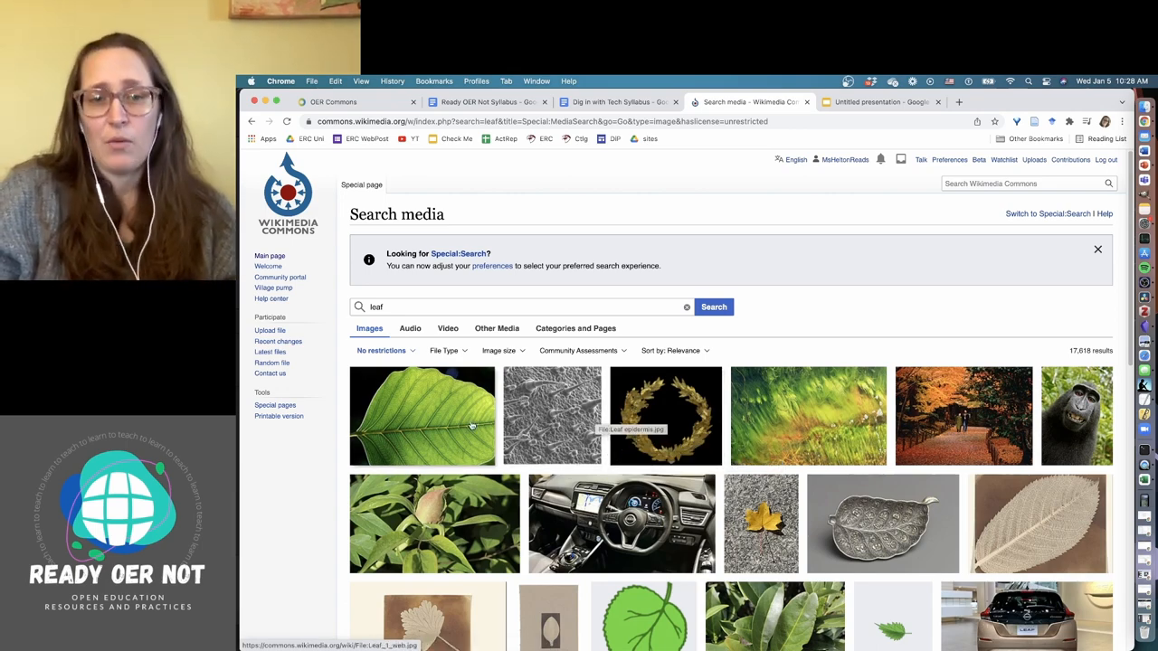
left_click(422, 416)
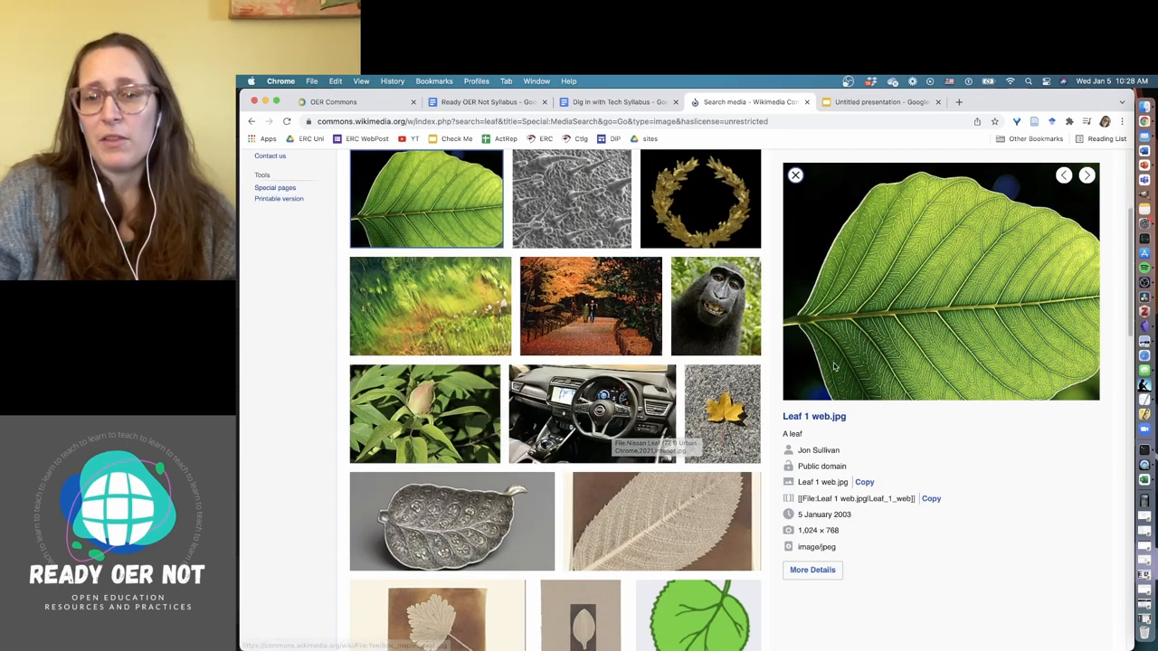
mouse_move(854, 586)
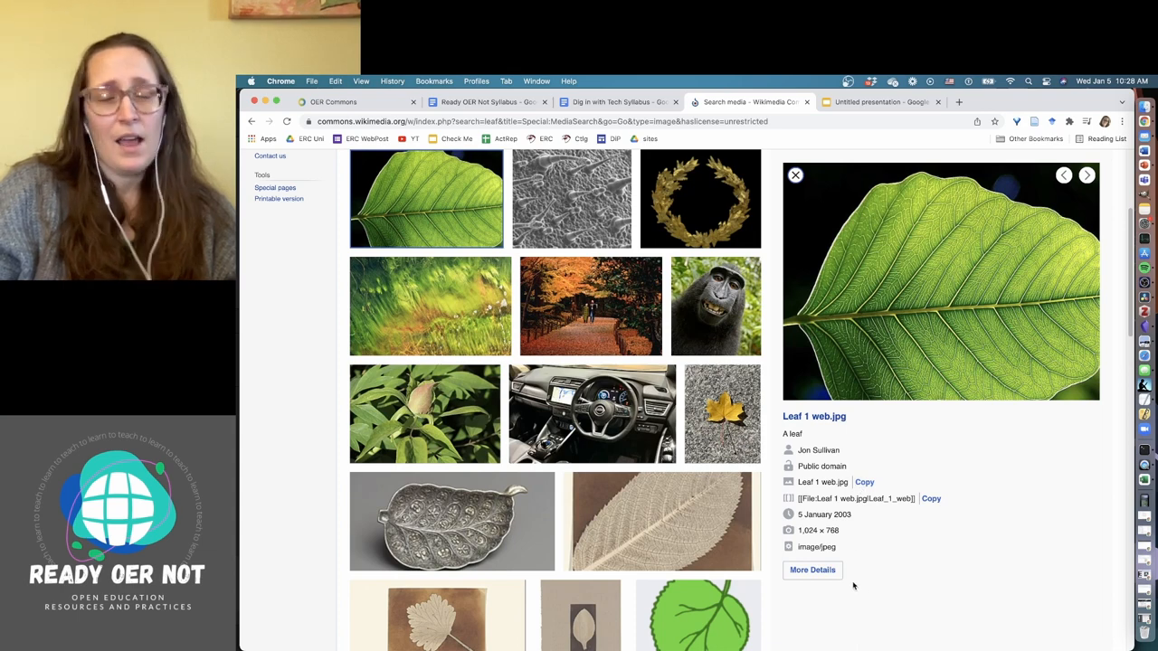
mouse_move(859, 447)
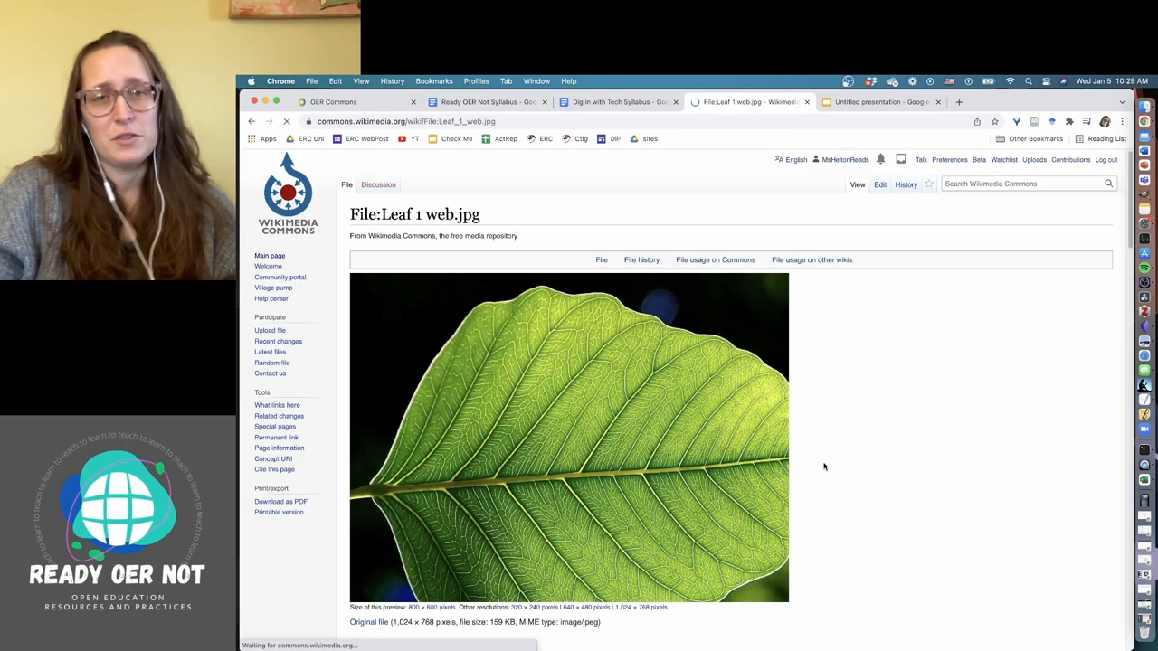
Step: Find the Permission section and highlight the public domain licence statement
scroll("down", 3)
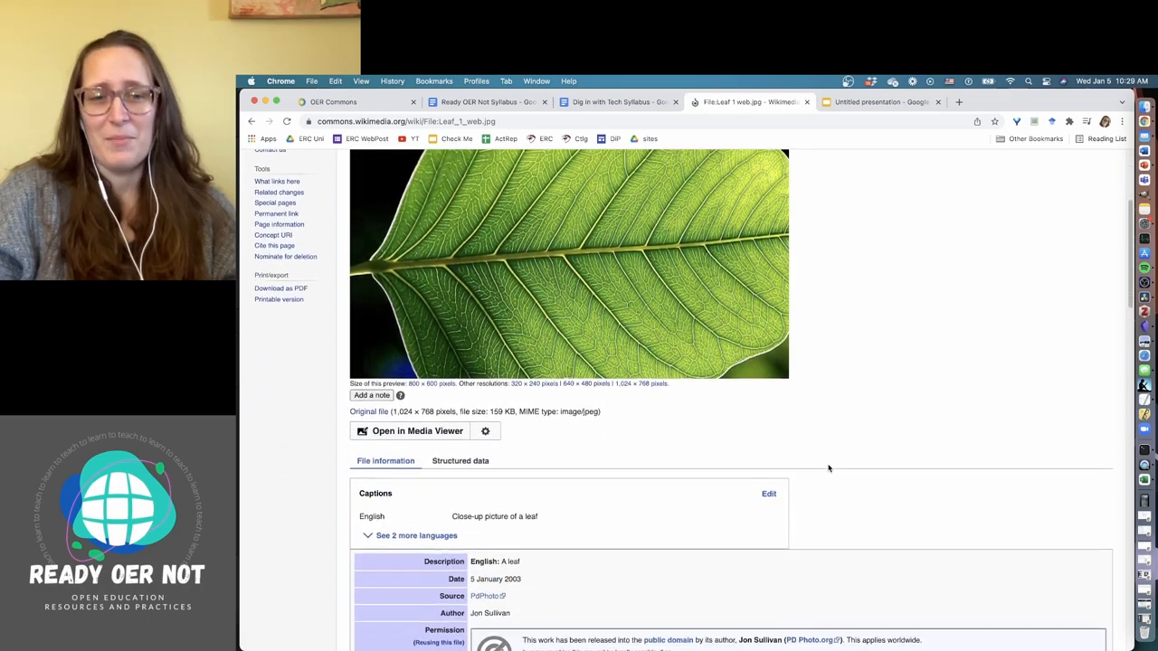
scroll("down", 3)
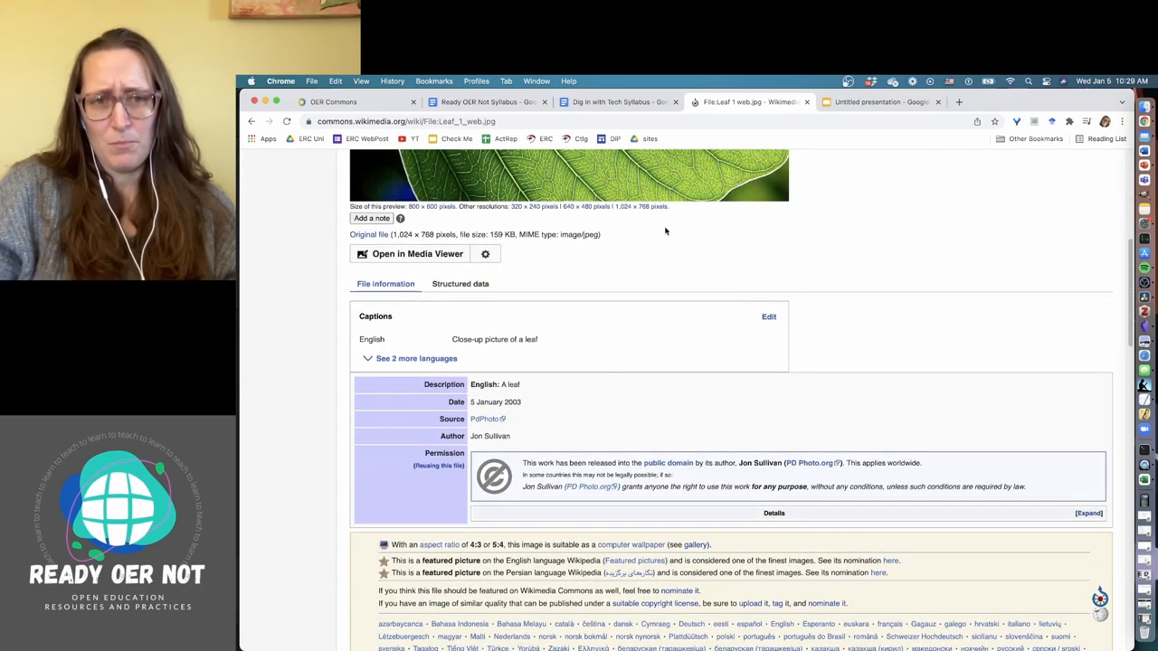
scroll("down", 3)
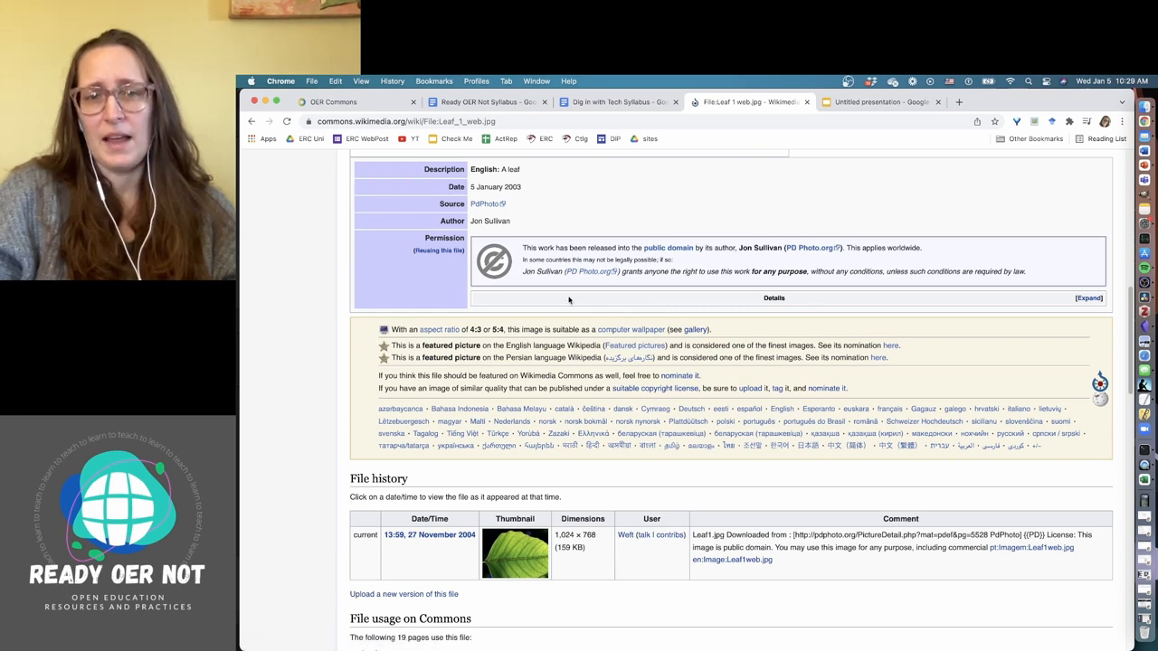
left_click_drag(523, 246, 923, 246)
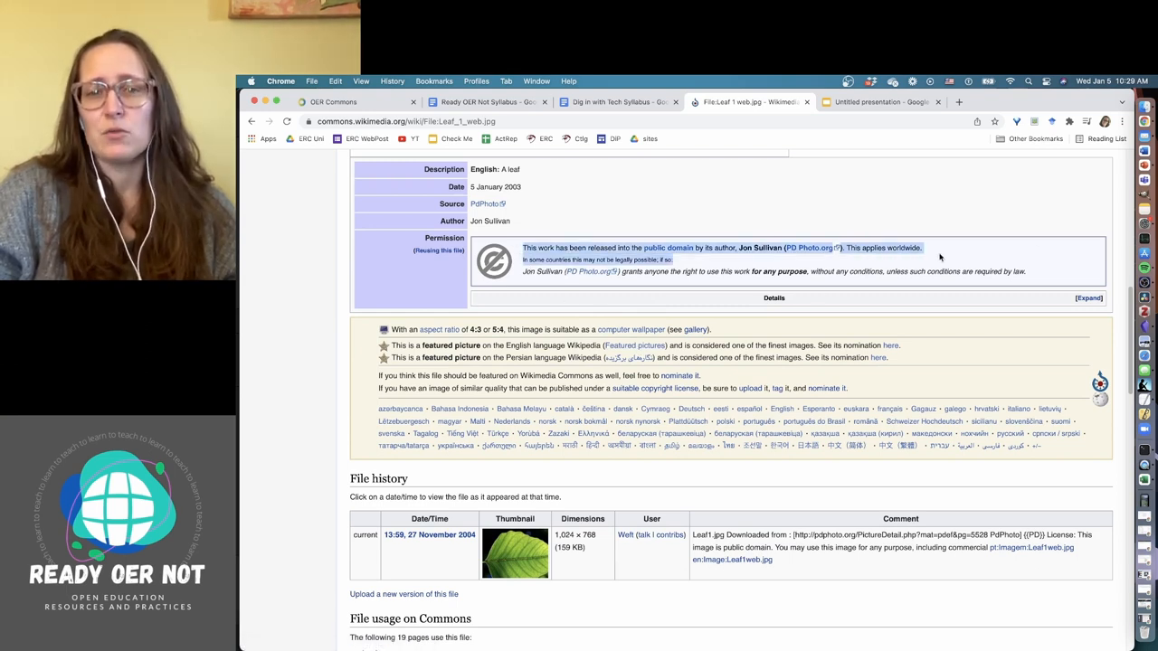
scroll("up", 3)
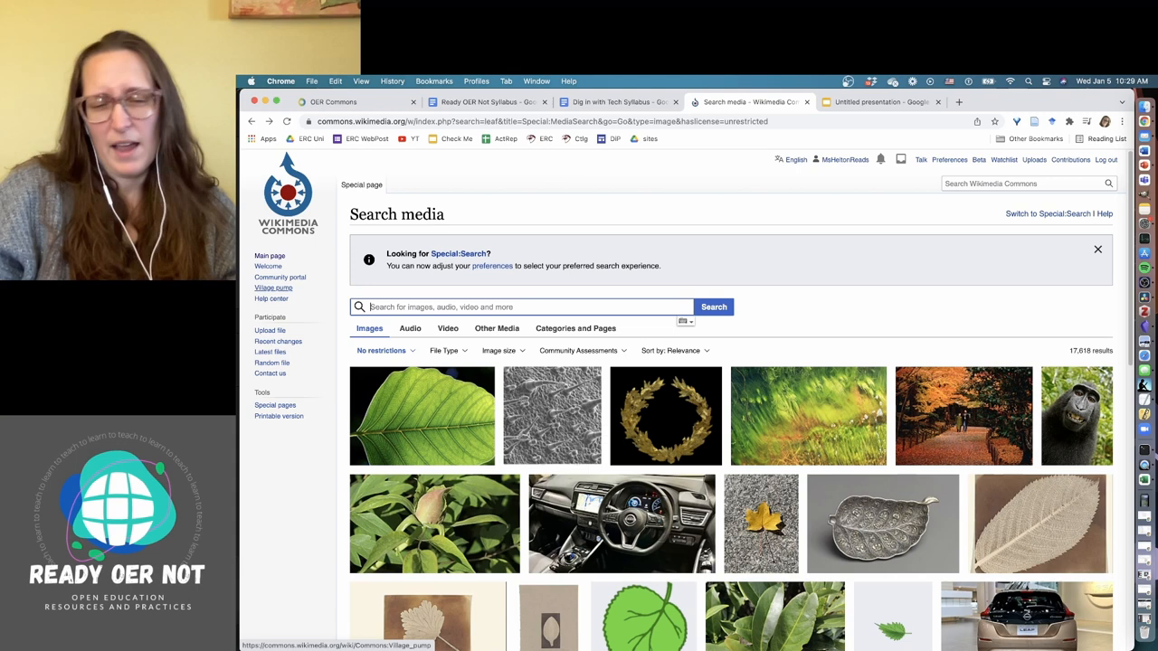
Step: Search Commons for 'space', look over a NASA spacewalk photo page and return to results
type("space")
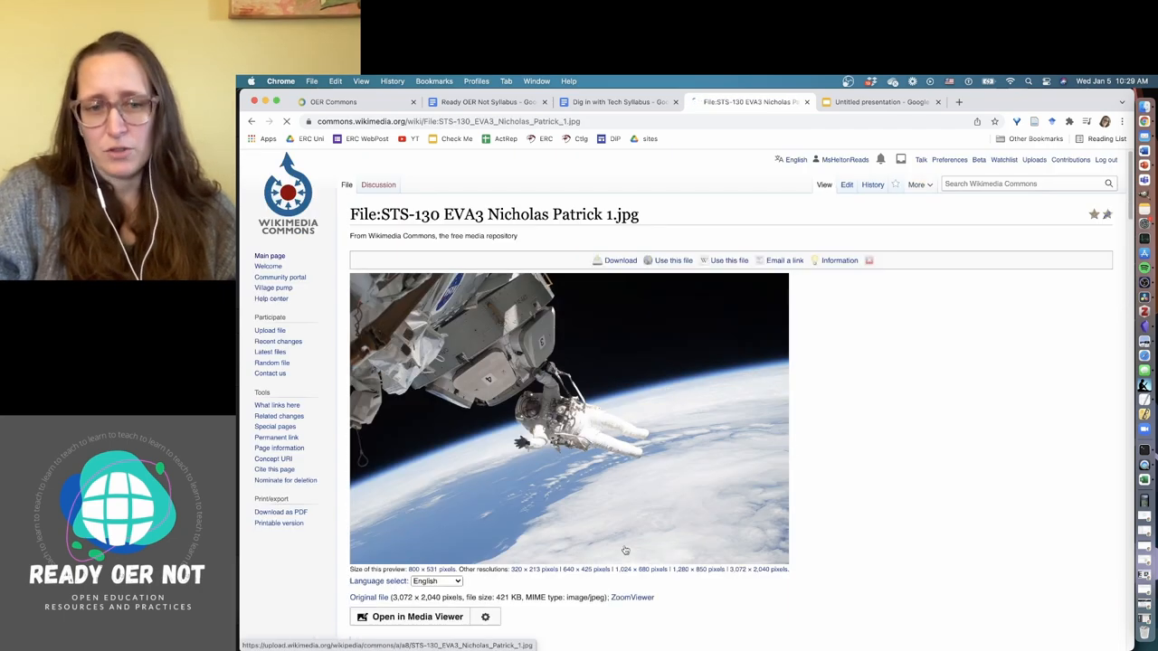
scroll("down", 3)
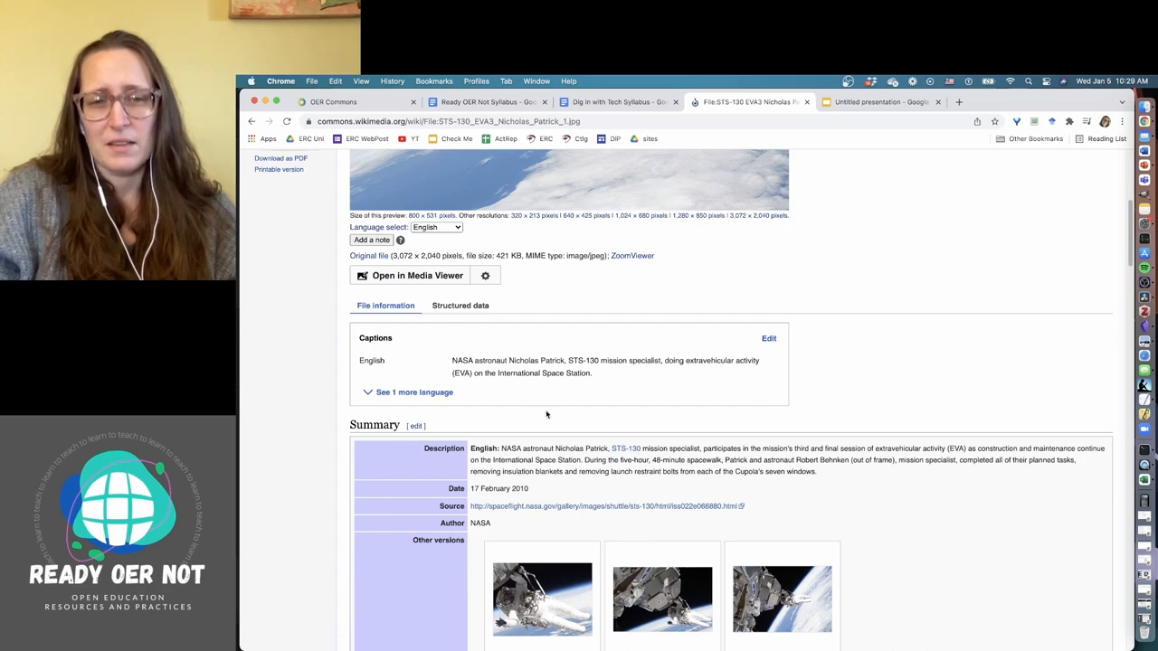
scroll("down", 3)
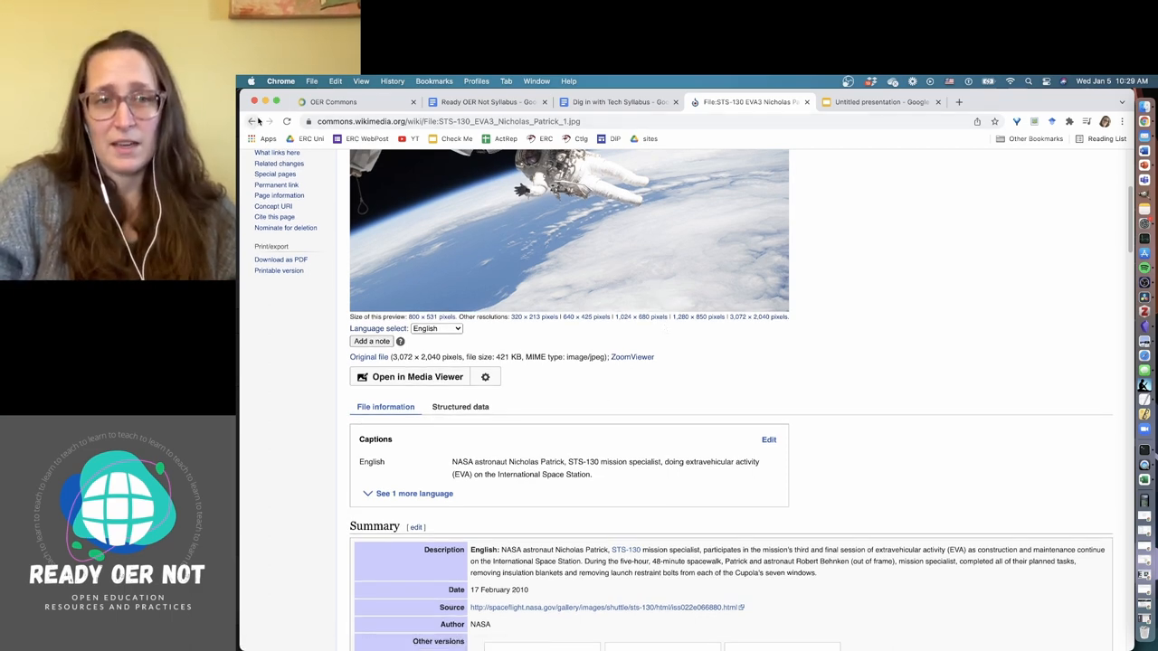
left_click(254, 122)
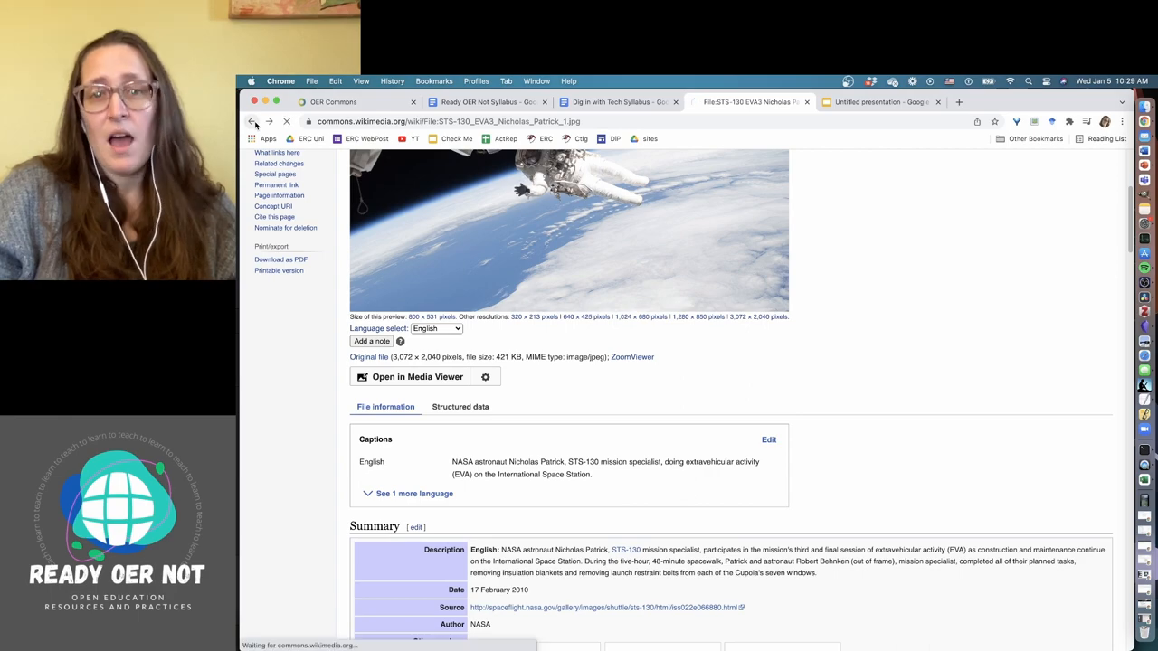
left_click(252, 123)
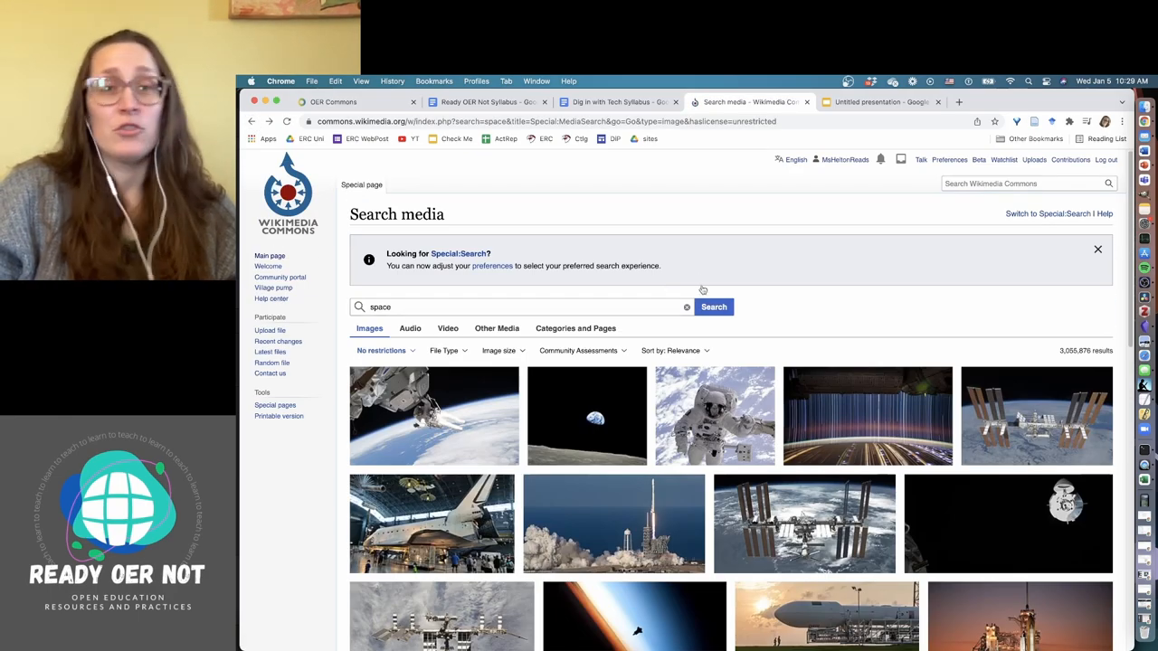
mouse_move(700, 279)
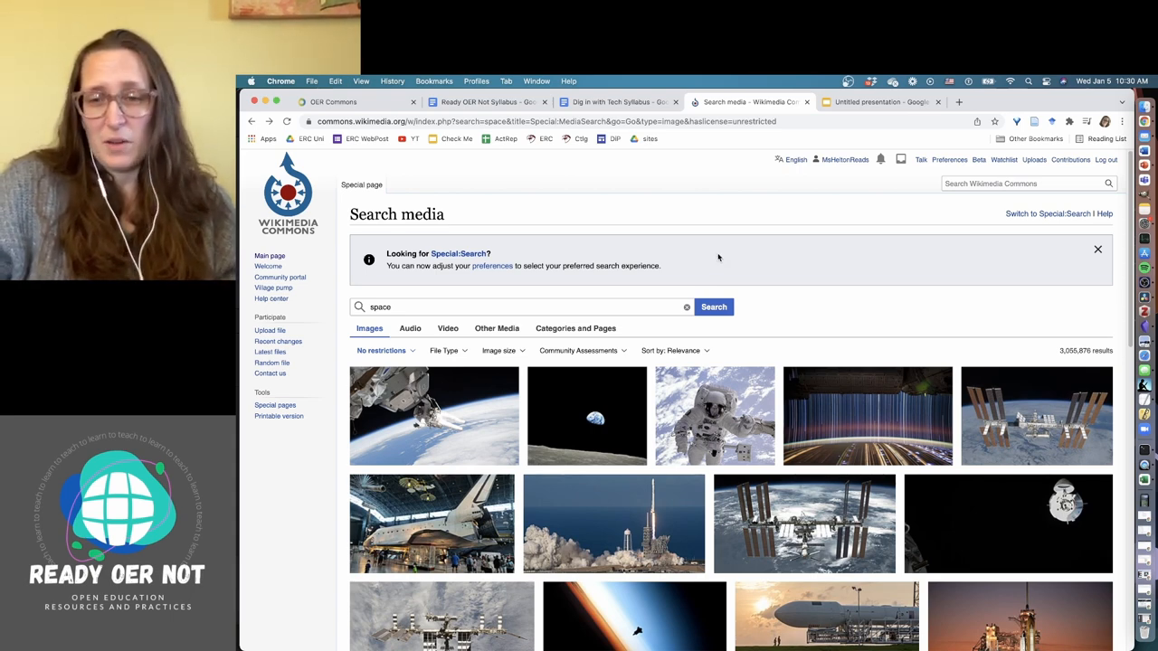
mouse_move(789, 243)
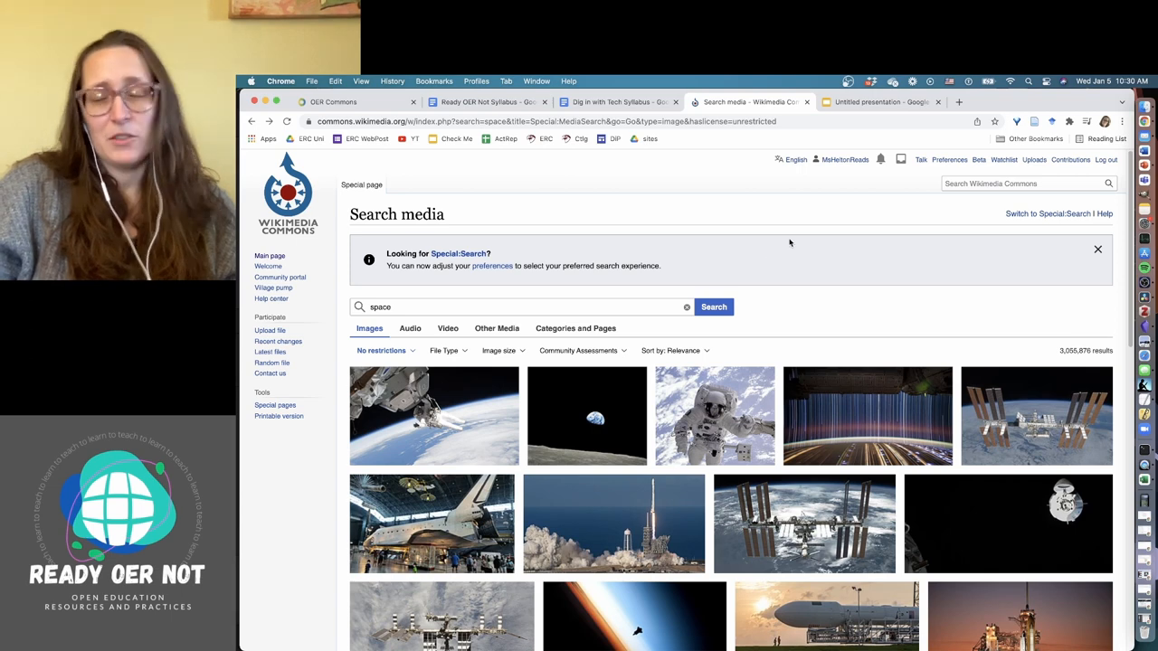
mouse_move(914, 335)
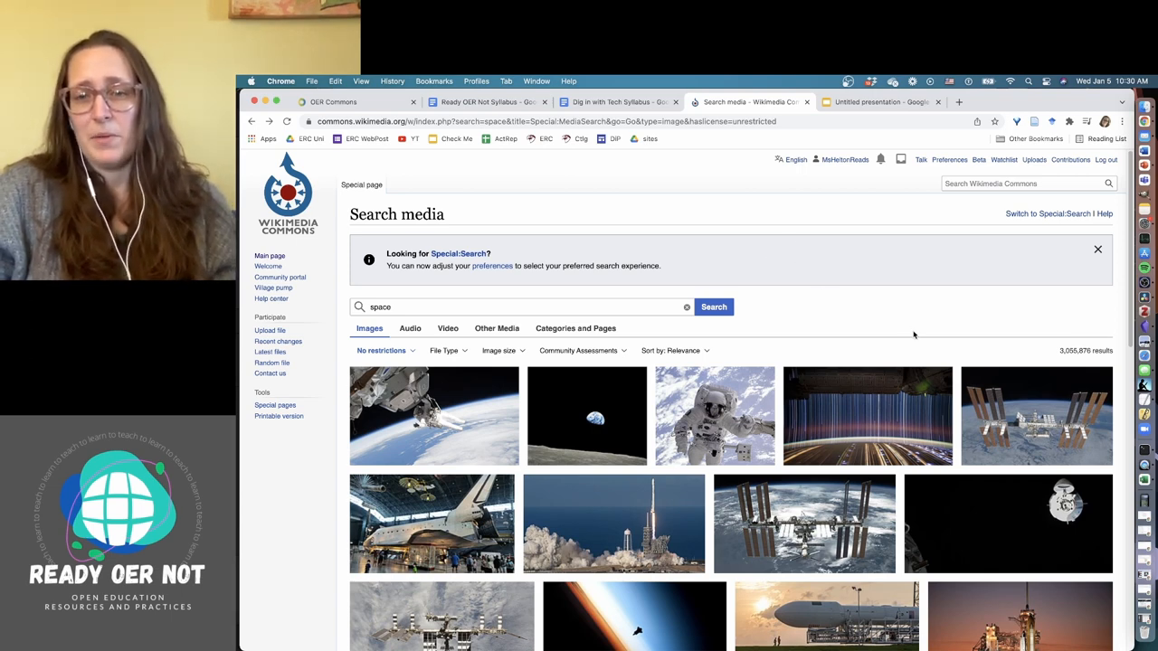
scroll("down", 3)
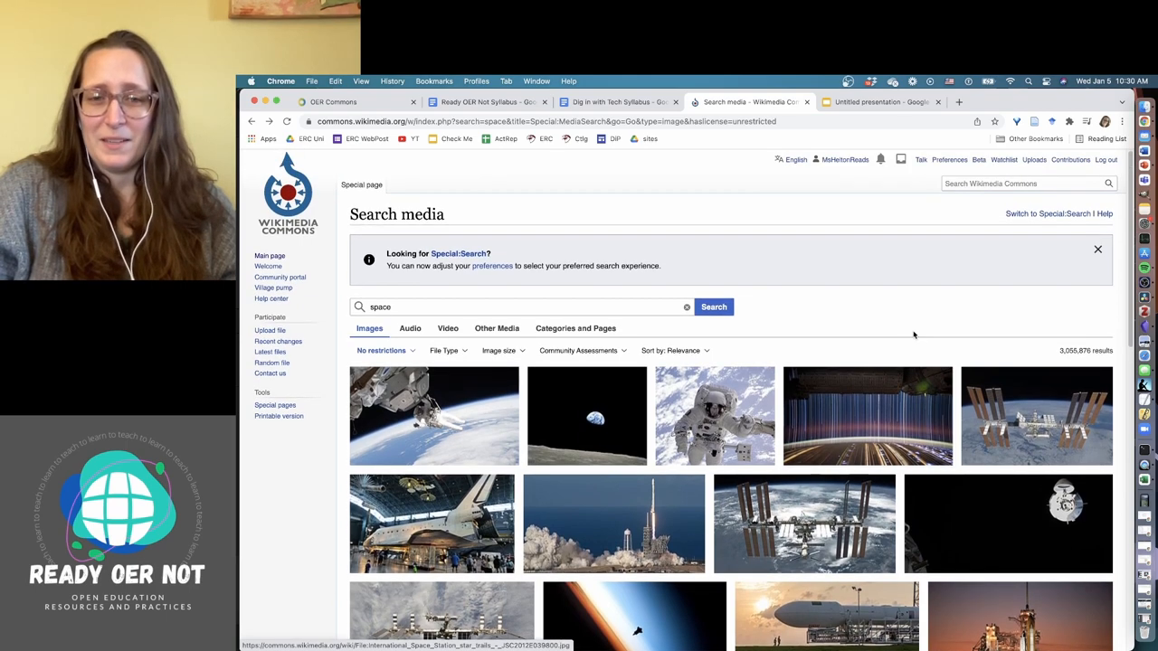
scroll("down", 3)
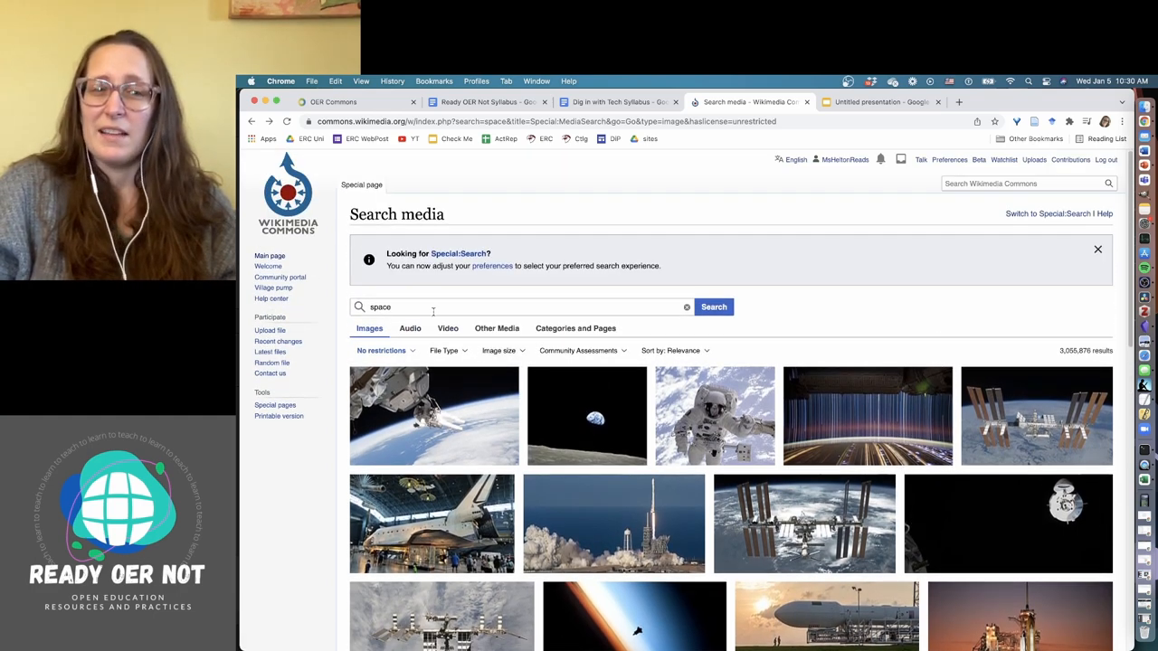
Step: Run a Commons media search for 'em spectrum' to list spectrum diagrams
type("em spectrum")
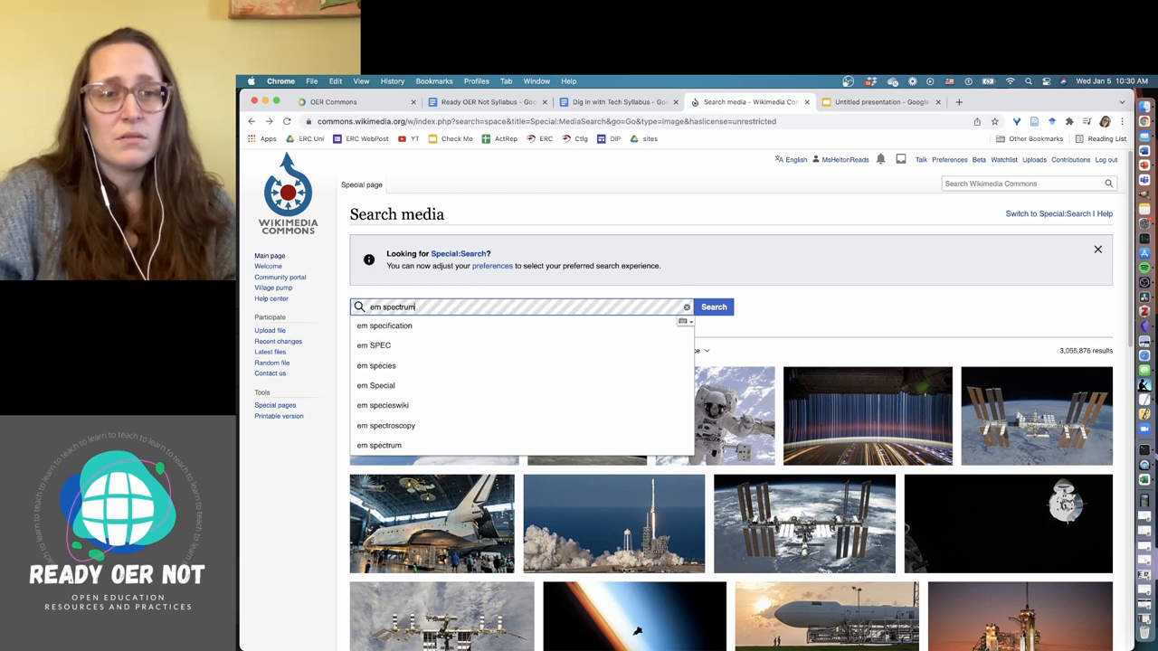
left_click(713, 307)
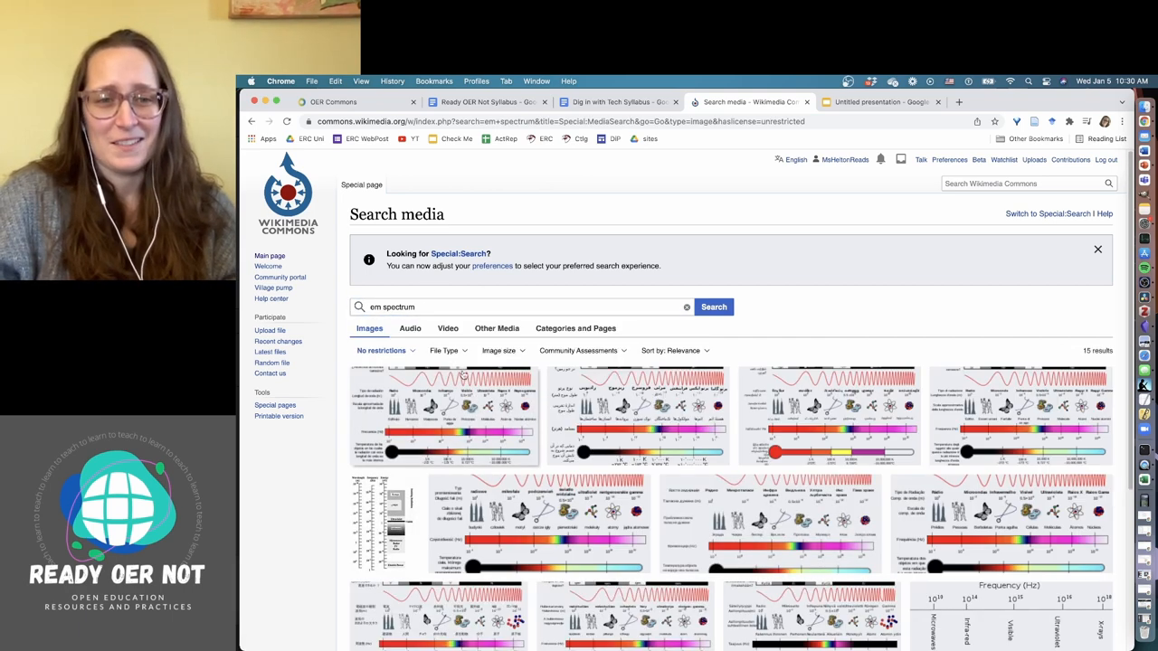
mouse_move(745, 461)
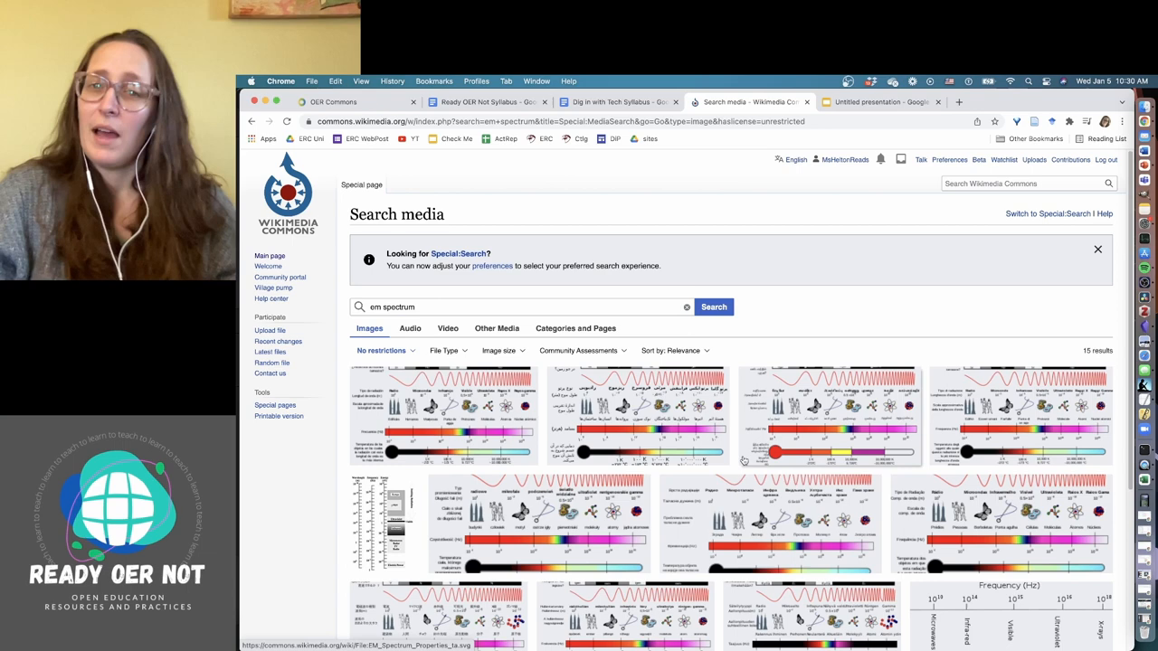
mouse_move(746, 460)
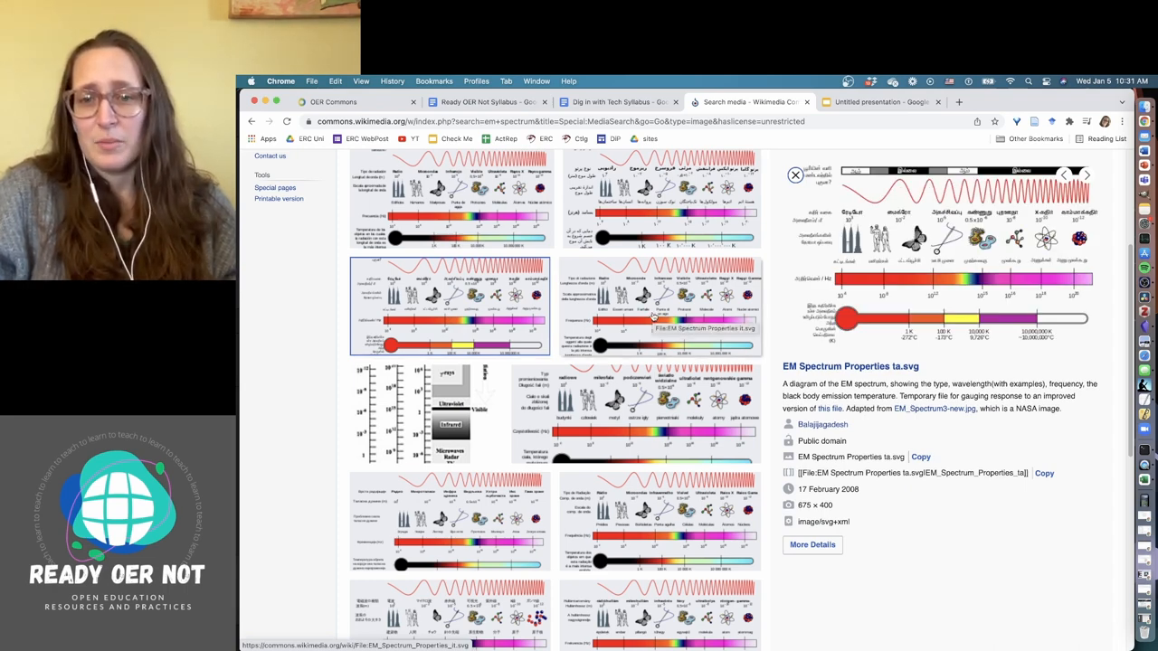
Step: Preview the Italian EM Spectrum Properties it.svg, then the Persian edit fa.svg diagram
left_click(655, 308)
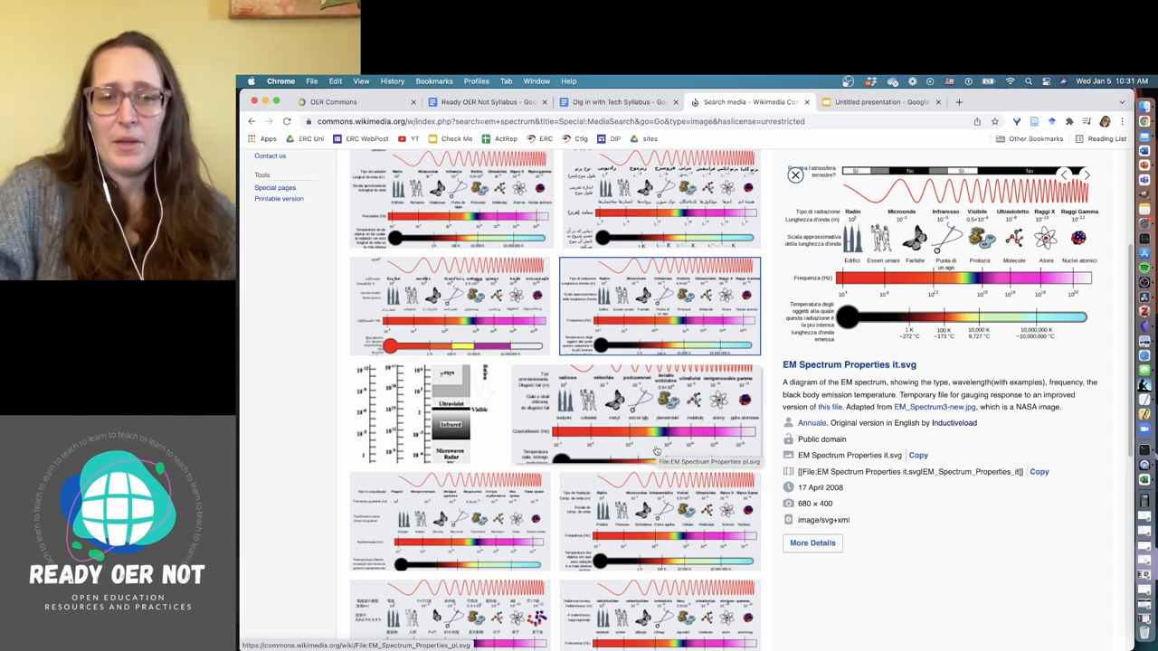
mouse_move(604, 534)
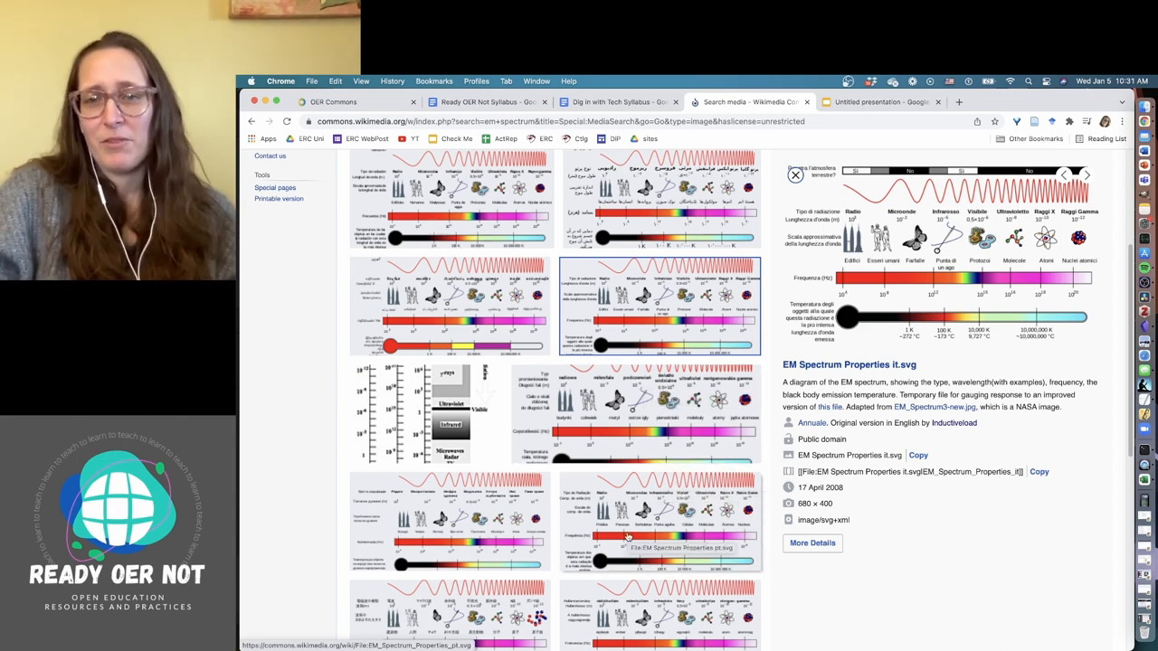
mouse_move(626, 214)
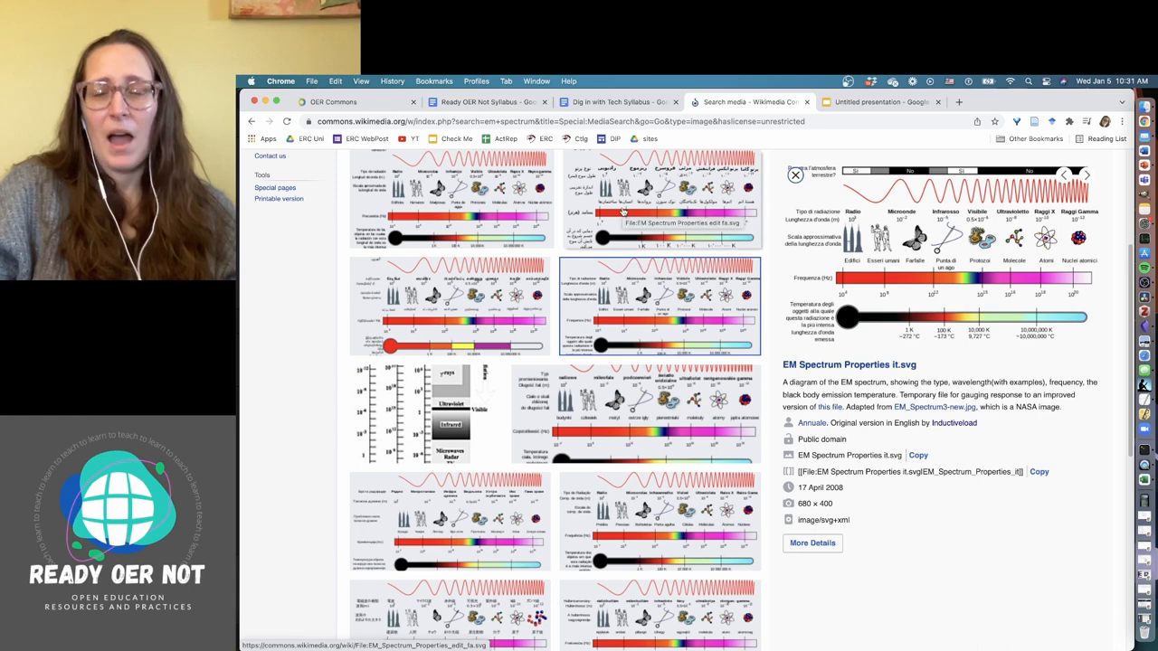
left_click(669, 199)
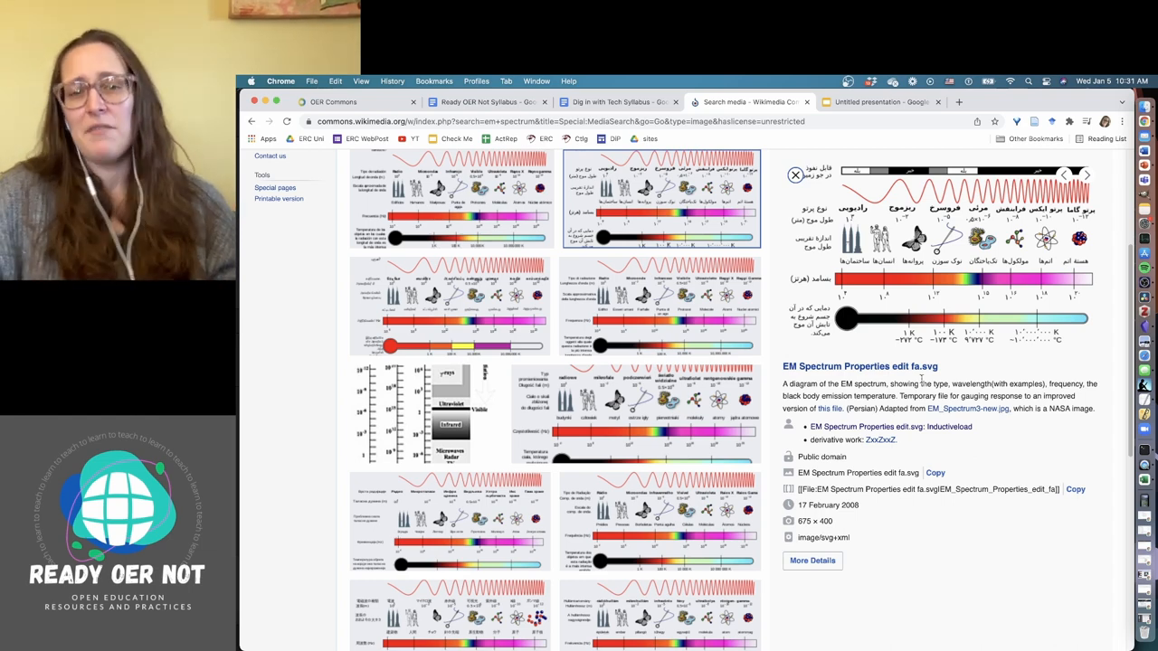
mouse_move(956, 514)
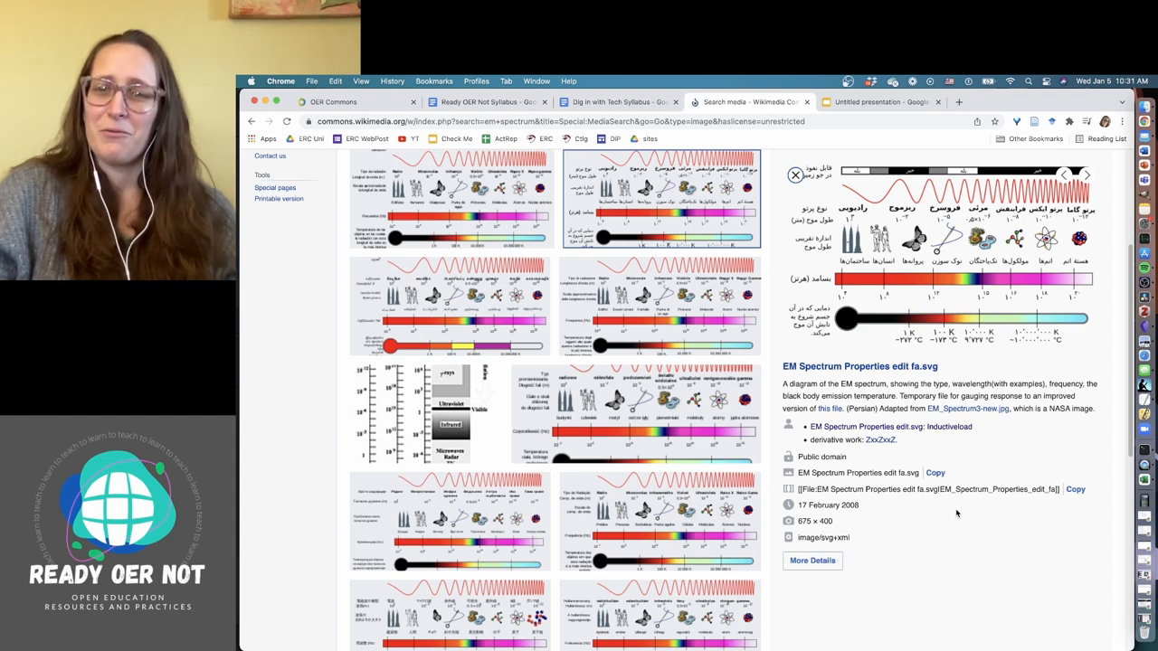
mouse_move(1003, 521)
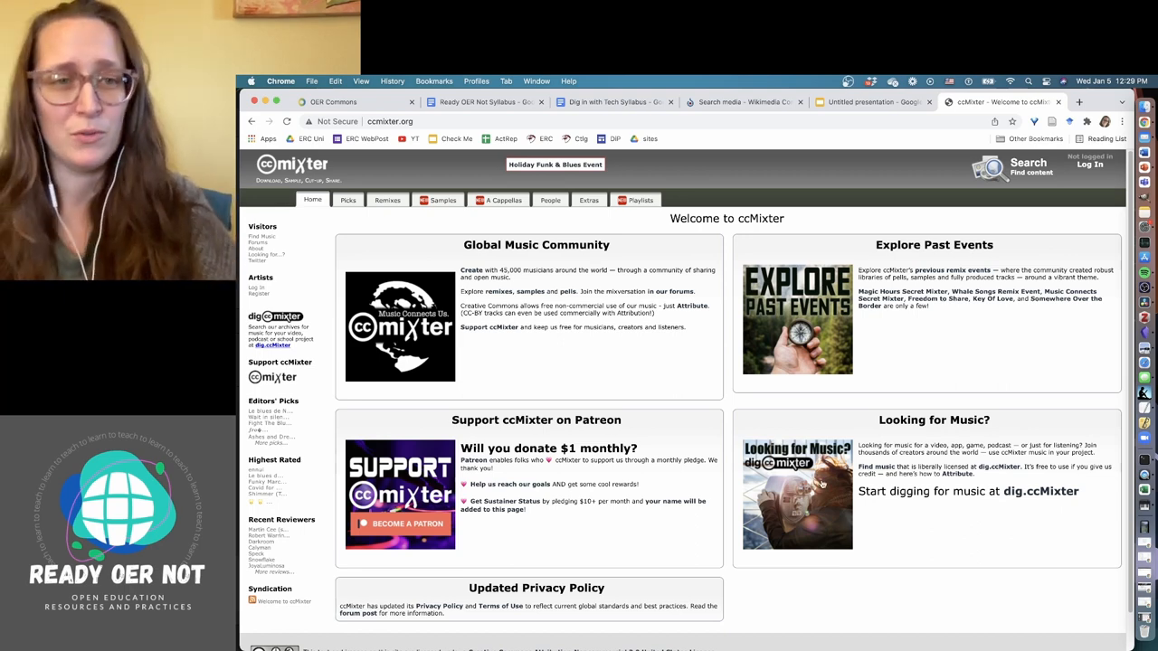
mouse_move(691, 395)
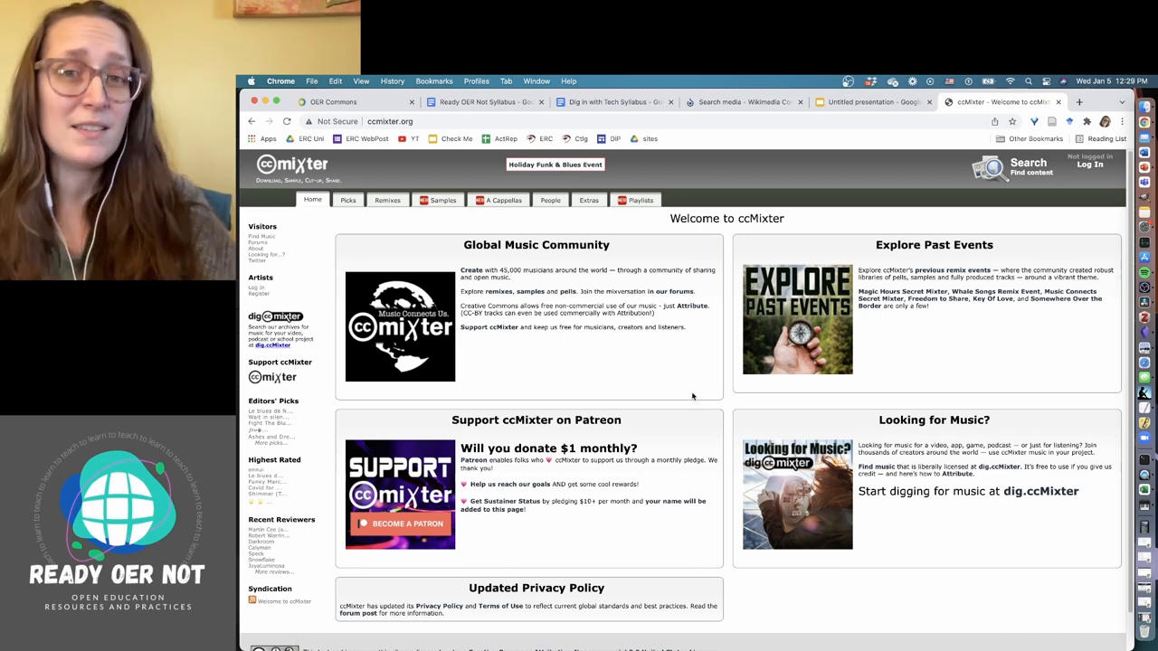
mouse_move(623, 330)
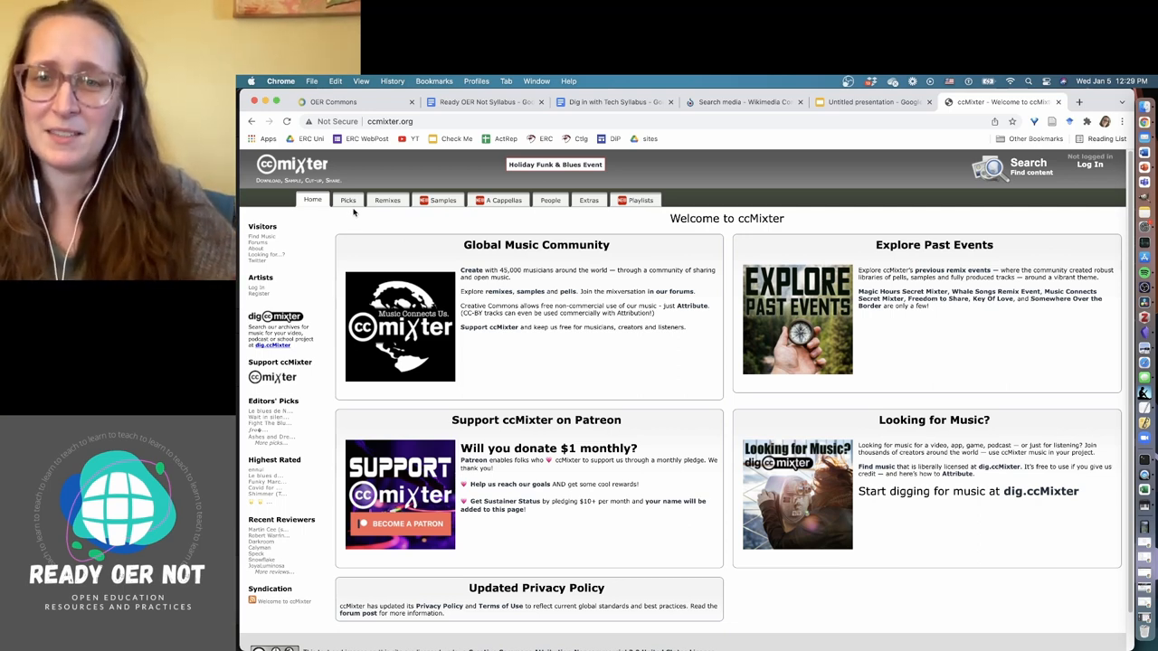
mouse_move(453, 246)
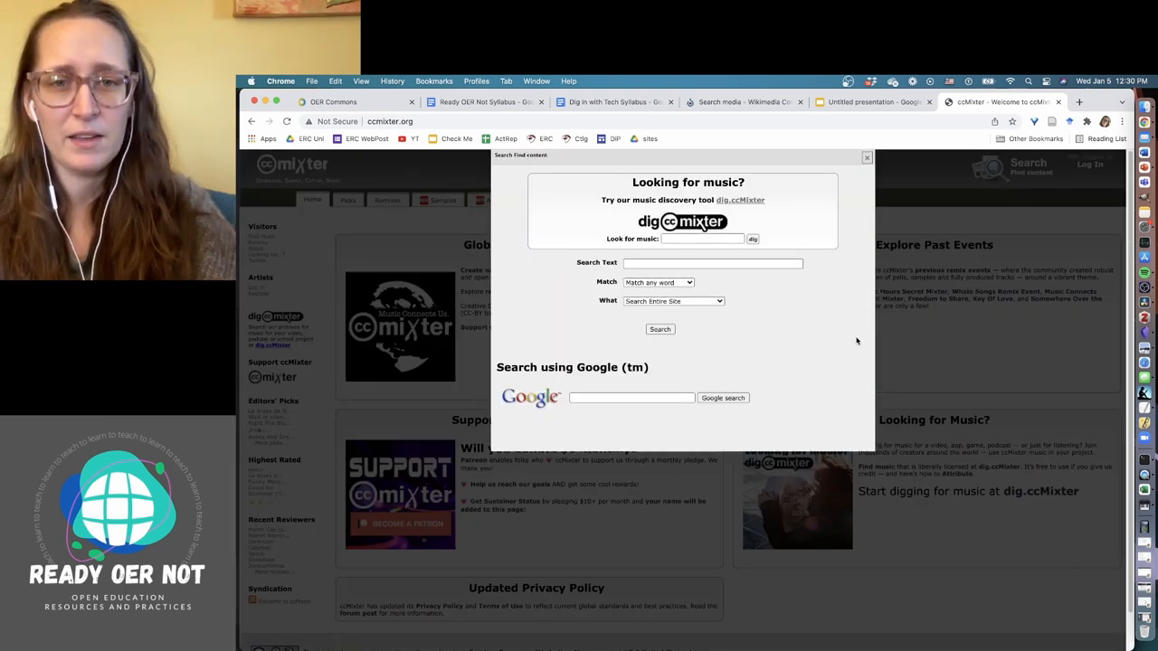
Step: Enter 'space instrumental' as the search text and require all words to match
type("space instrumental")
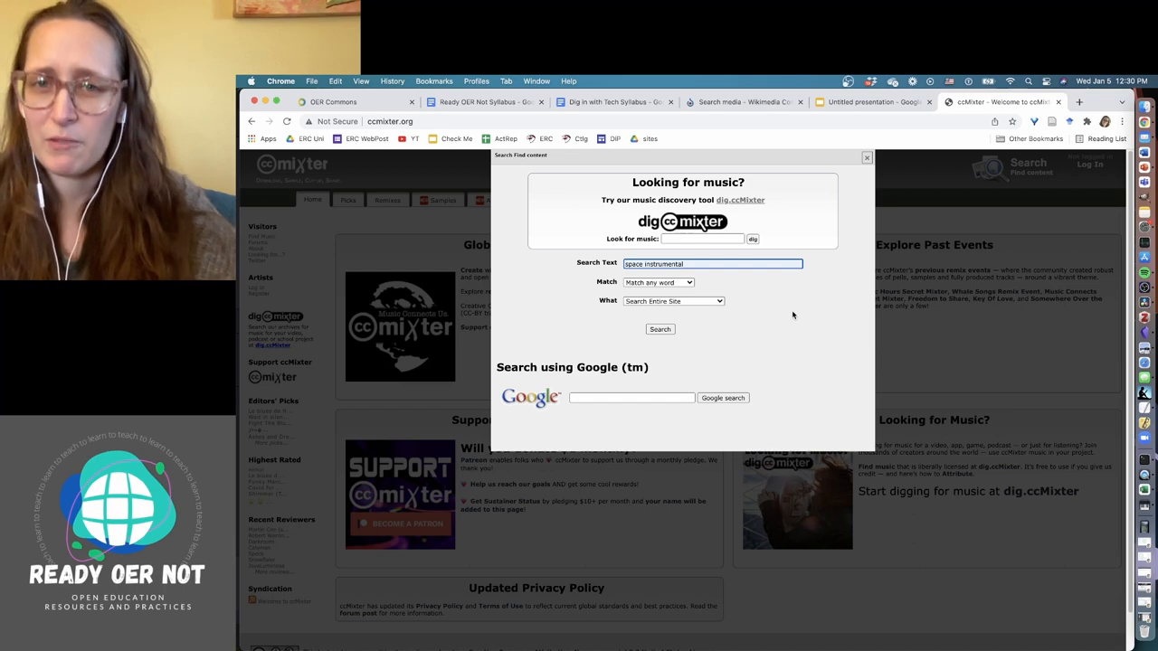
left_click(659, 283)
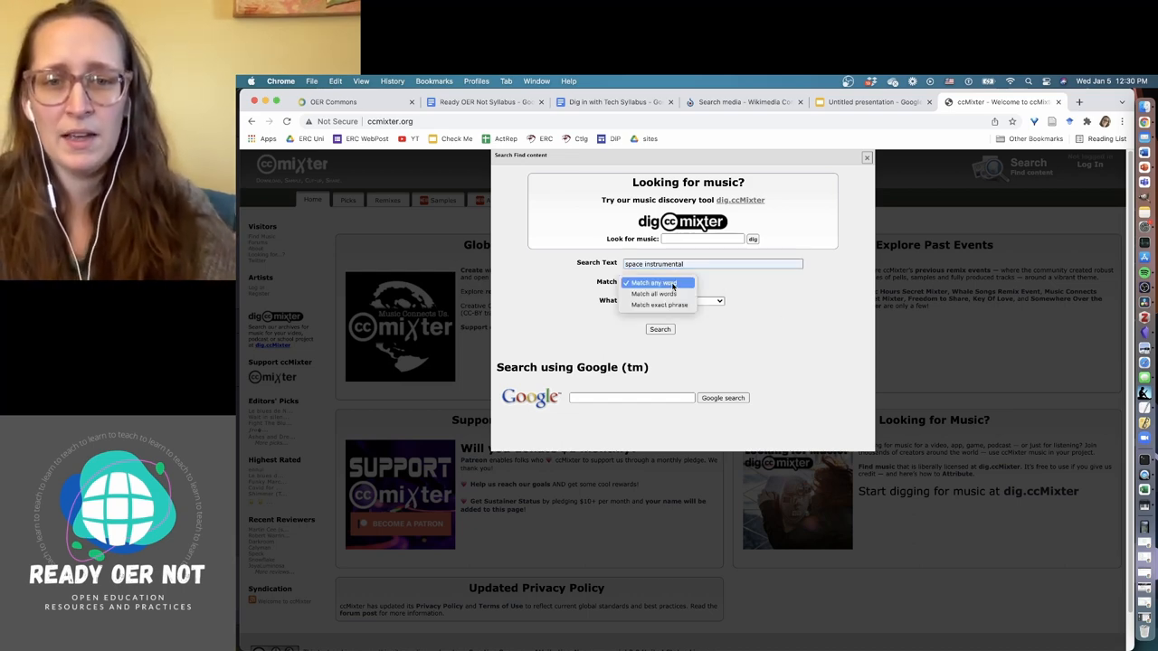
left_click(656, 293)
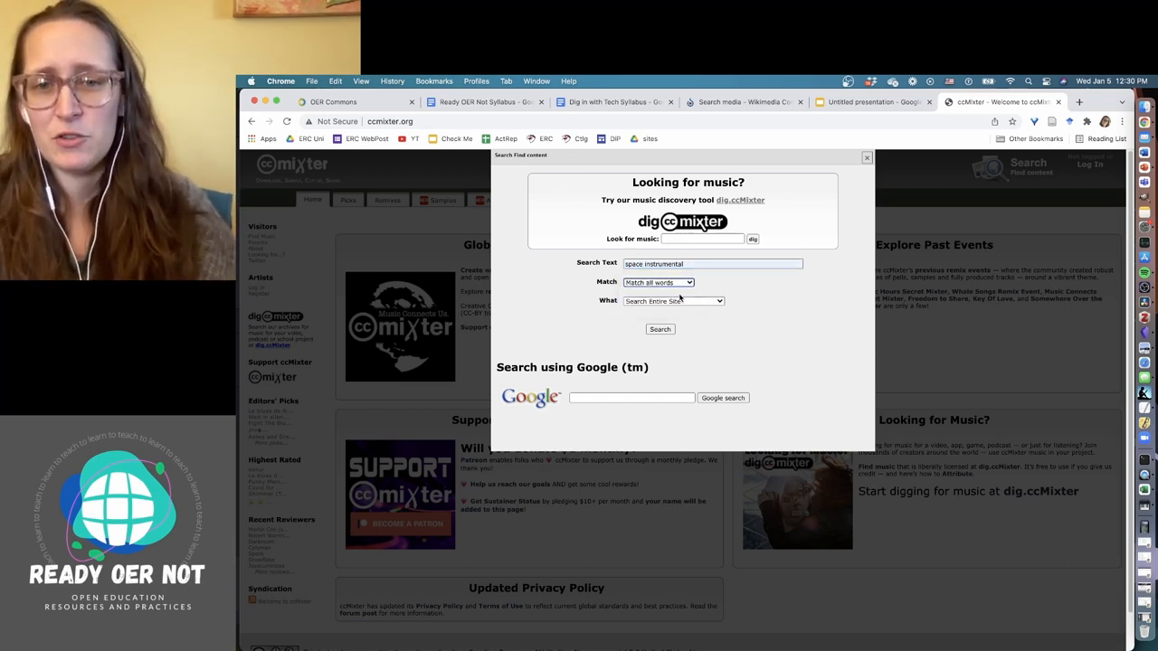
left_click(659, 282)
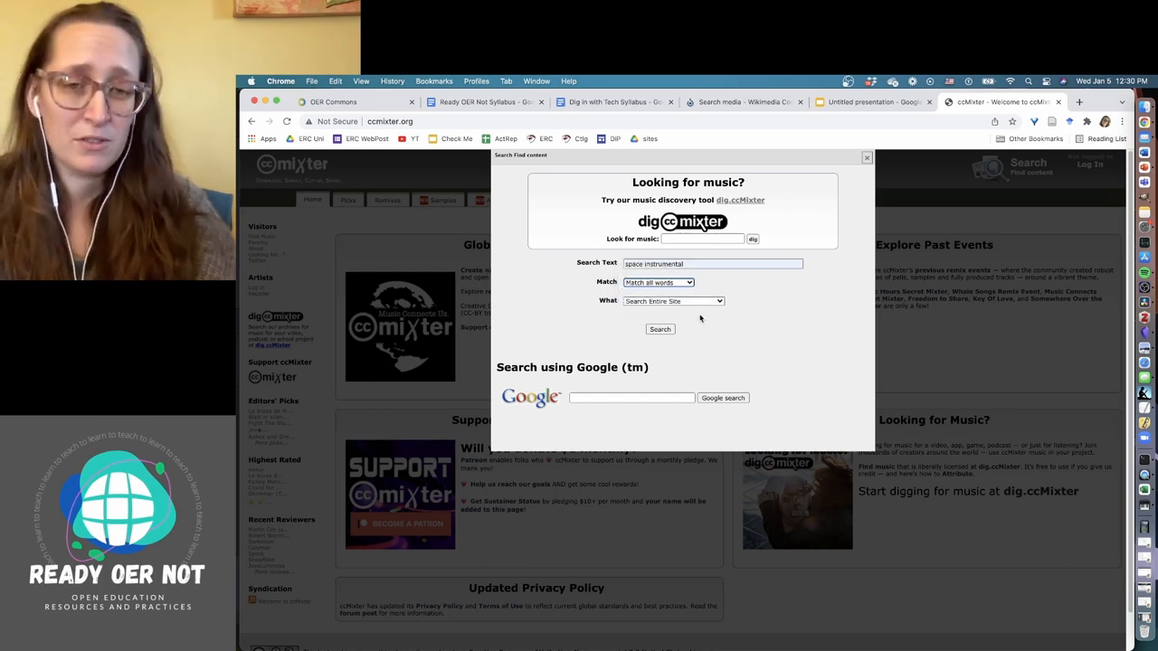
Step: Keep the scope as Search Entire Site and run the search
left_click(671, 300)
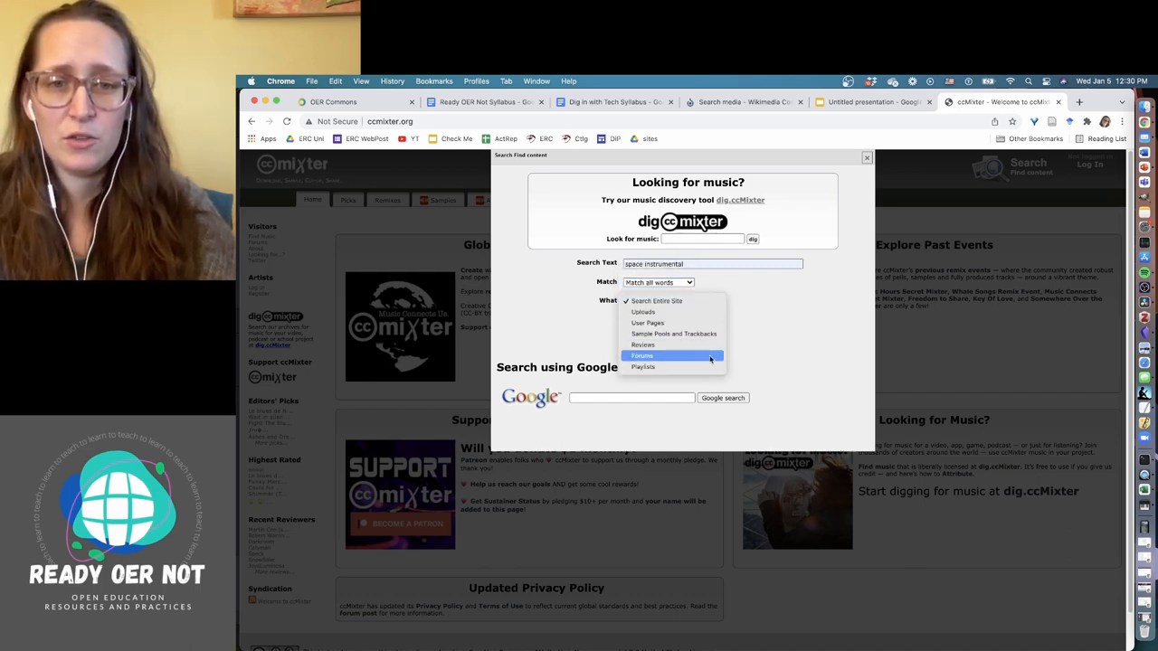
mouse_move(672, 344)
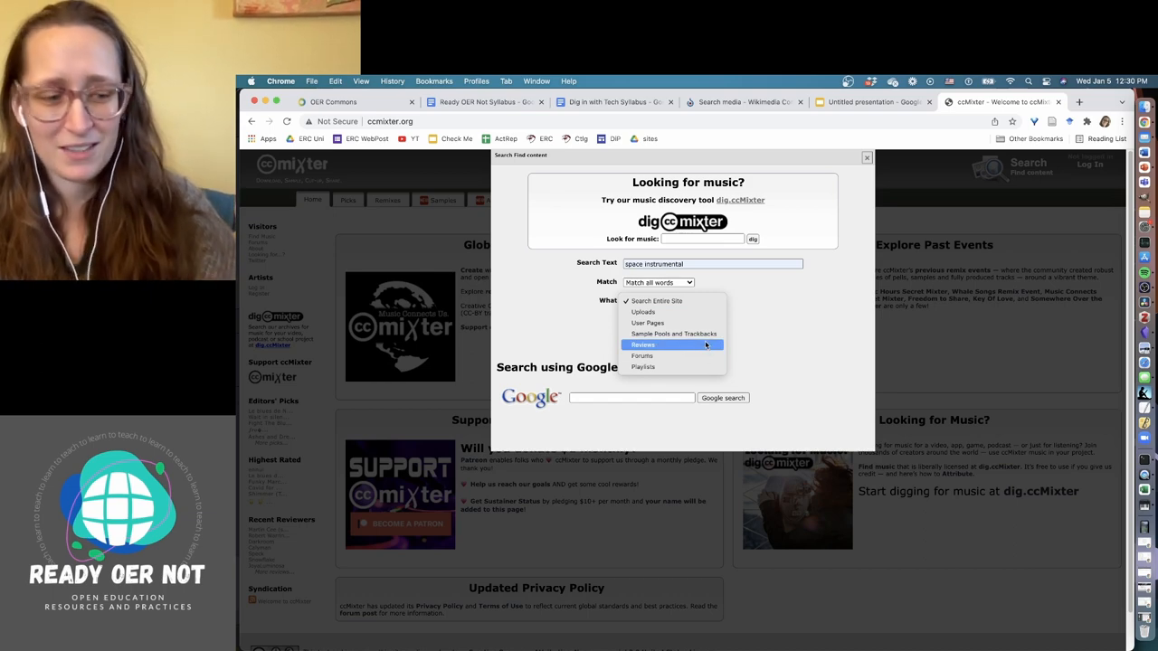
left_click(655, 300)
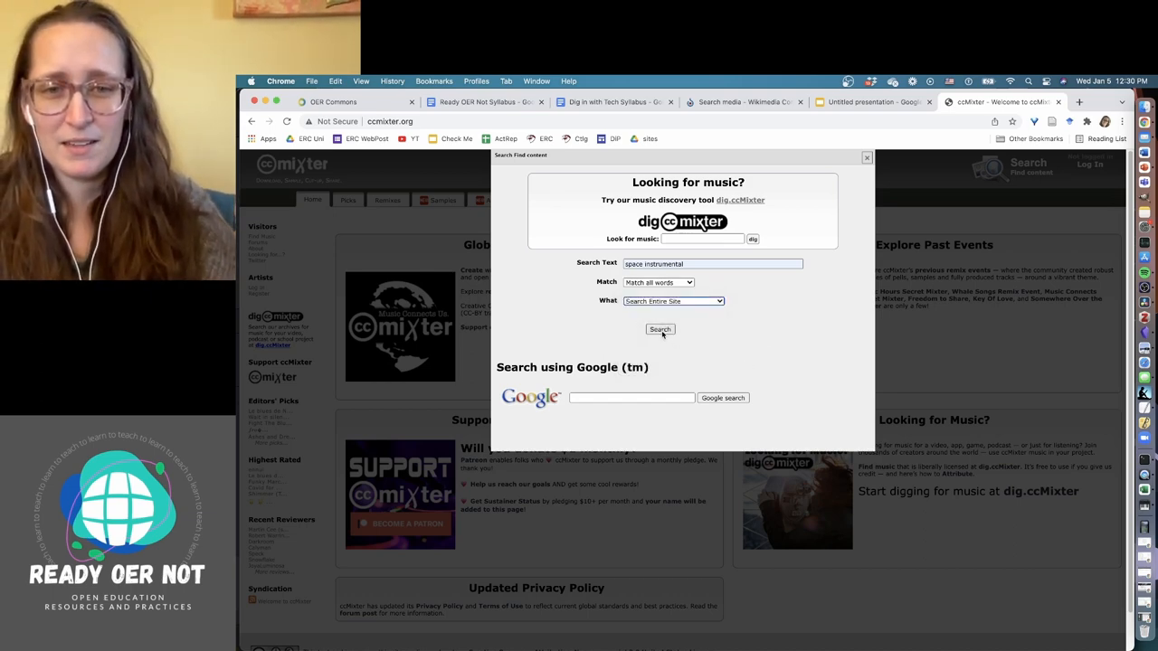
left_click(659, 329)
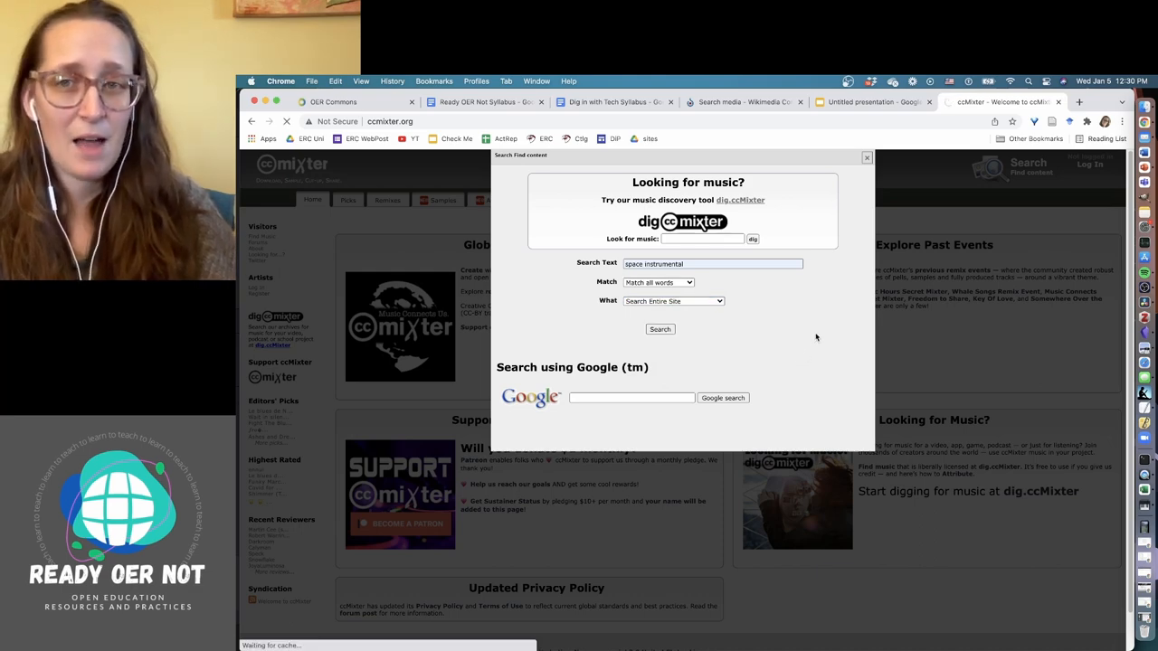
left_click(659, 329)
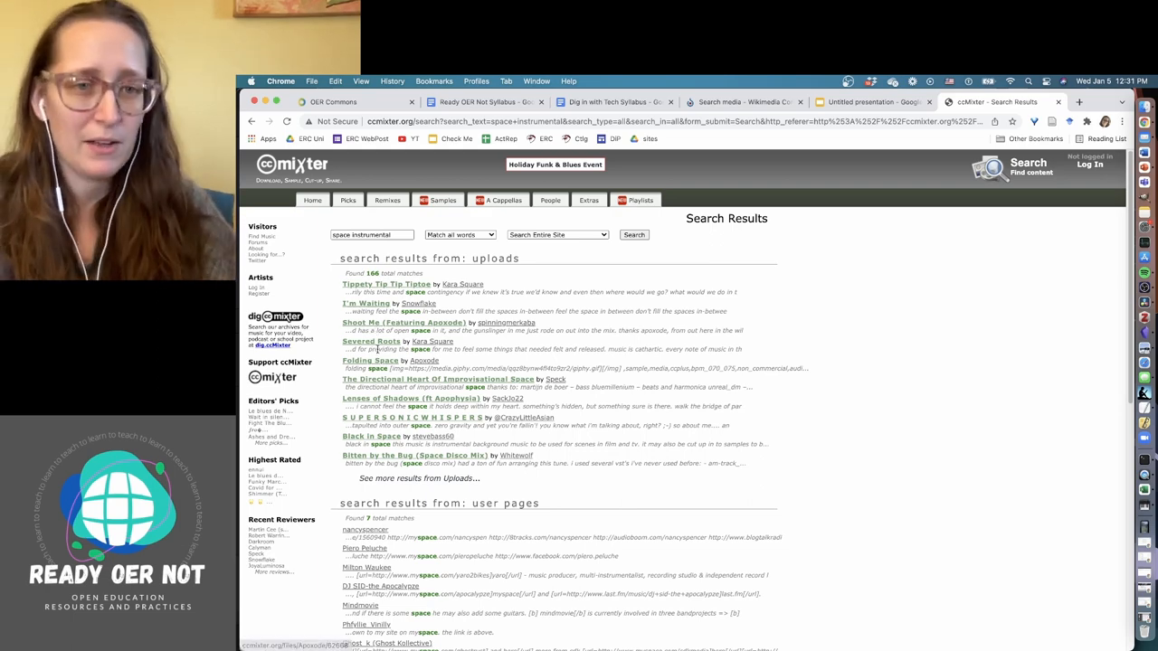
Step: Open the Severed Roots track page from the uploads results
left_click(369, 340)
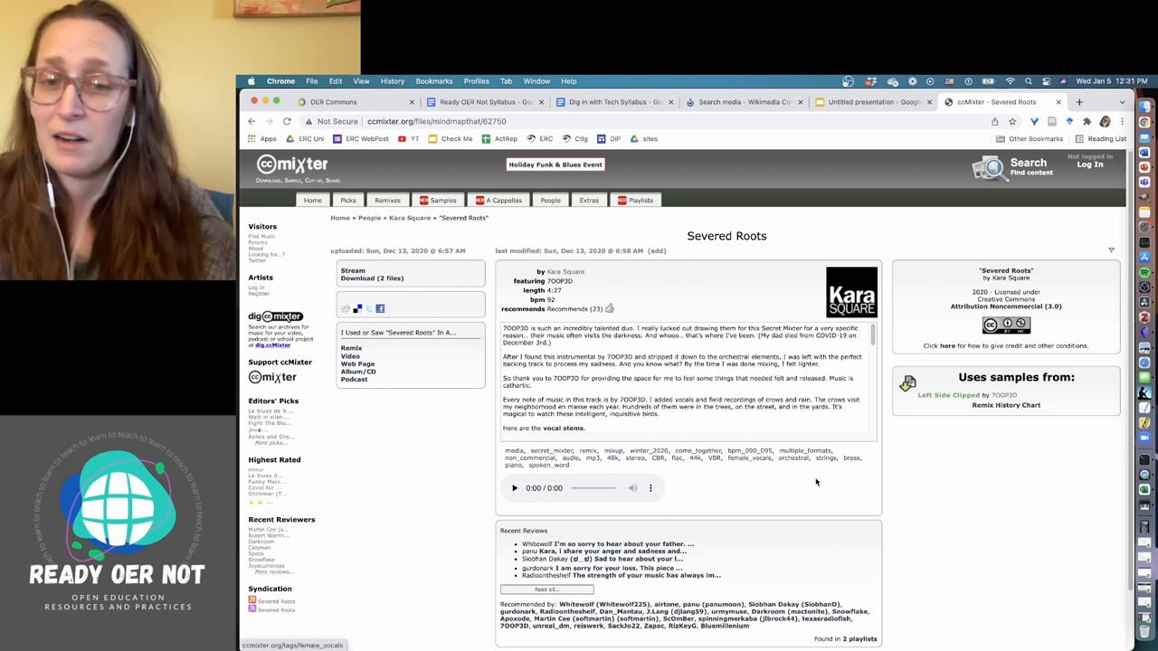
mouse_move(865, 479)
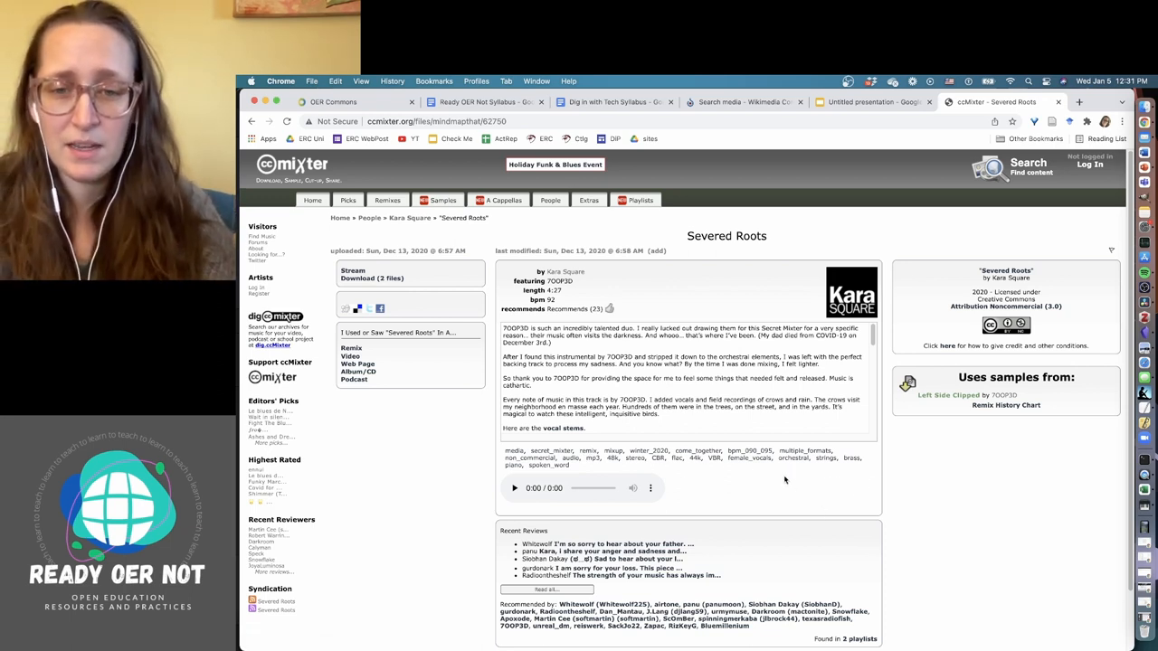
mouse_move(758, 463)
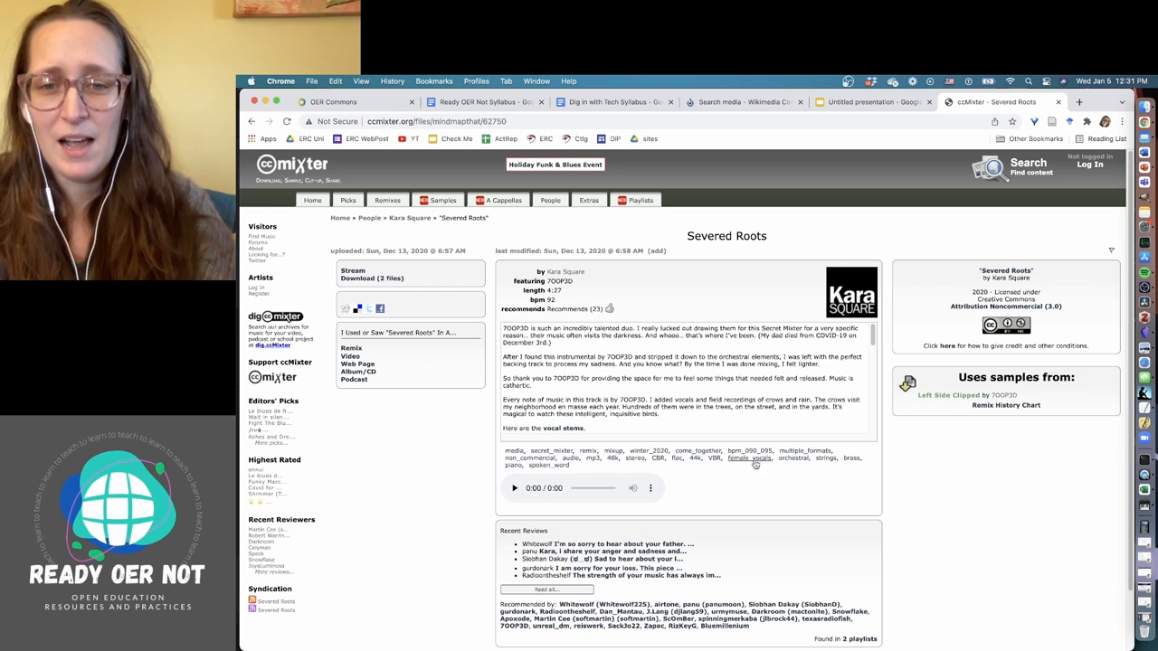
mouse_move(742, 474)
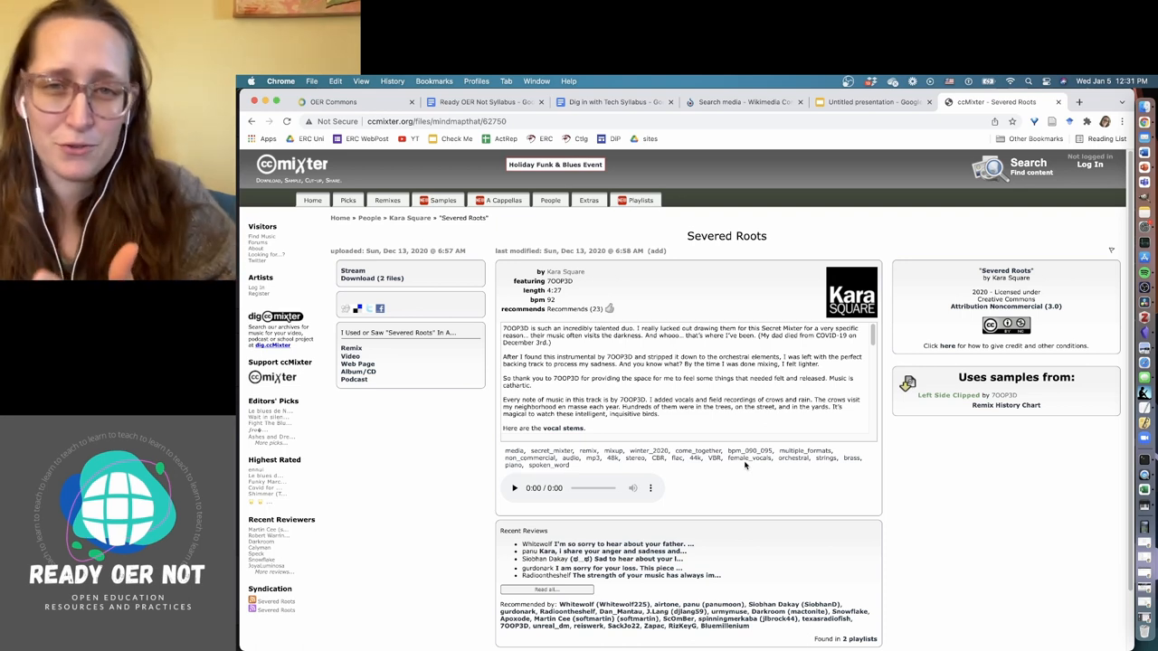
mouse_move(776, 494)
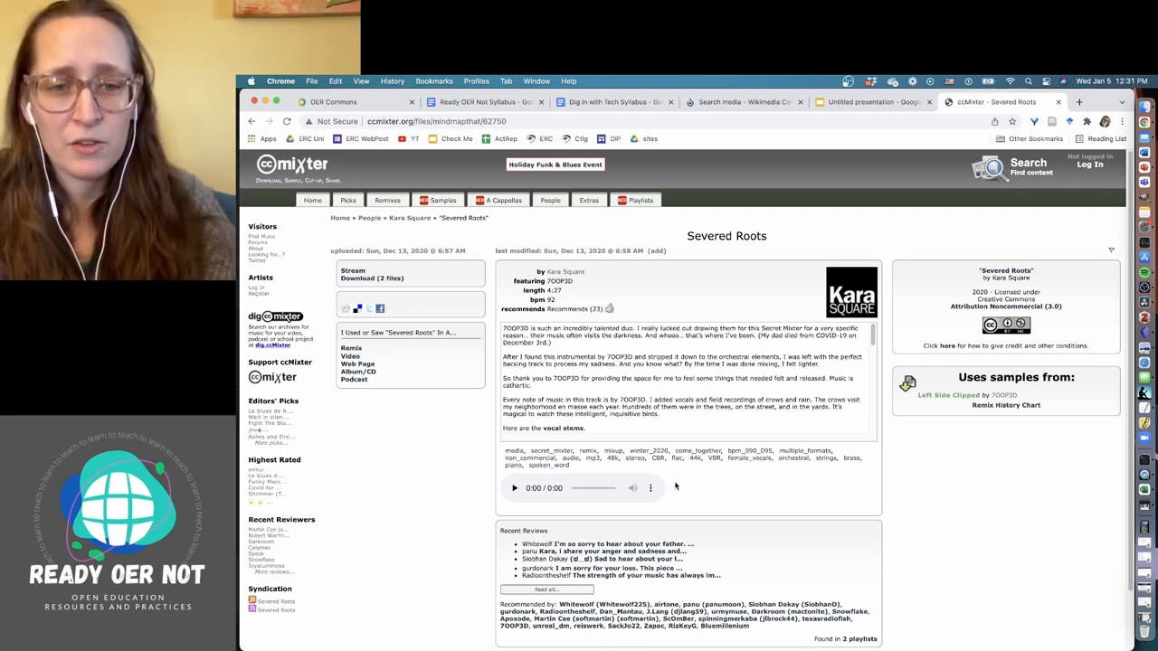
mouse_move(751, 451)
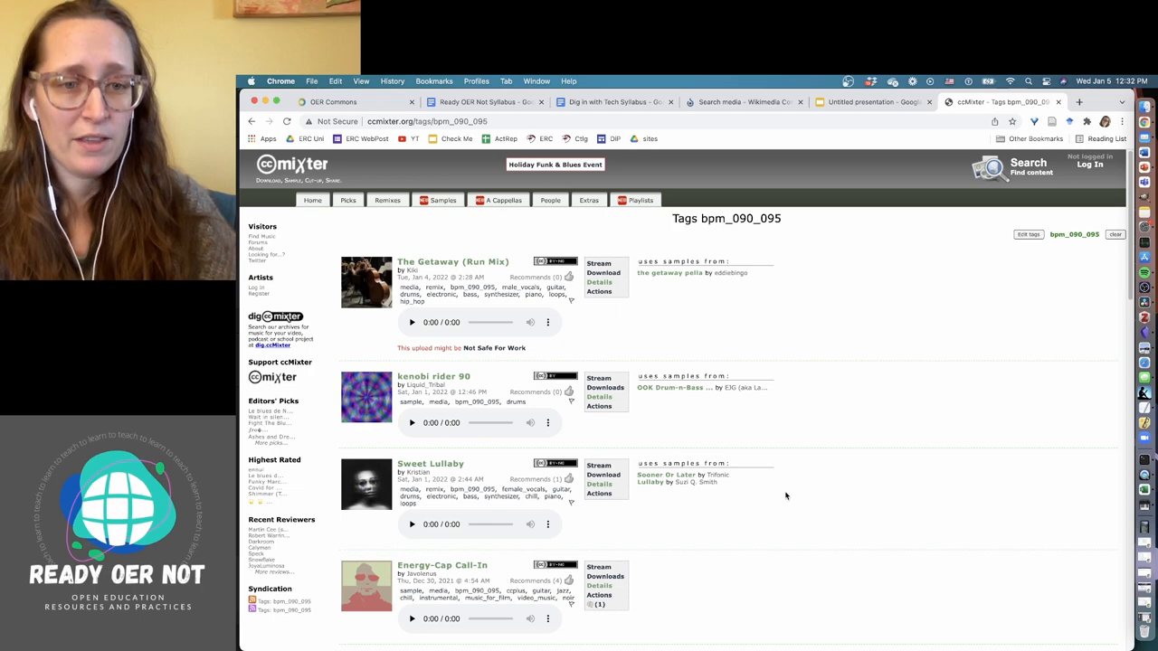
mouse_move(329, 282)
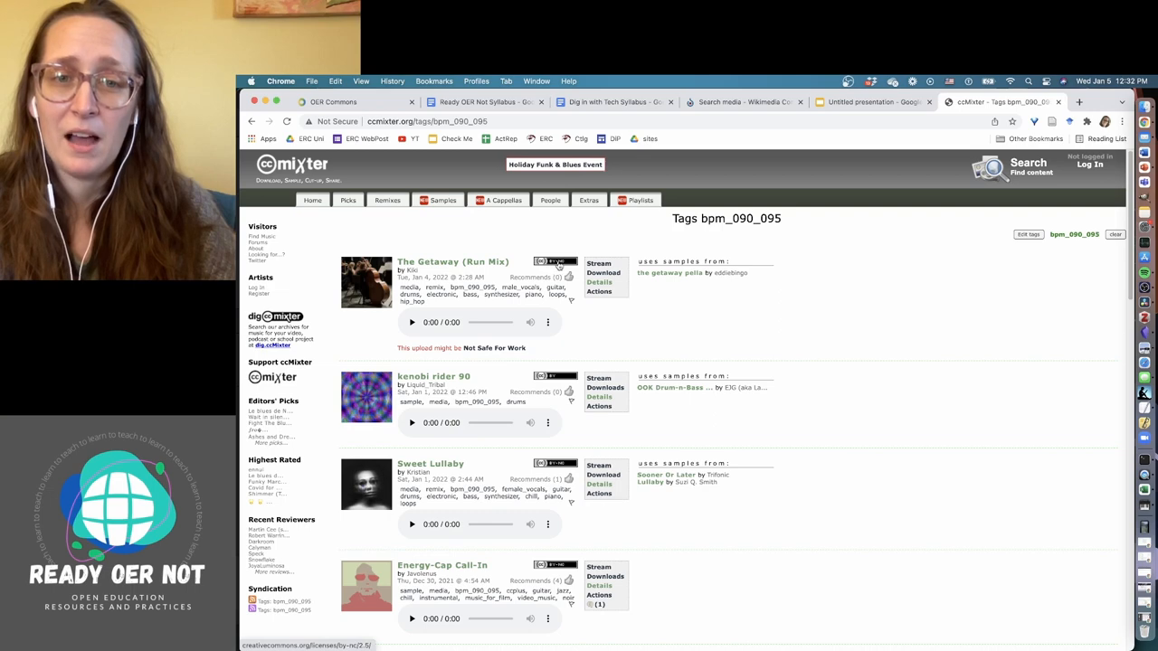
mouse_move(557, 262)
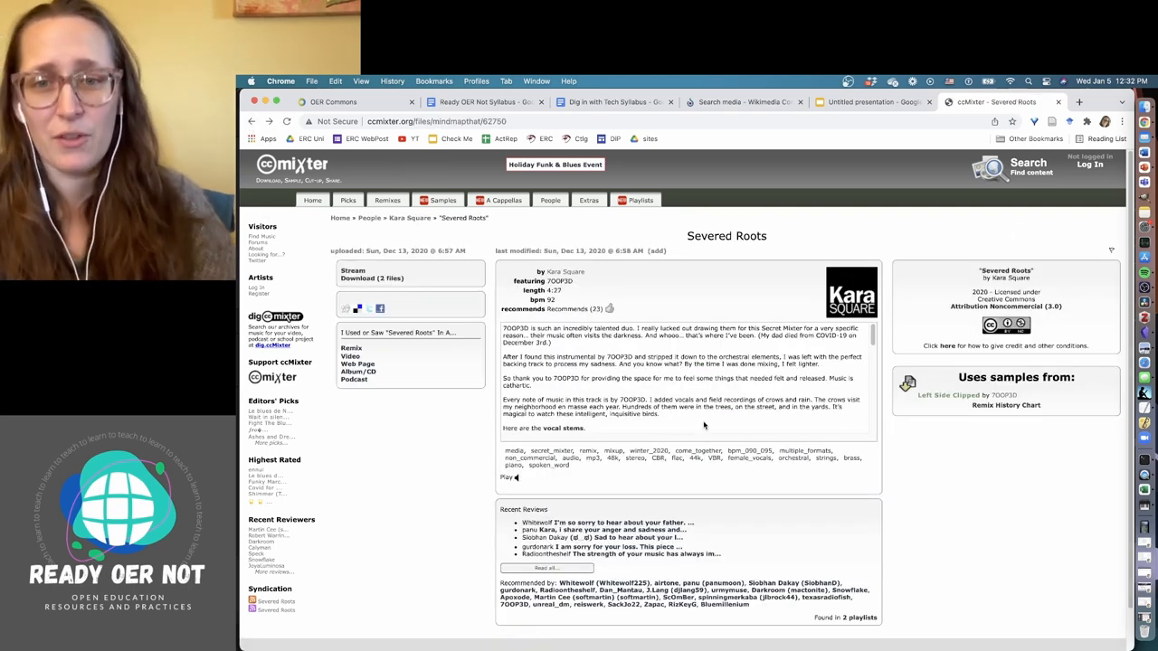
Step: Go back from the track page to the 'space instrumental' search results
left_click(504, 476)
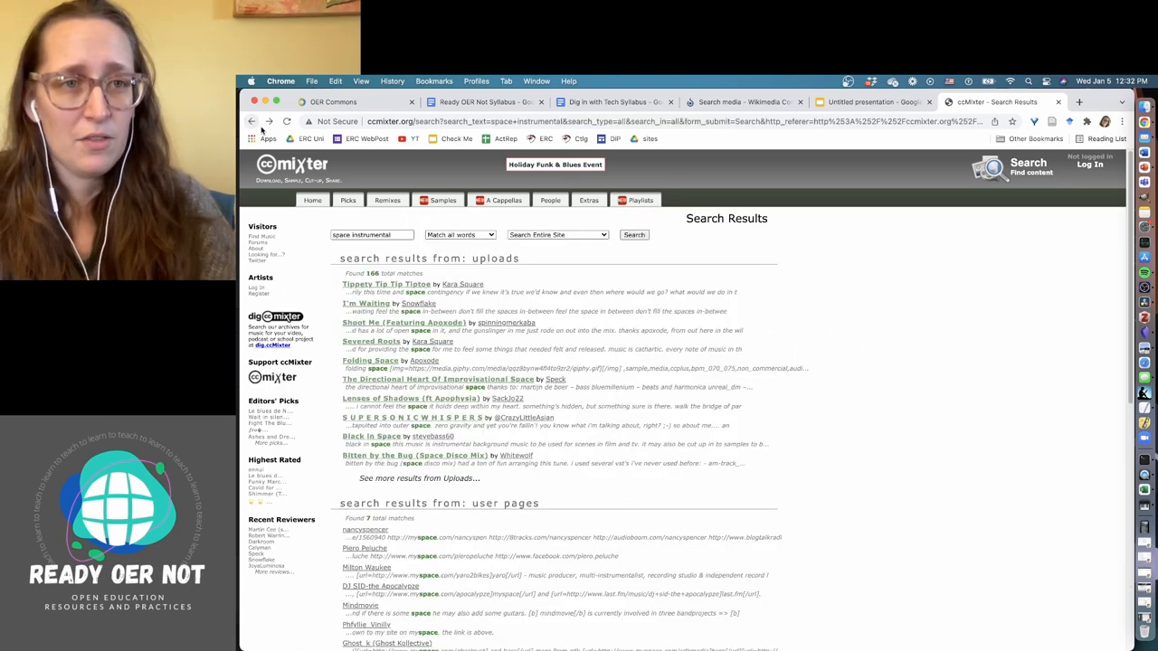
mouse_move(698, 507)
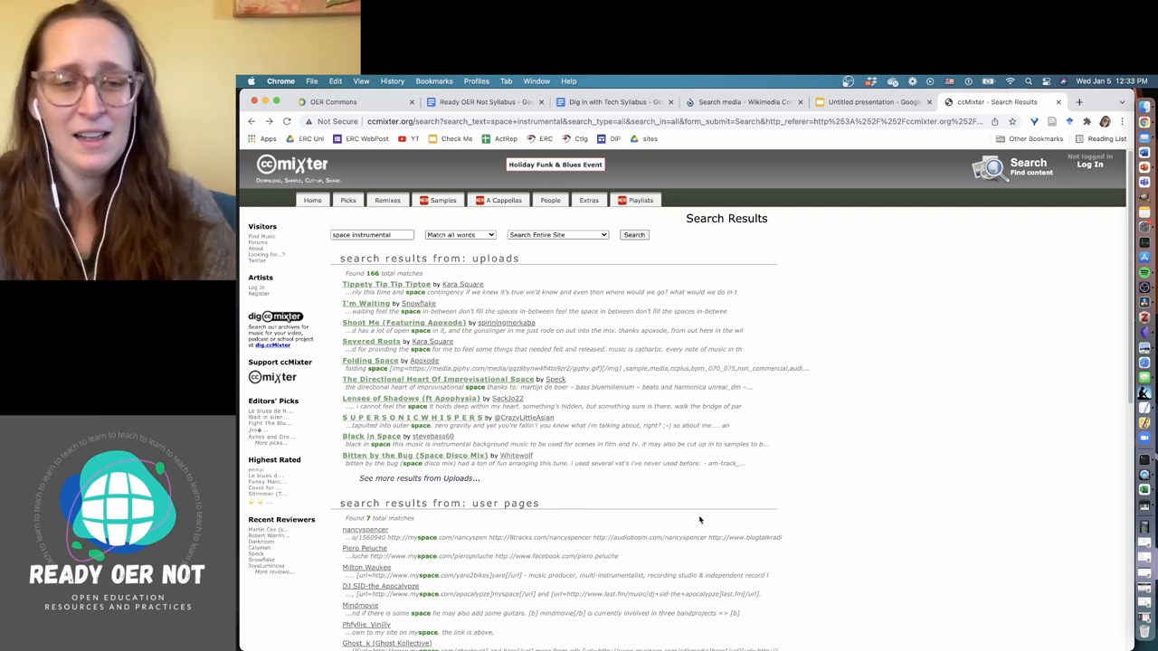
mouse_move(713, 514)
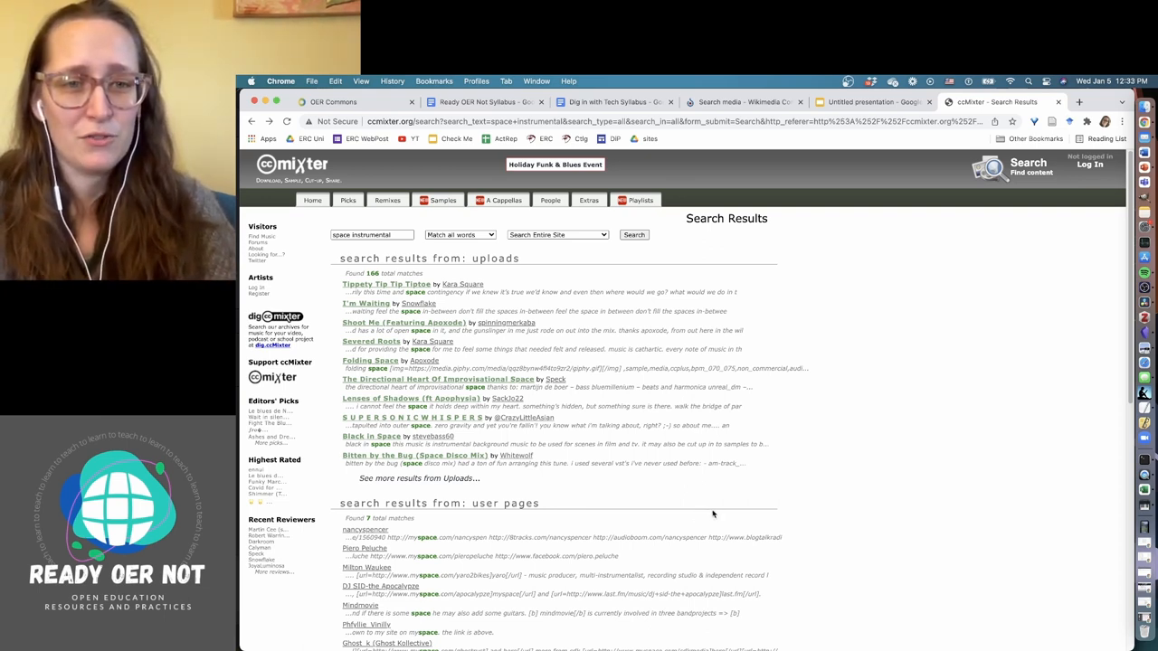
mouse_move(720, 515)
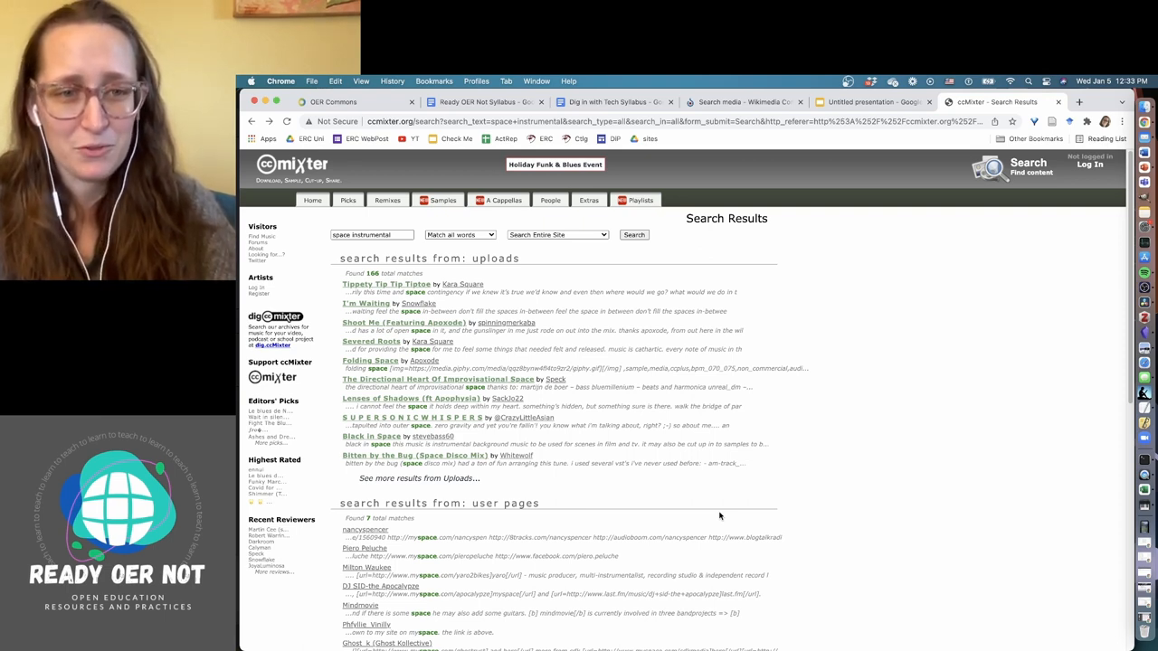
mouse_move(659, 511)
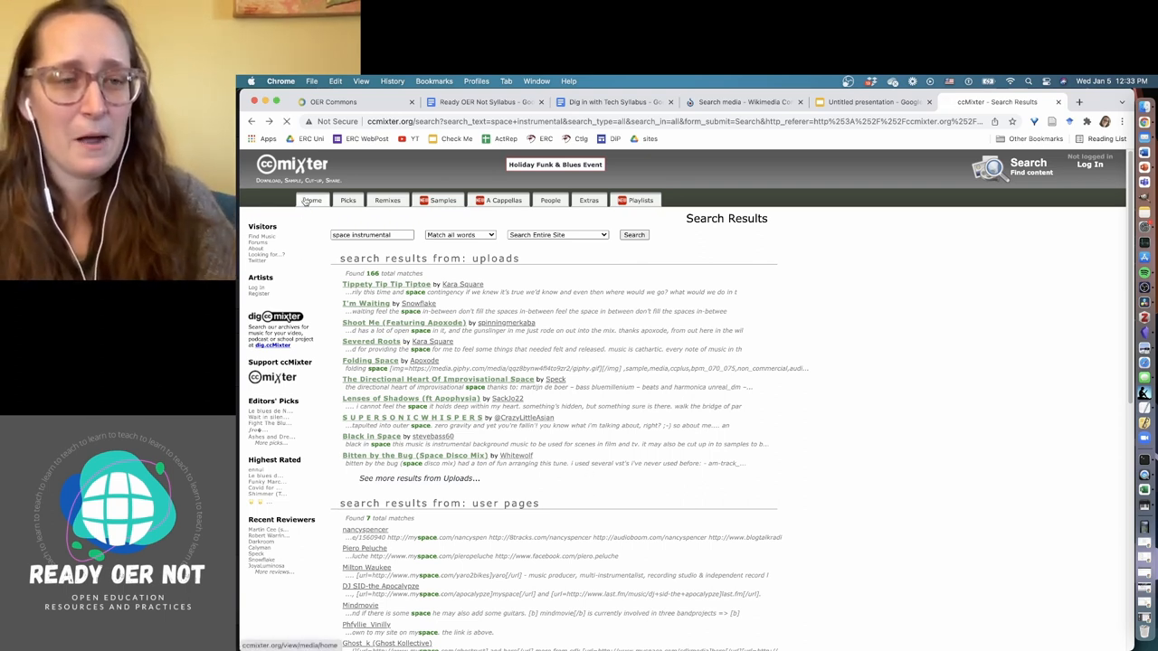
left_click(312, 199)
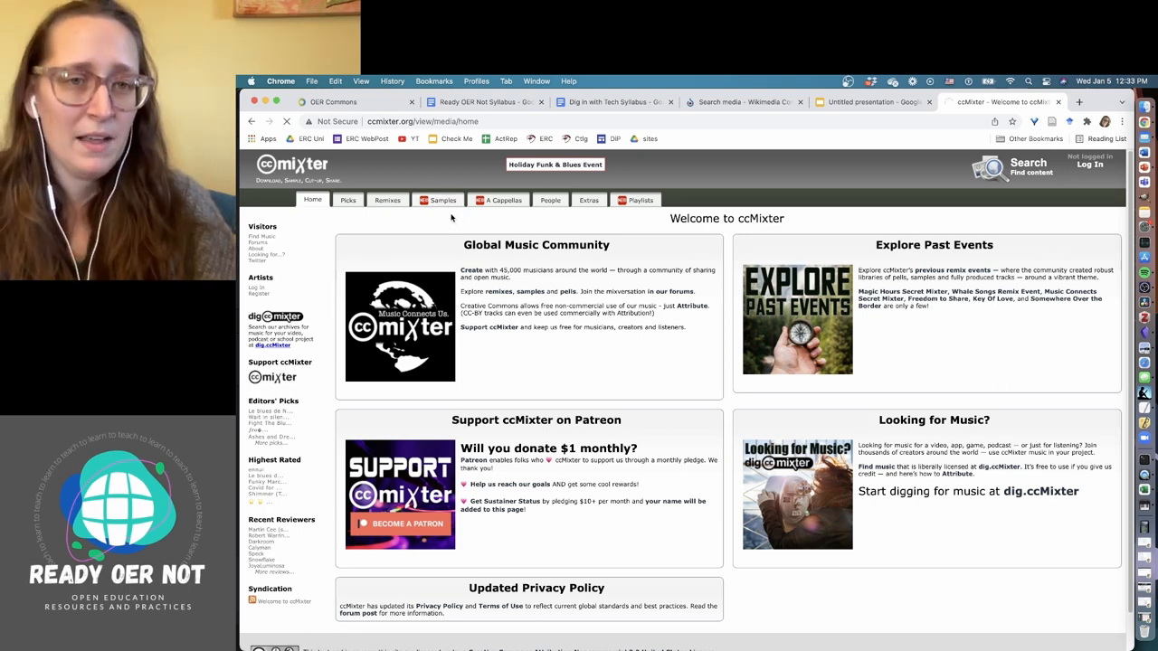
left_click(438, 199)
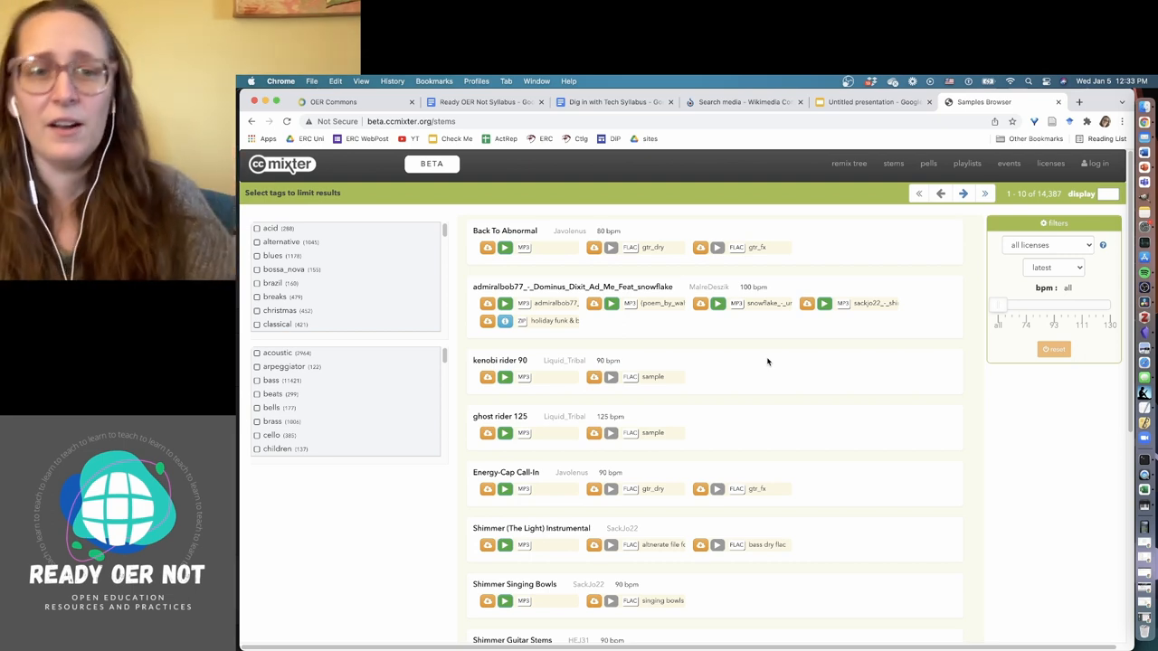
mouse_move(770, 402)
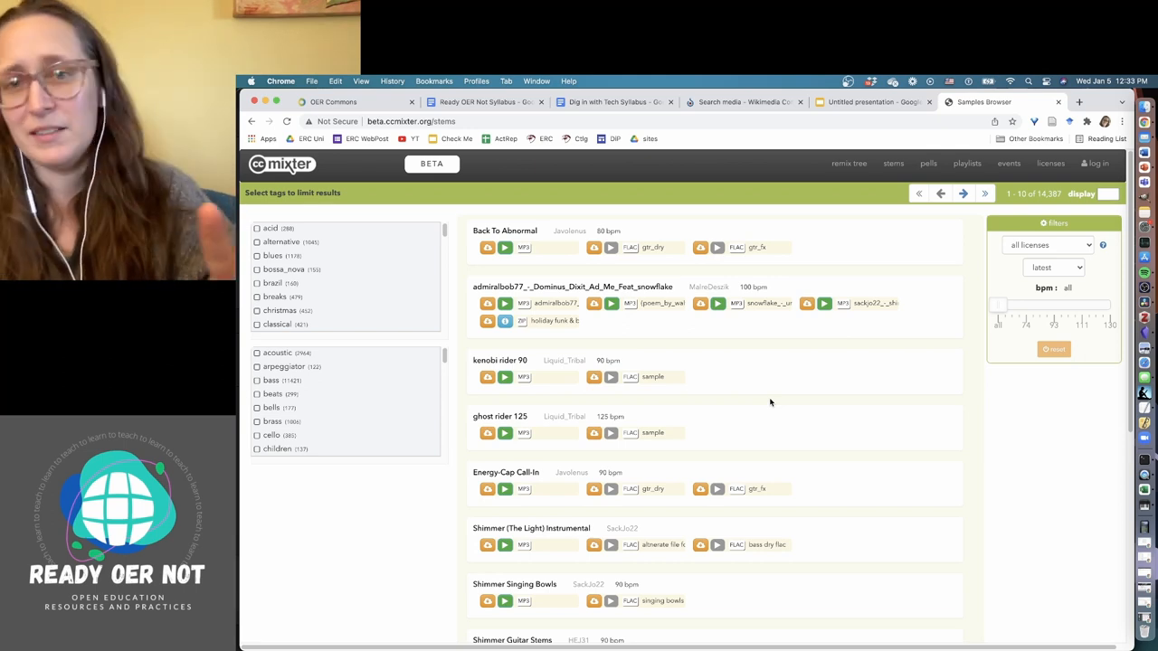
scroll("down", 3)
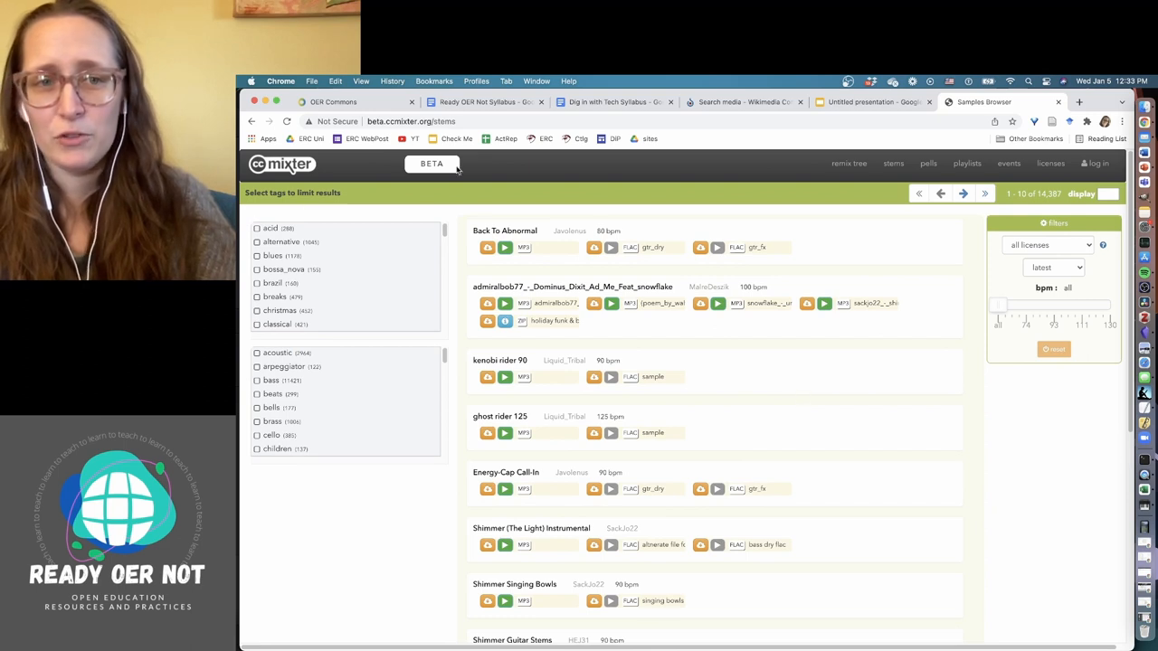
mouse_move(482, 172)
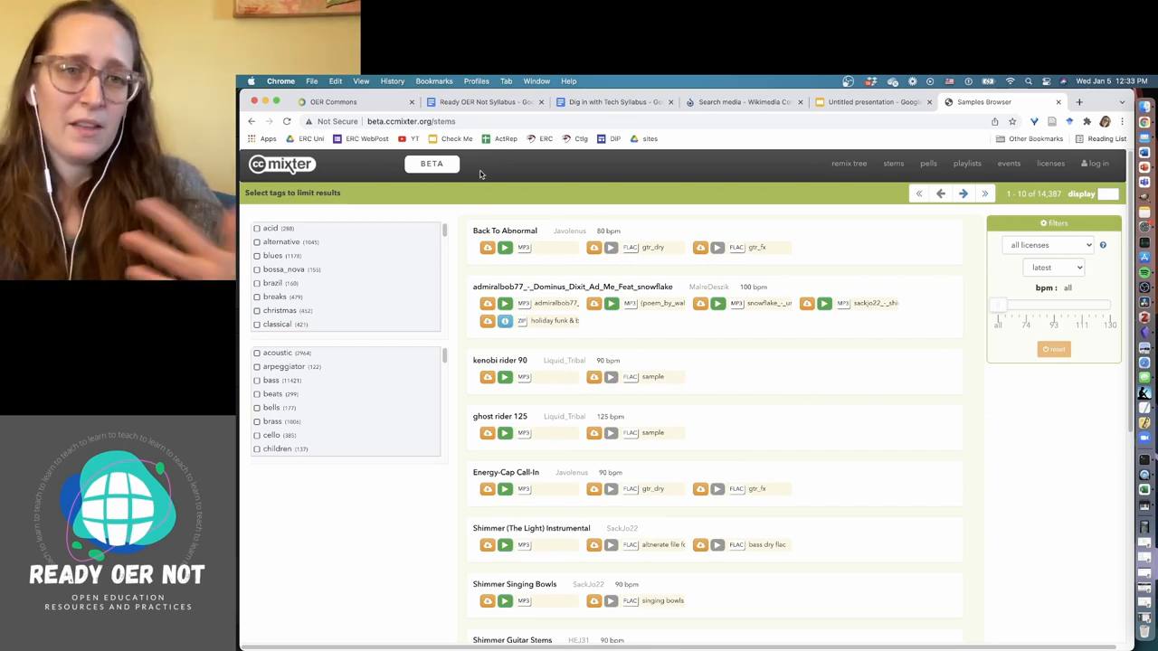
mouse_move(416, 186)
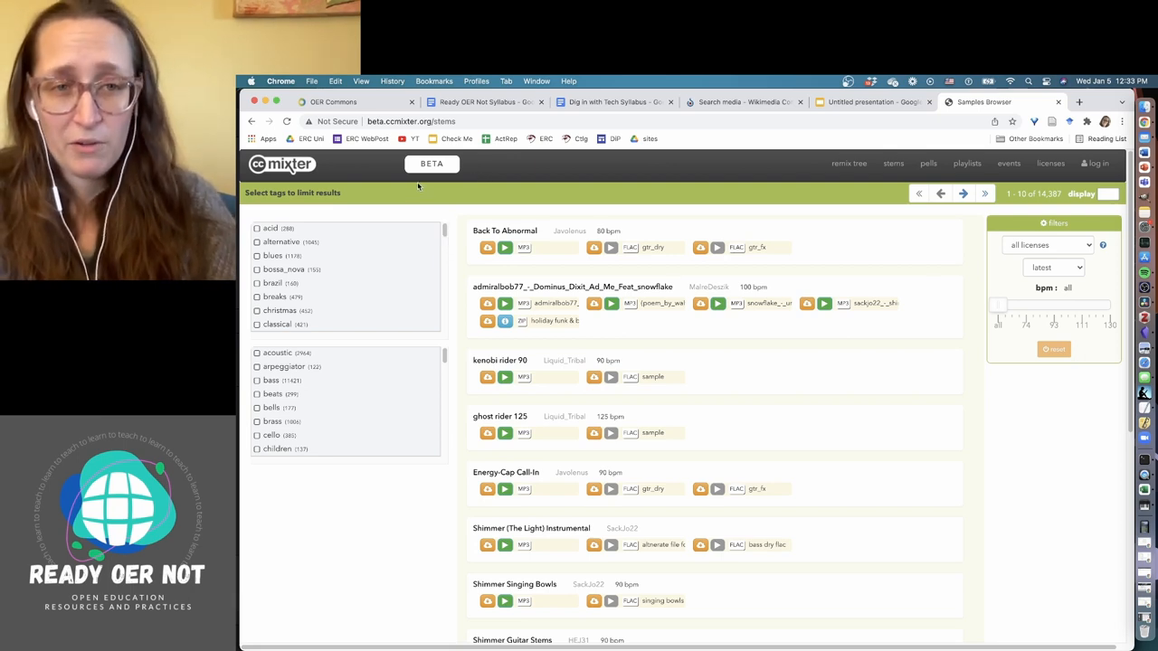
mouse_move(463, 210)
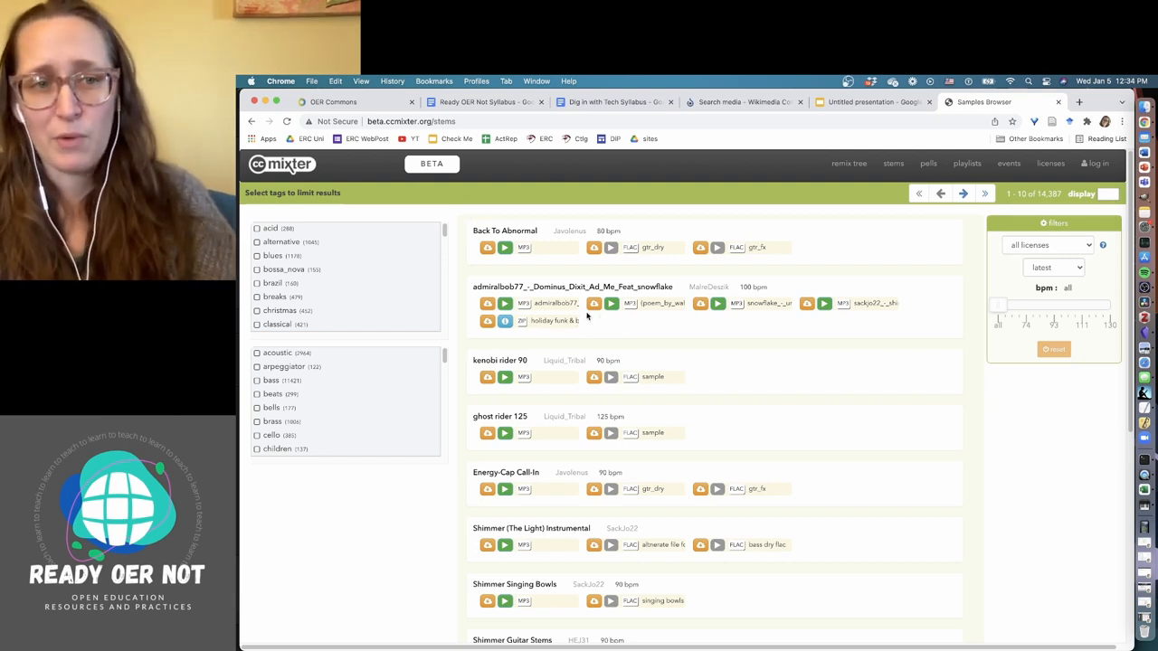
Step: Tick the flute tag in the samples browser tag list
scroll("down", 3)
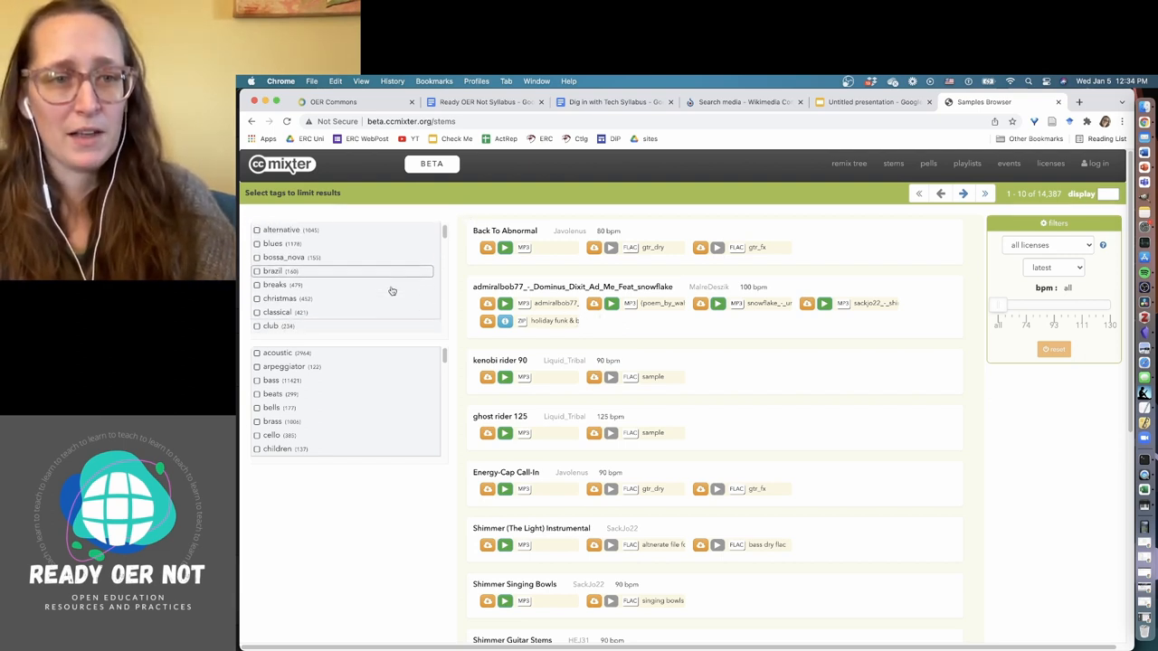
scroll("down", 3)
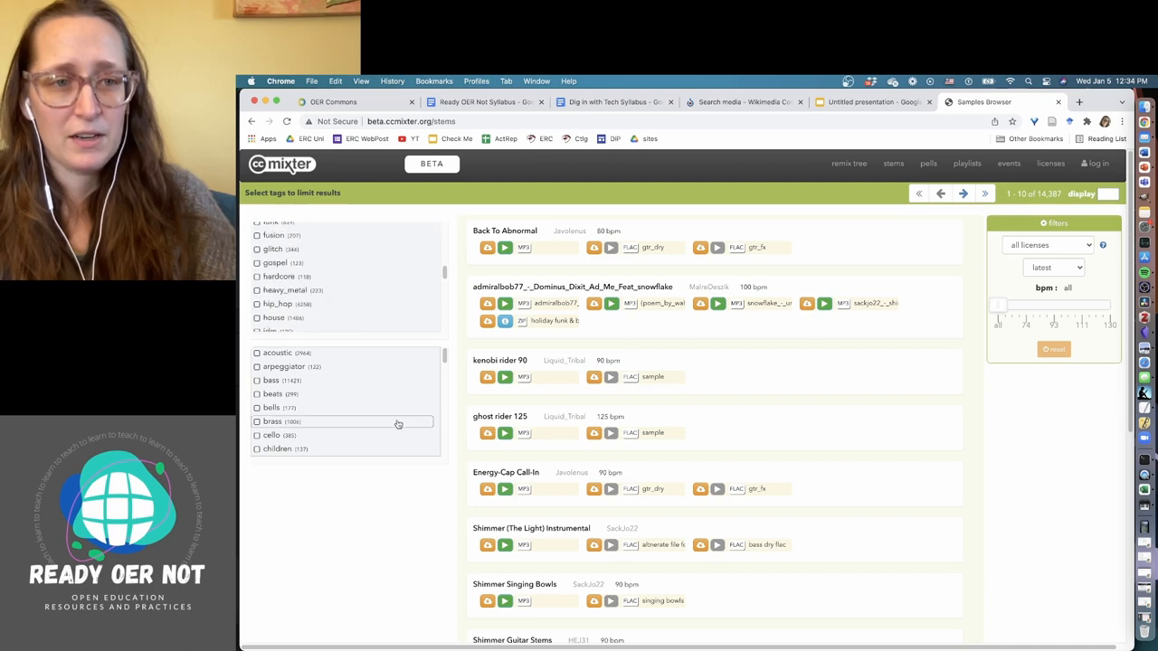
scroll("down", 3)
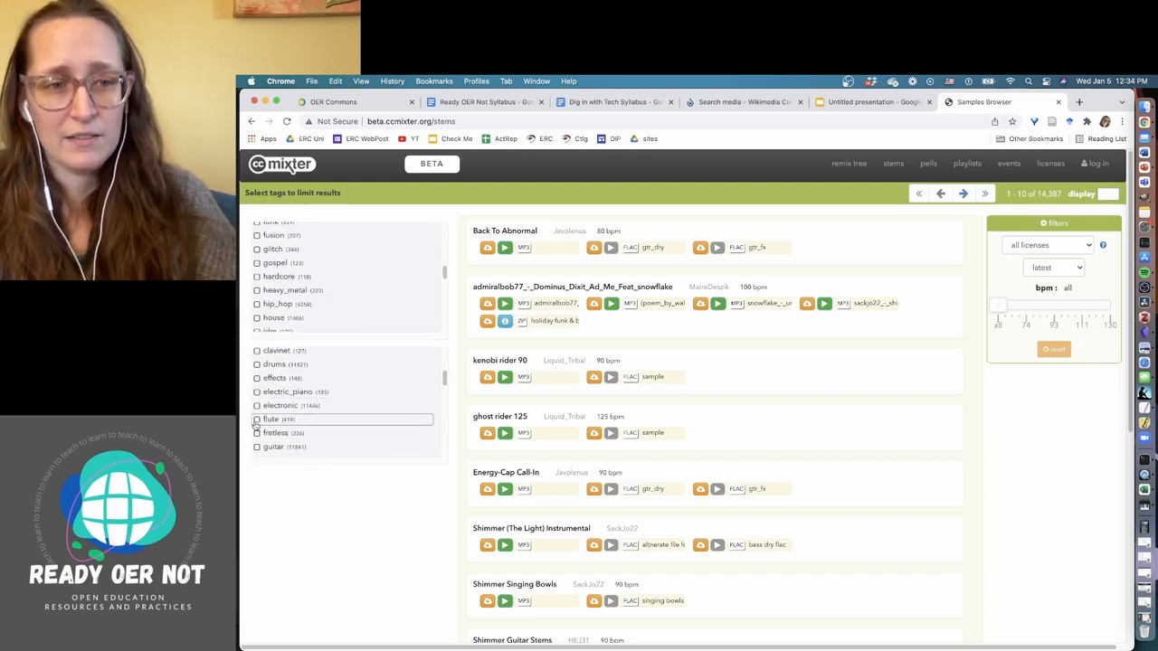
left_click(257, 420)
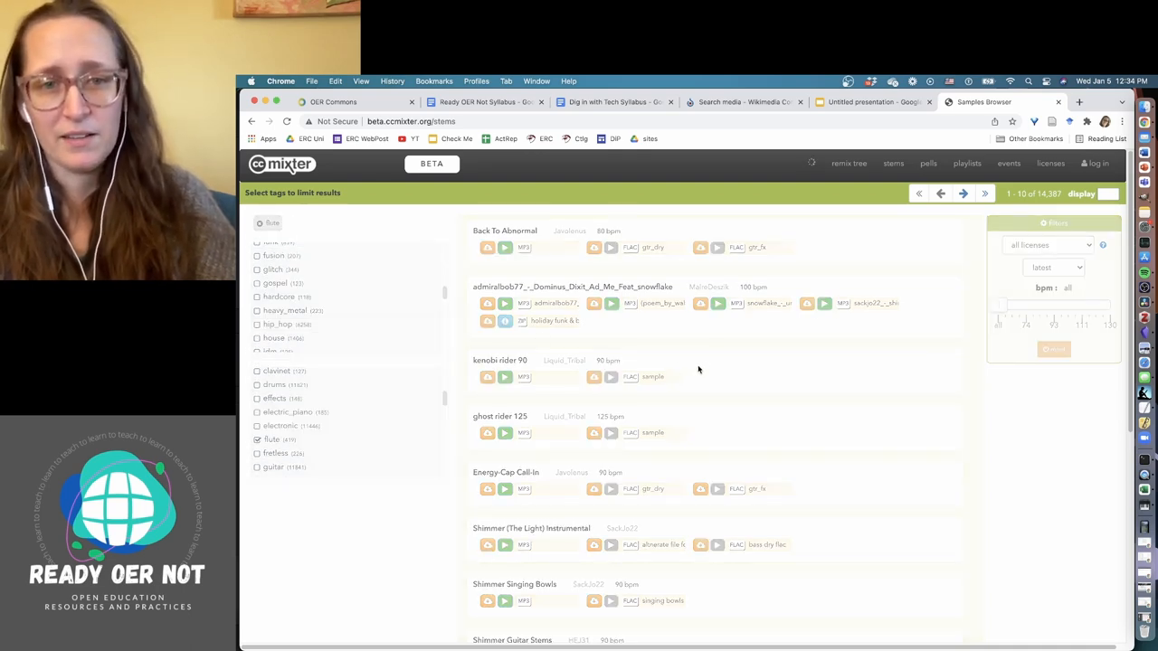
left_click(271, 439)
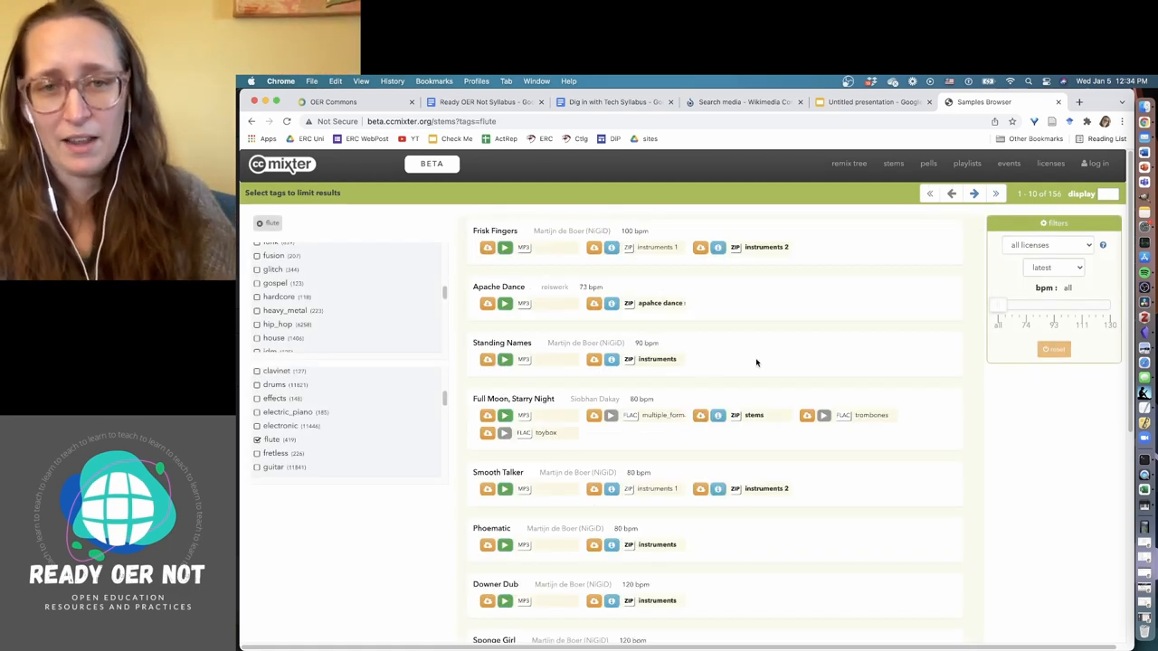
mouse_move(1002, 257)
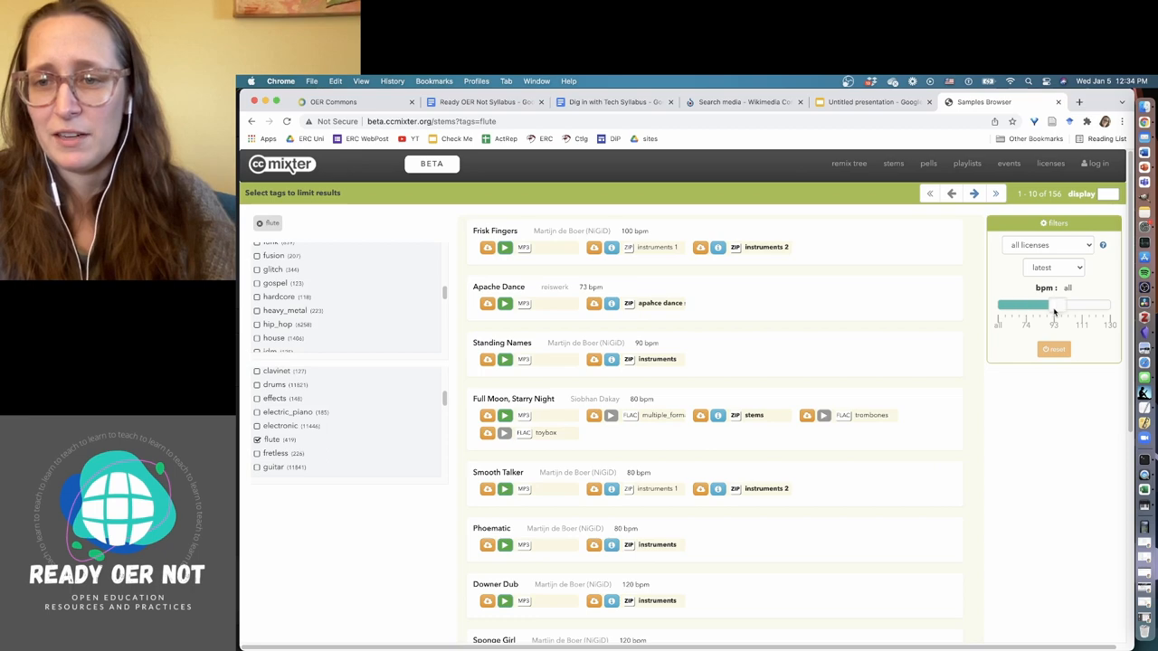
Step: Limit samples to 95–100 BPM and review the license filter choices
left_click_drag(1053, 304, 1064, 304)
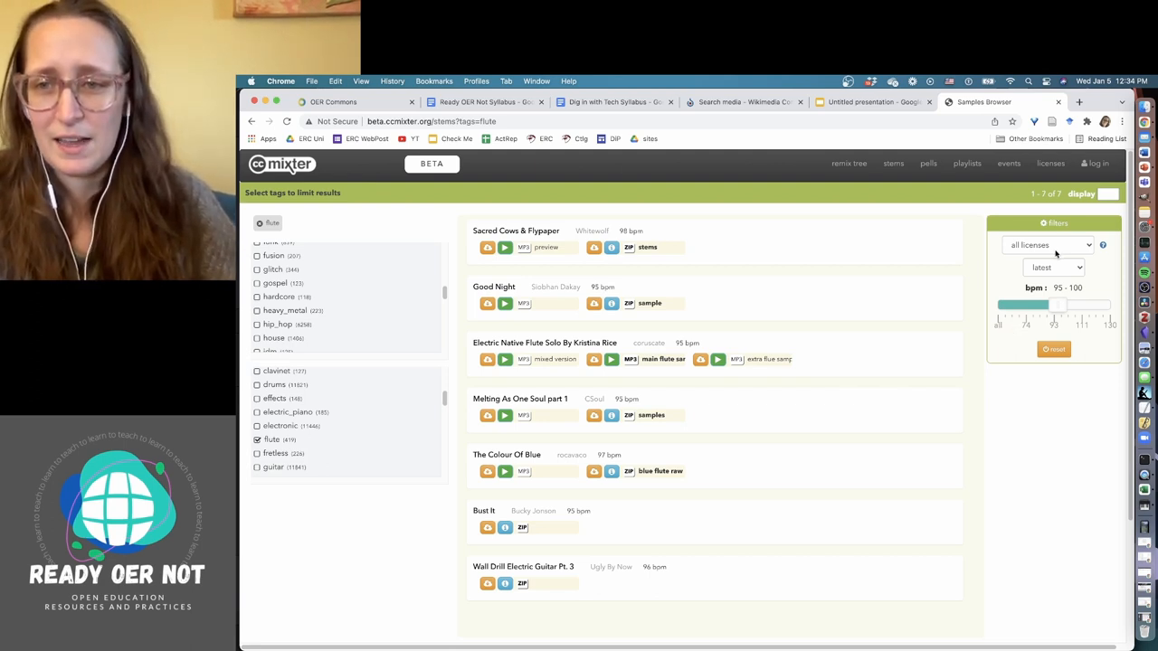
left_click(1054, 246)
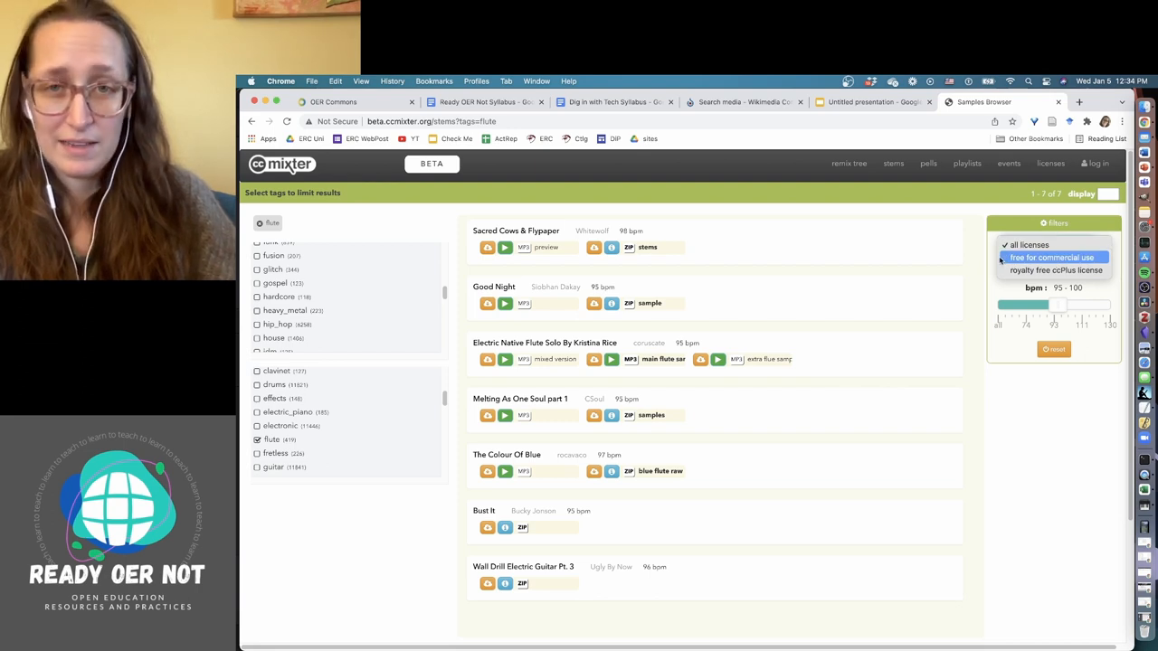
mouse_move(1053, 270)
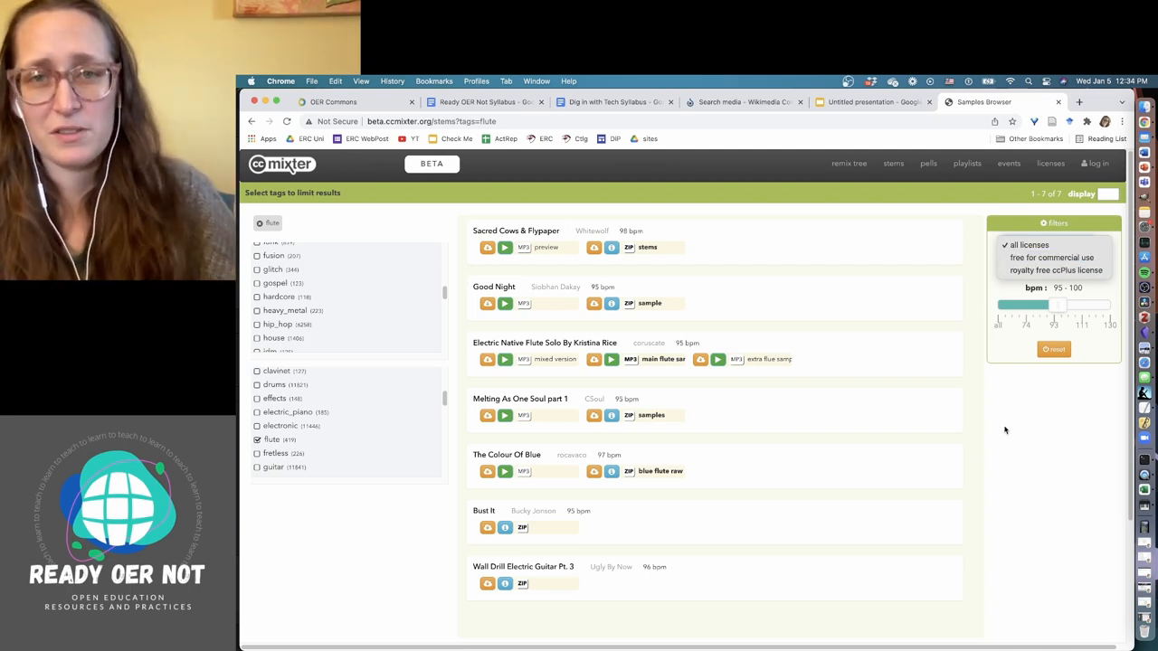
mouse_move(1035, 454)
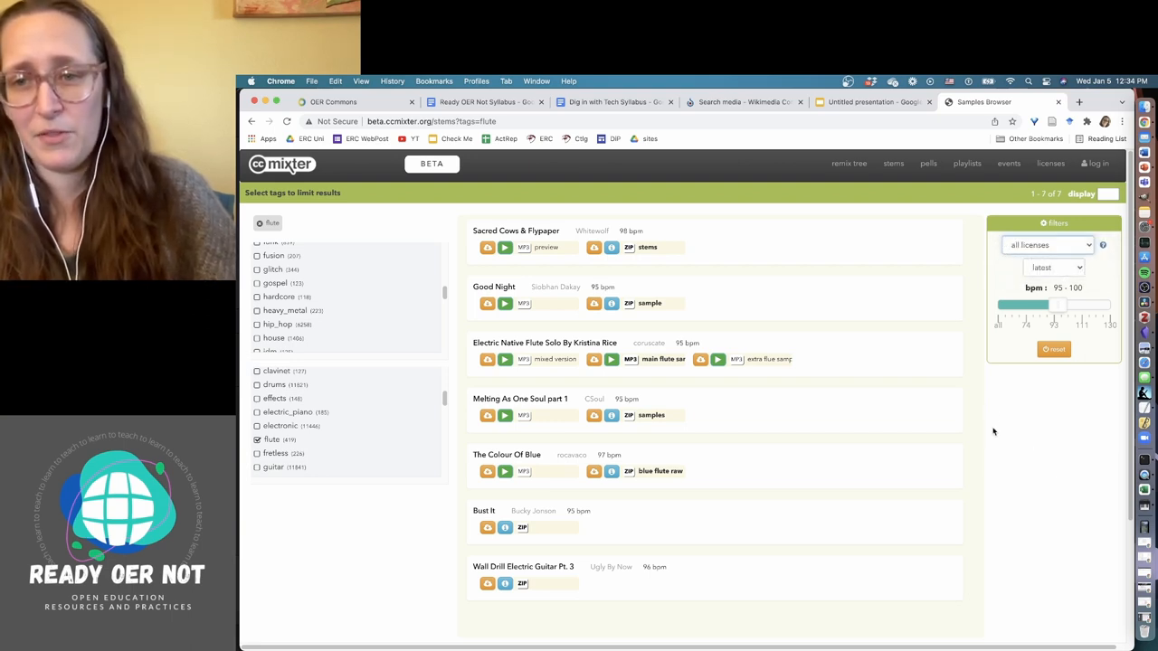
mouse_move(1019, 433)
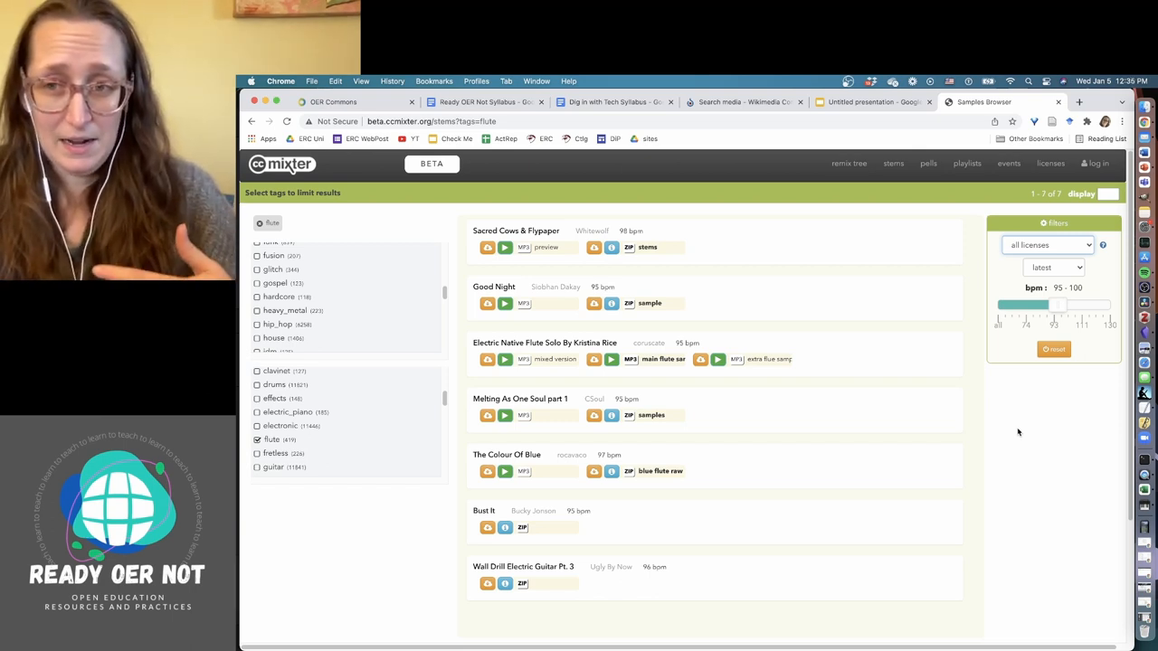
mouse_move(1149, 300)
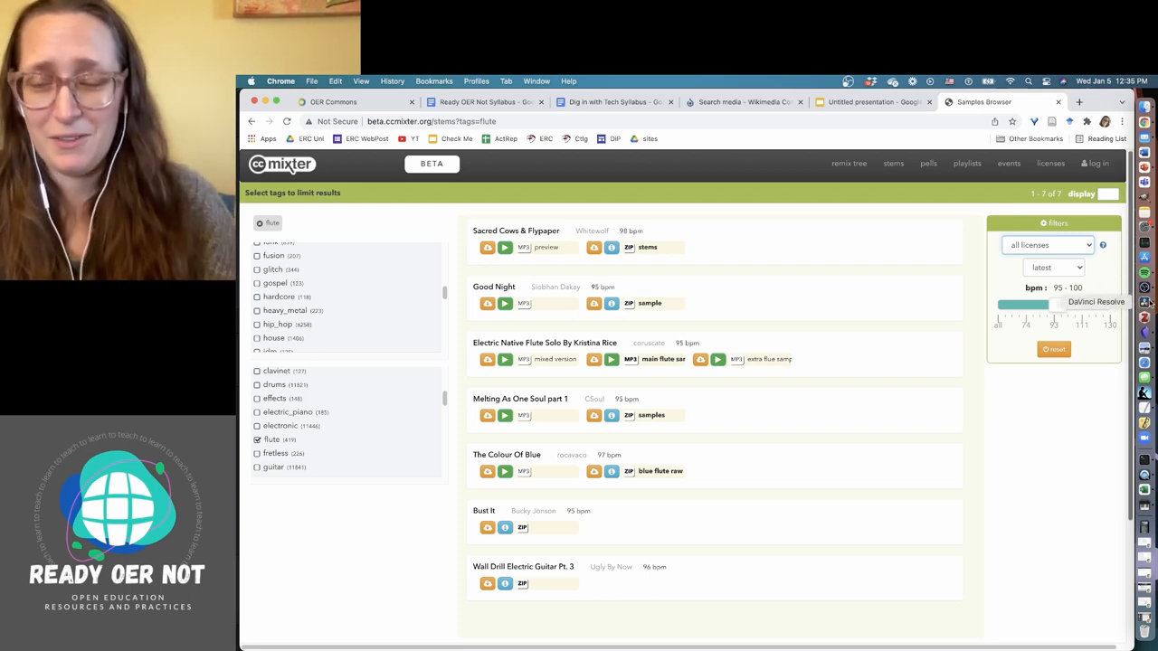
Step: Switch to the DaVinci Resolve project showing Timeline 1 on the Cut page
left_click(1147, 304)
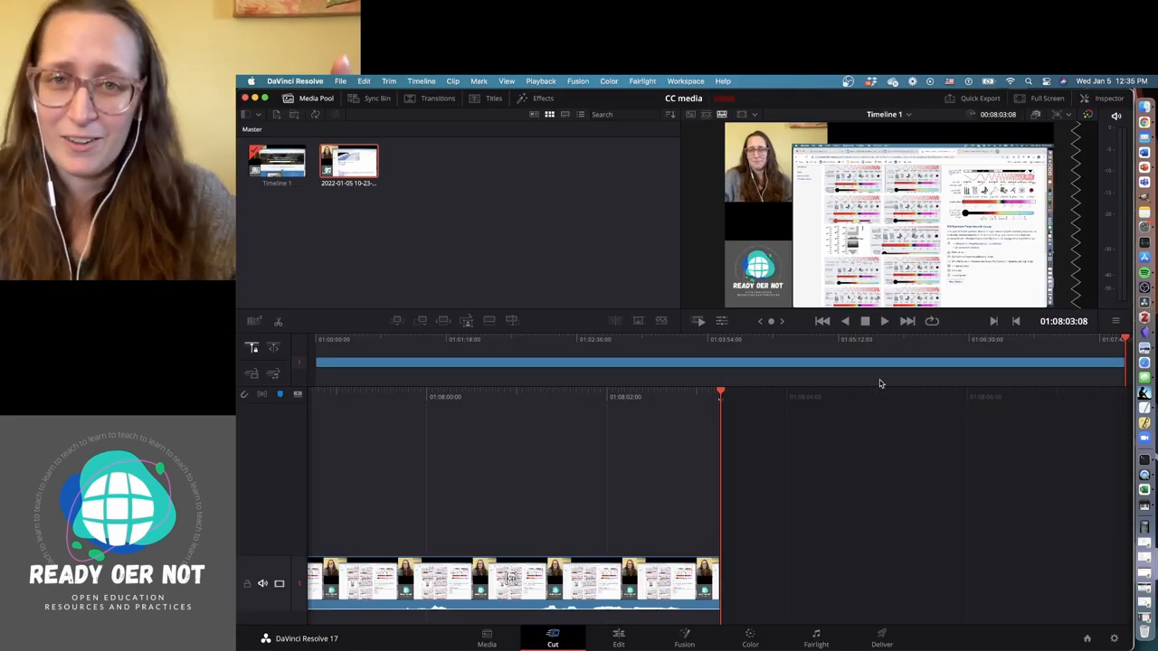
mouse_move(474, 441)
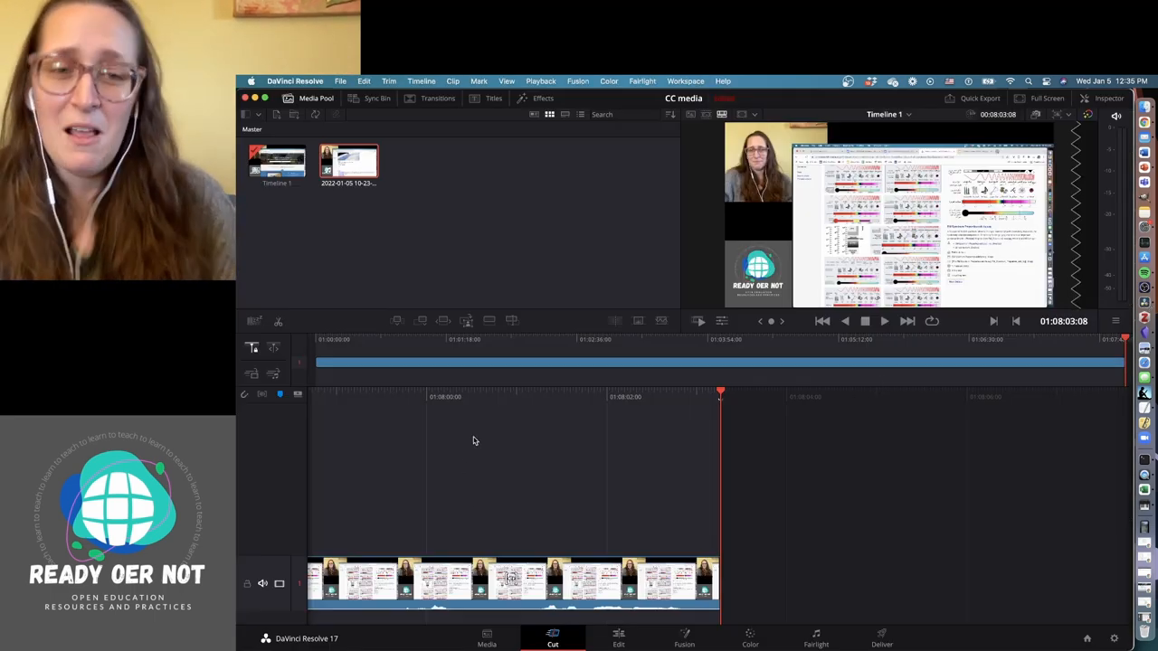
mouse_move(482, 436)
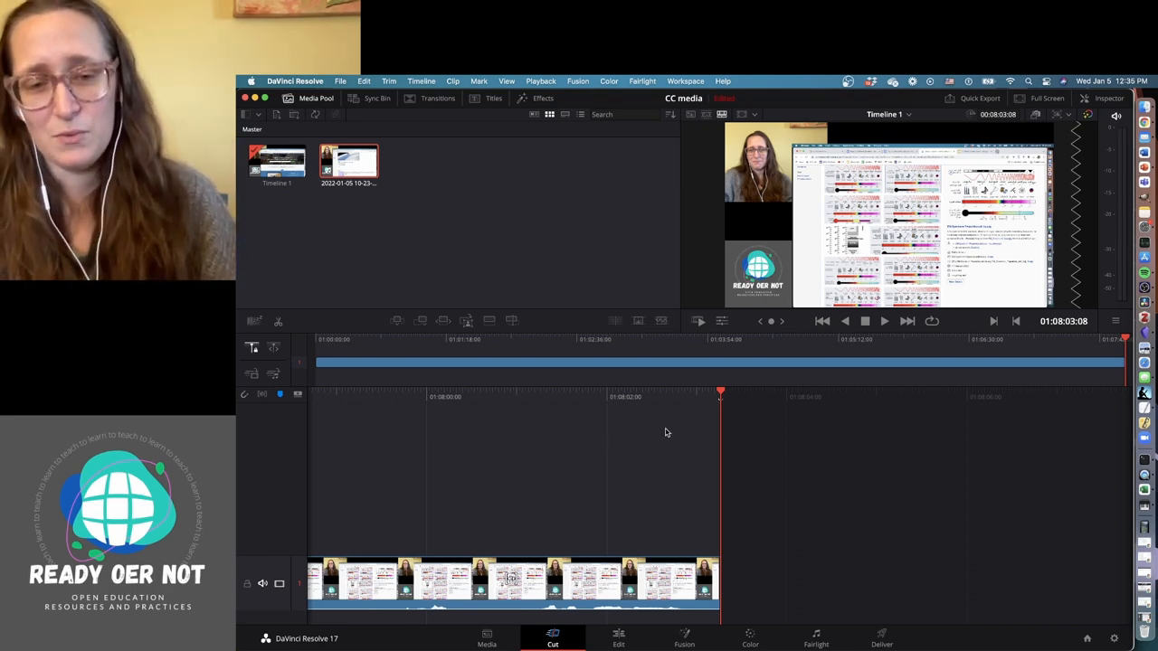
mouse_move(822, 444)
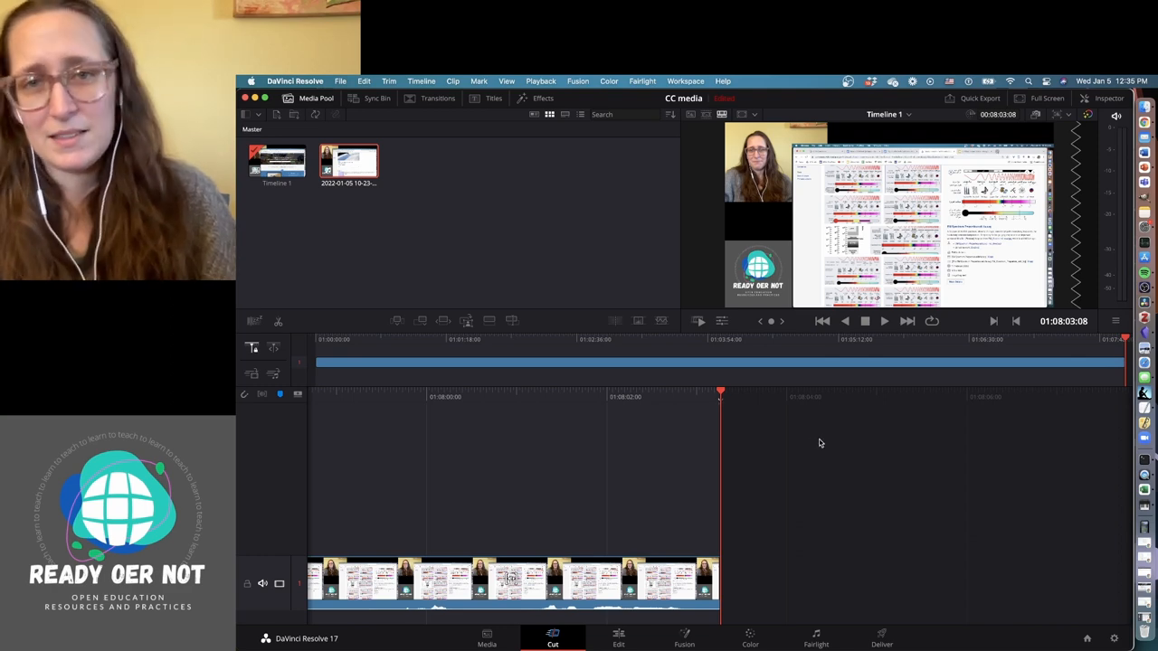
mouse_move(860, 431)
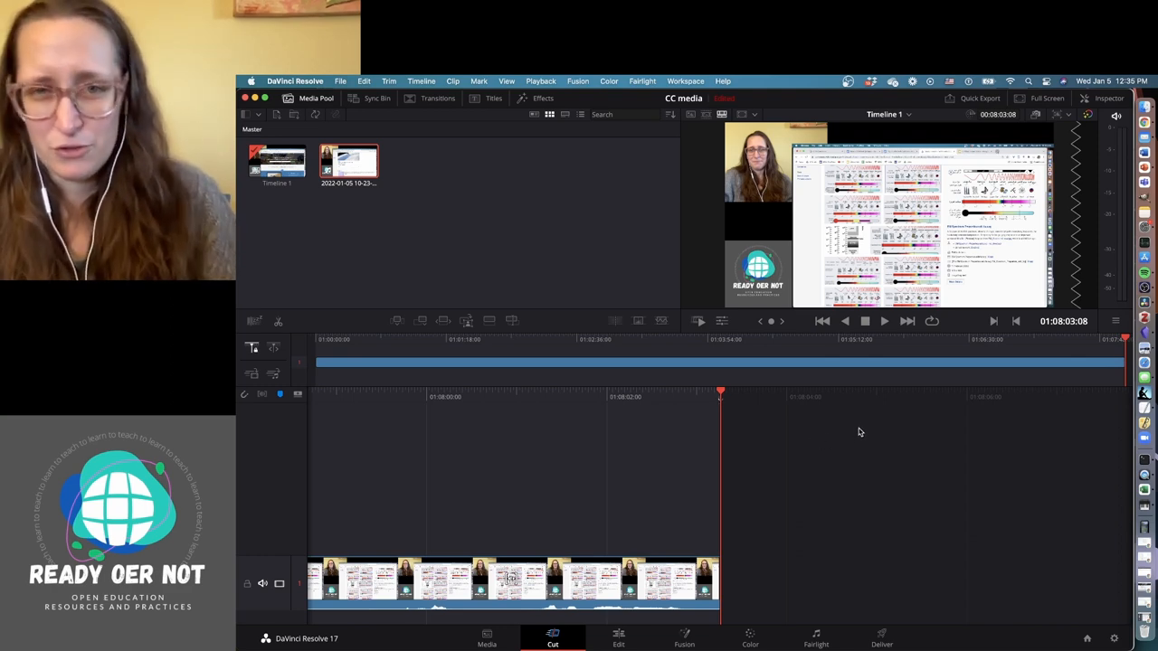
mouse_move(1030, 316)
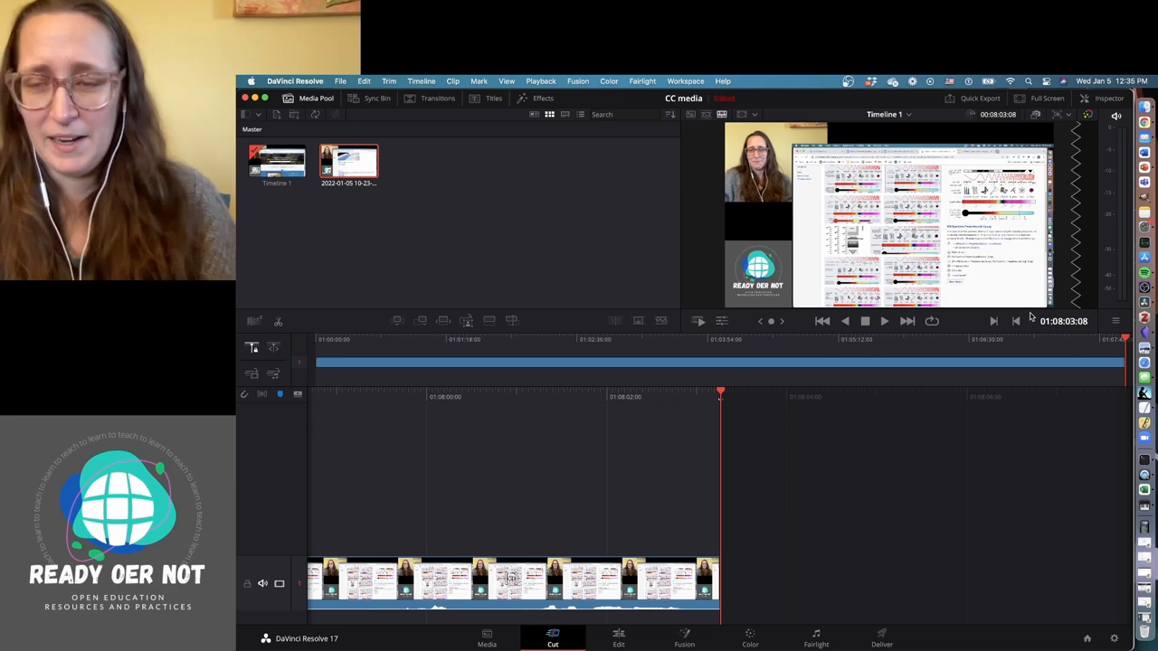